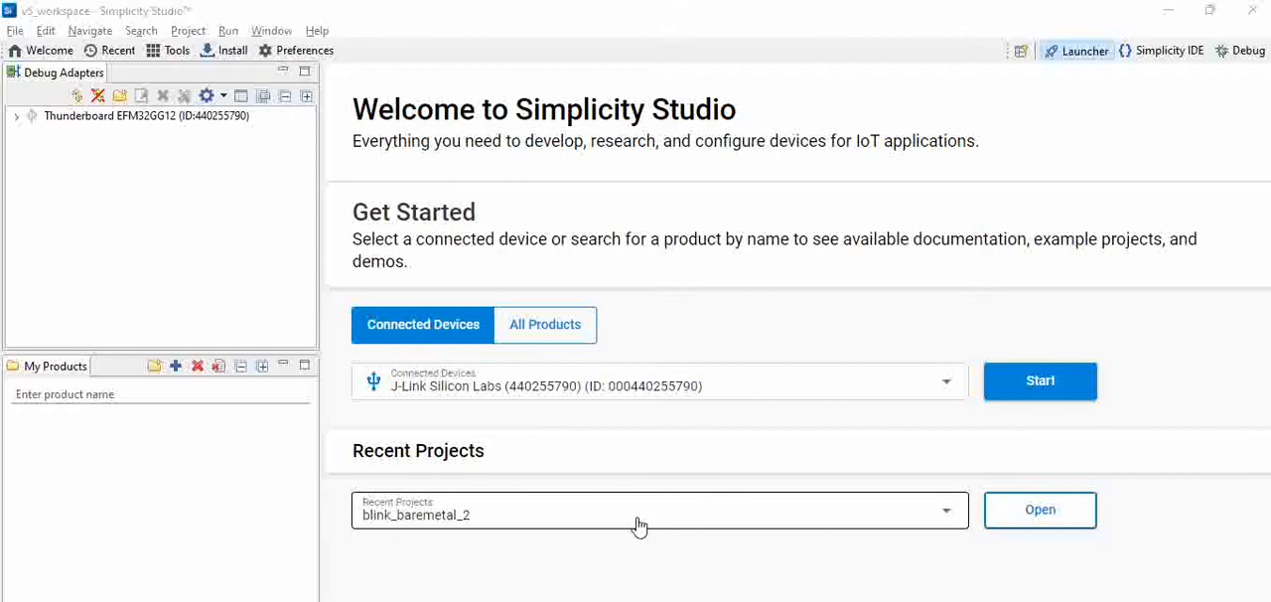
pyautogui.moveTo(720, 462)
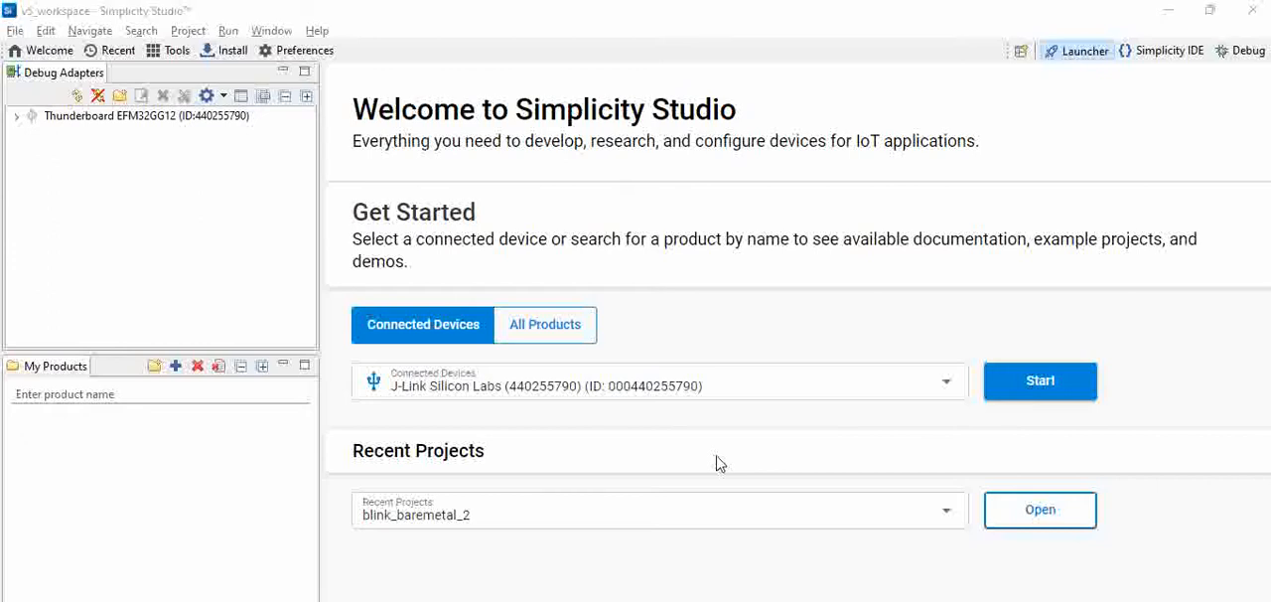
pyautogui.moveTo(1073, 289)
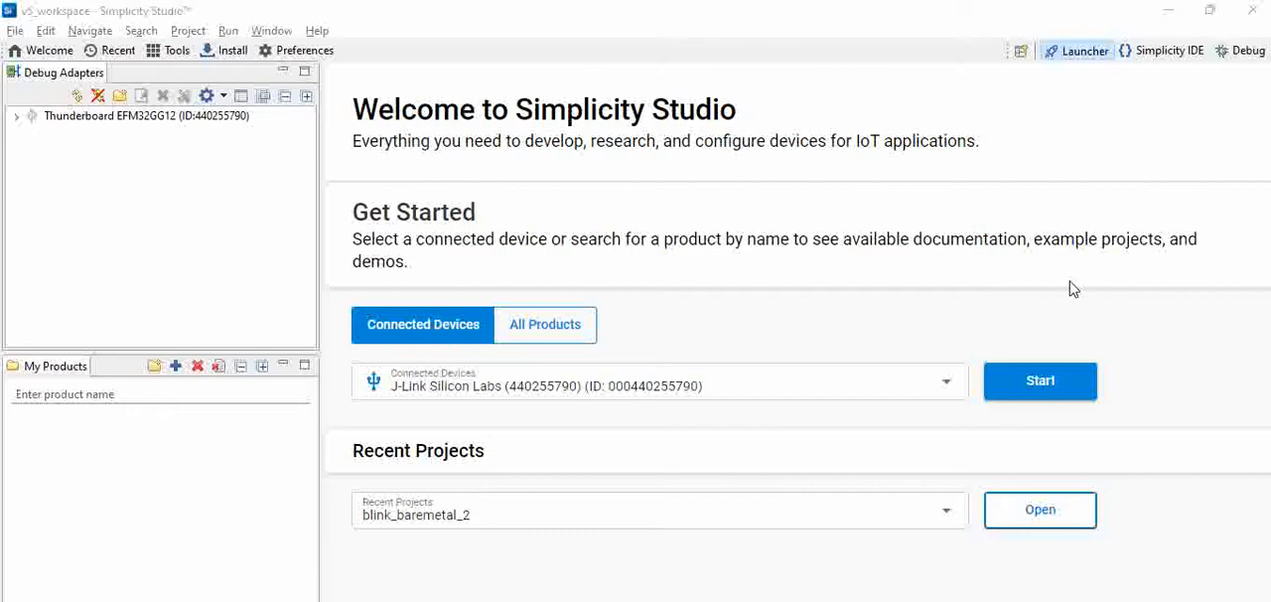
pyautogui.moveTo(885, 279)
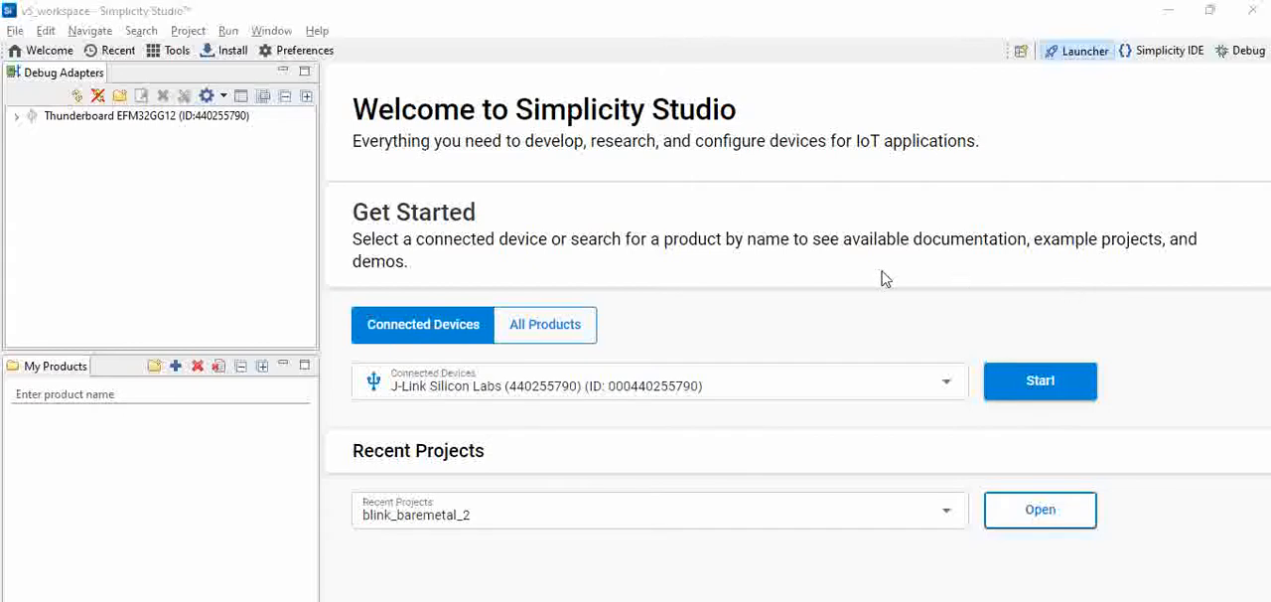
pyautogui.moveTo(895, 327)
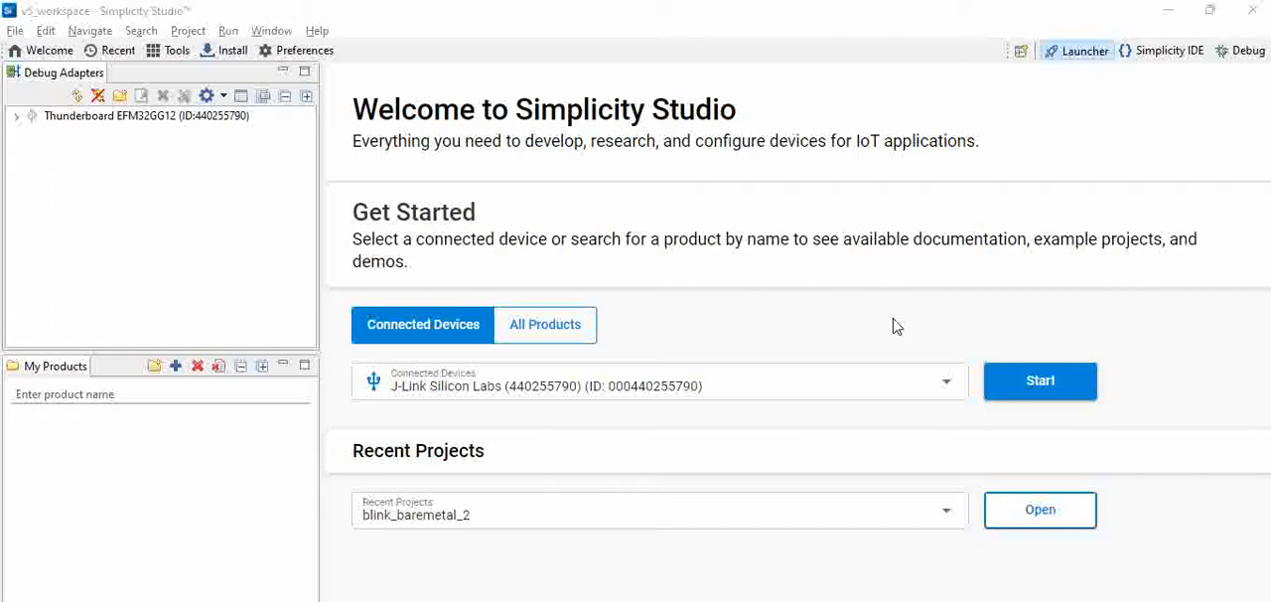
pyautogui.moveTo(1112, 333)
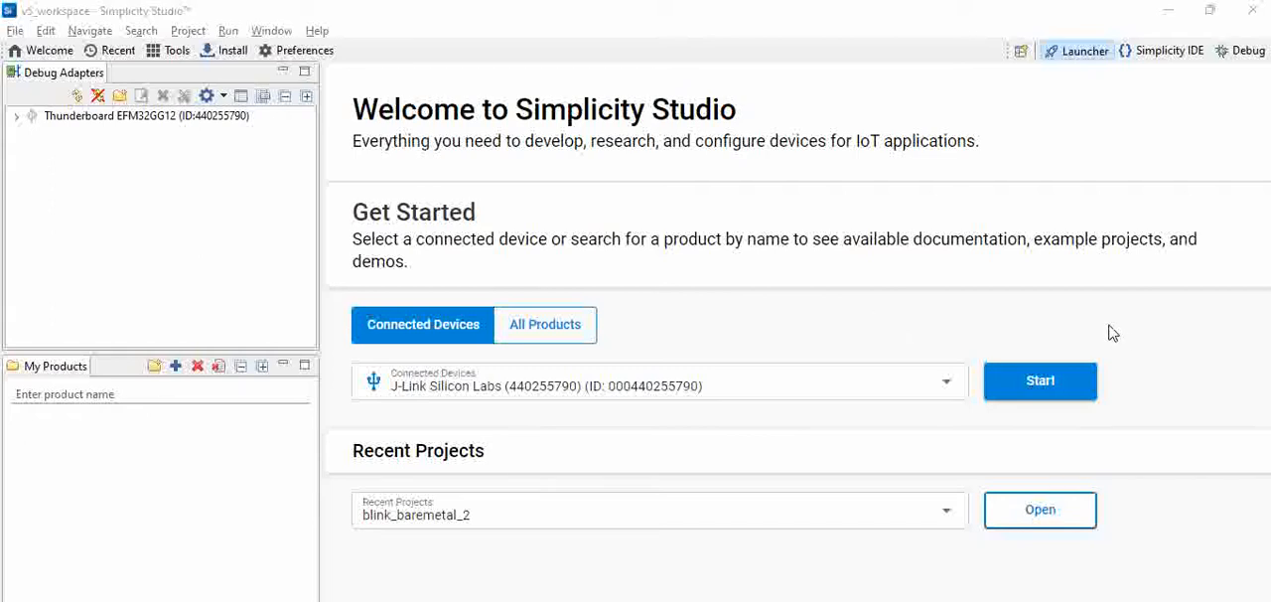
pyautogui.moveTo(722, 409)
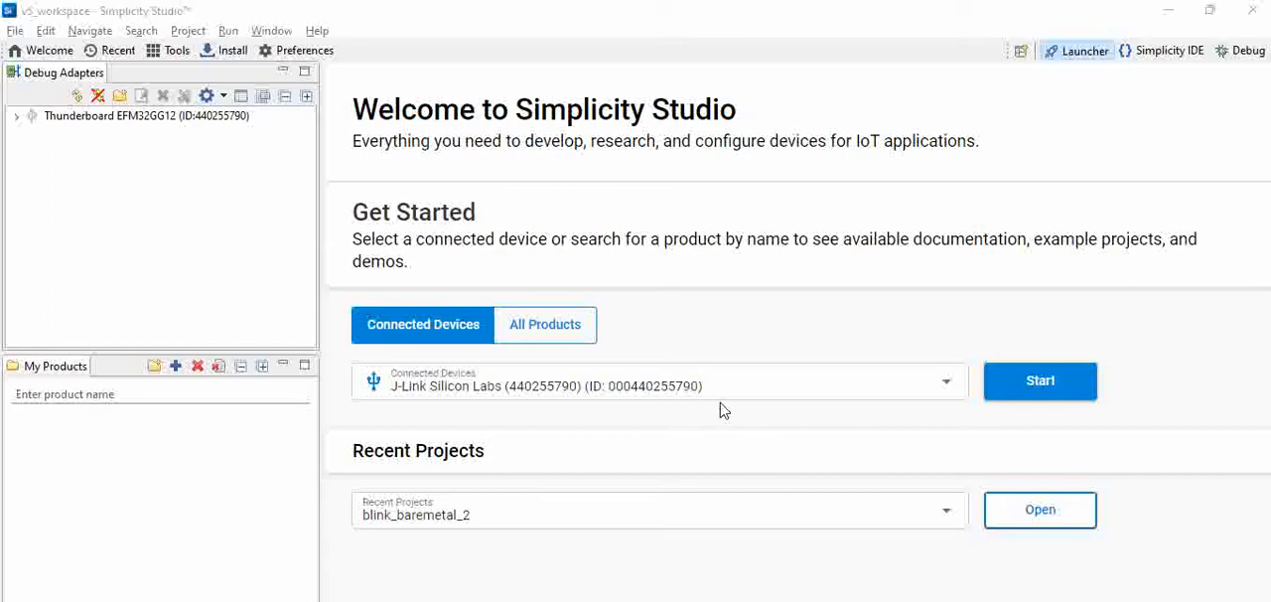
pyautogui.moveTo(496, 435)
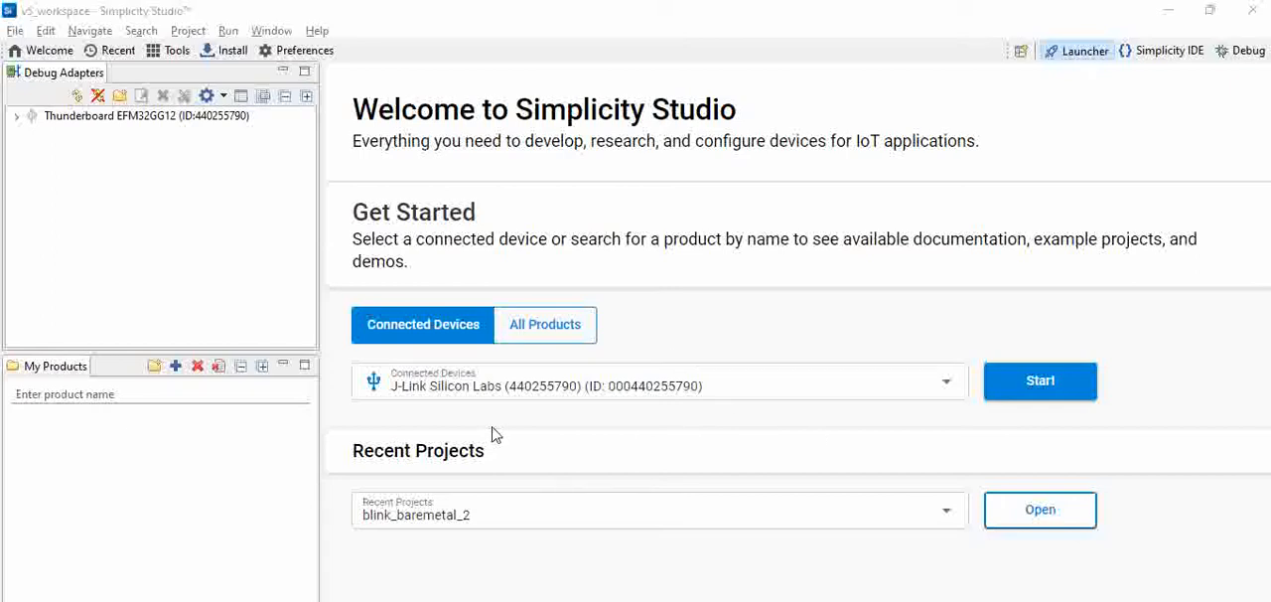
# - Open the overview page of the connected Thunderboard EFM32GG12
pyautogui.click(1039, 380)
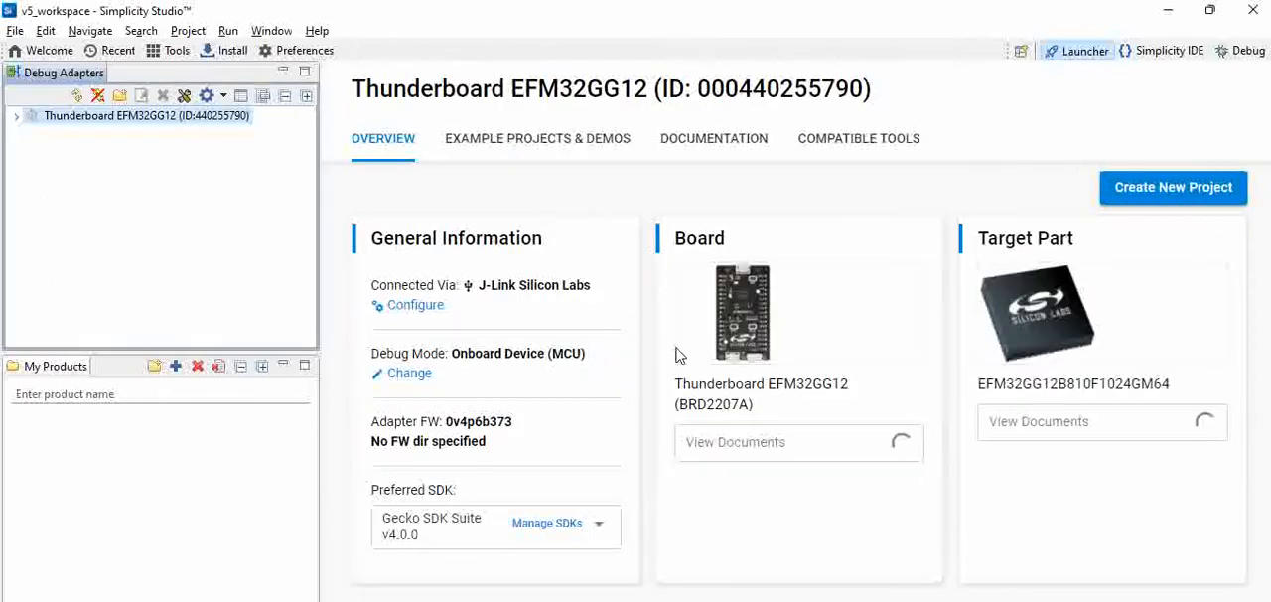
pyautogui.moveTo(777, 421)
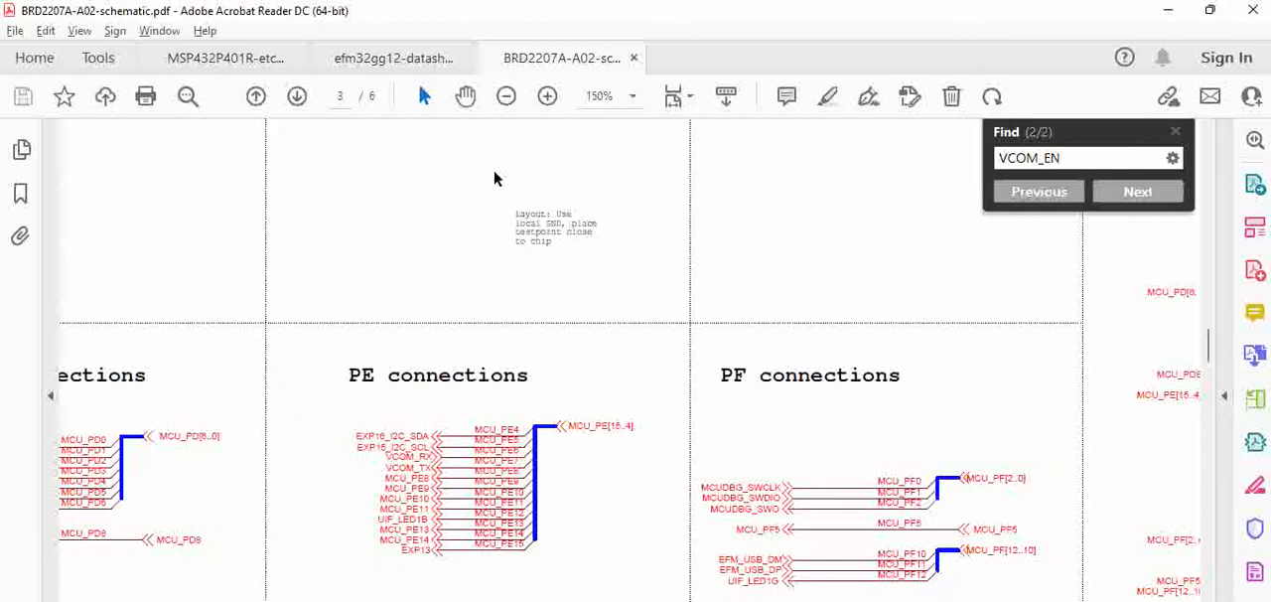
# - Step to the next VCOM_EN match and zoom out to view the isolation circuit
pyautogui.click(506, 95)
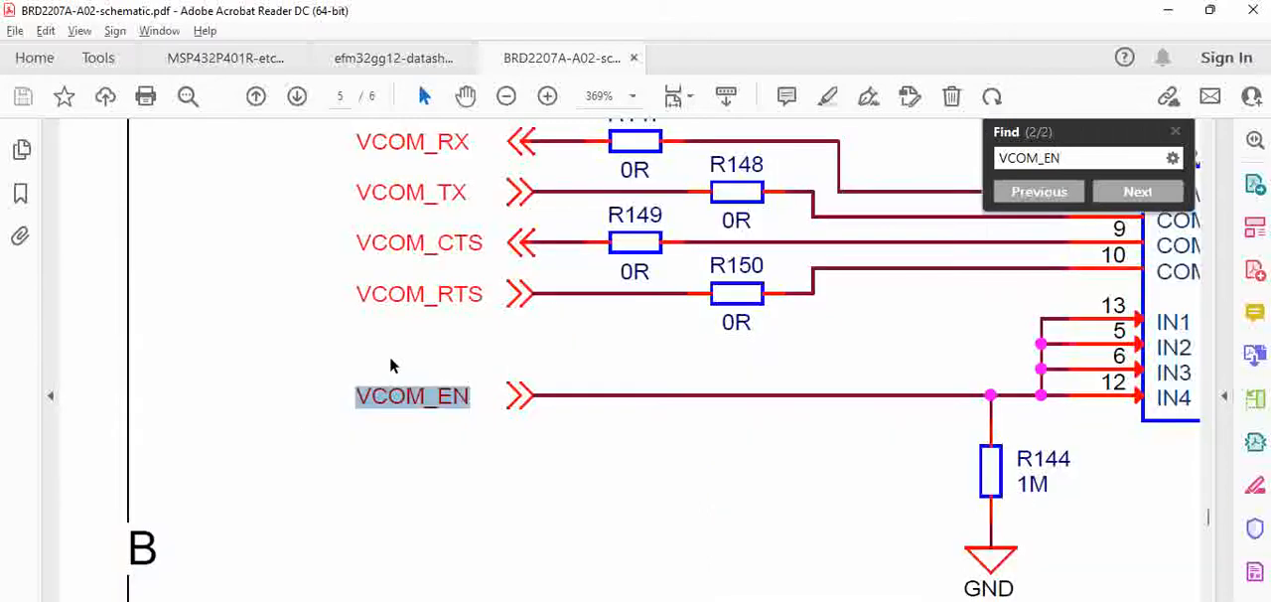
pyautogui.click(505, 95)
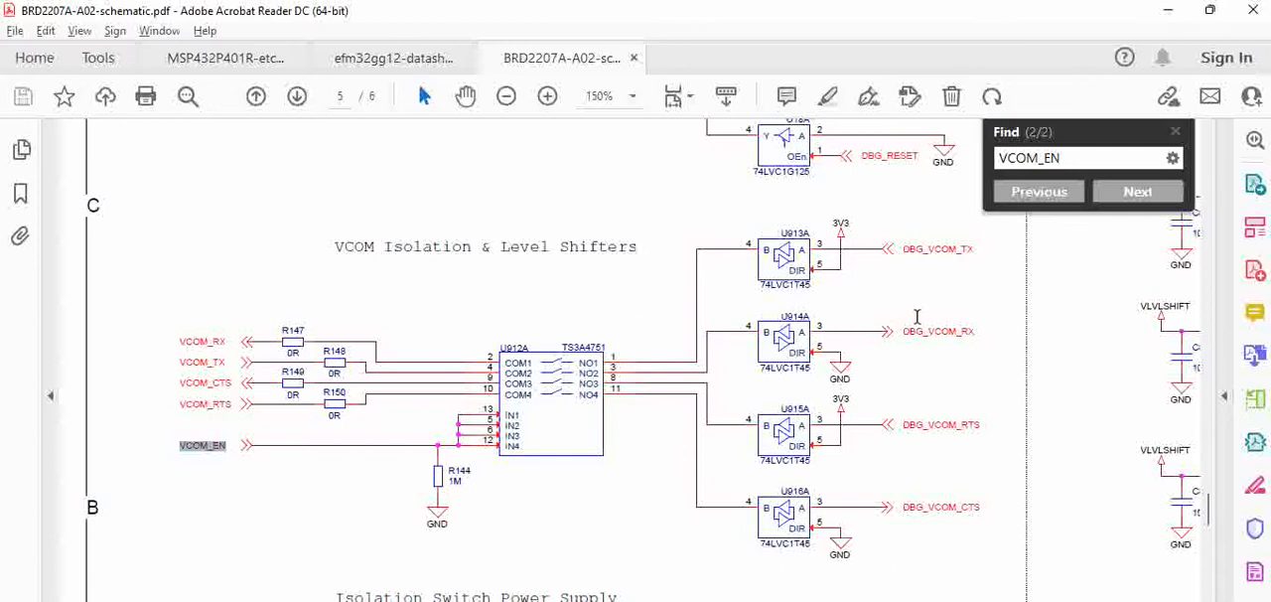
pyautogui.moveTo(930, 227)
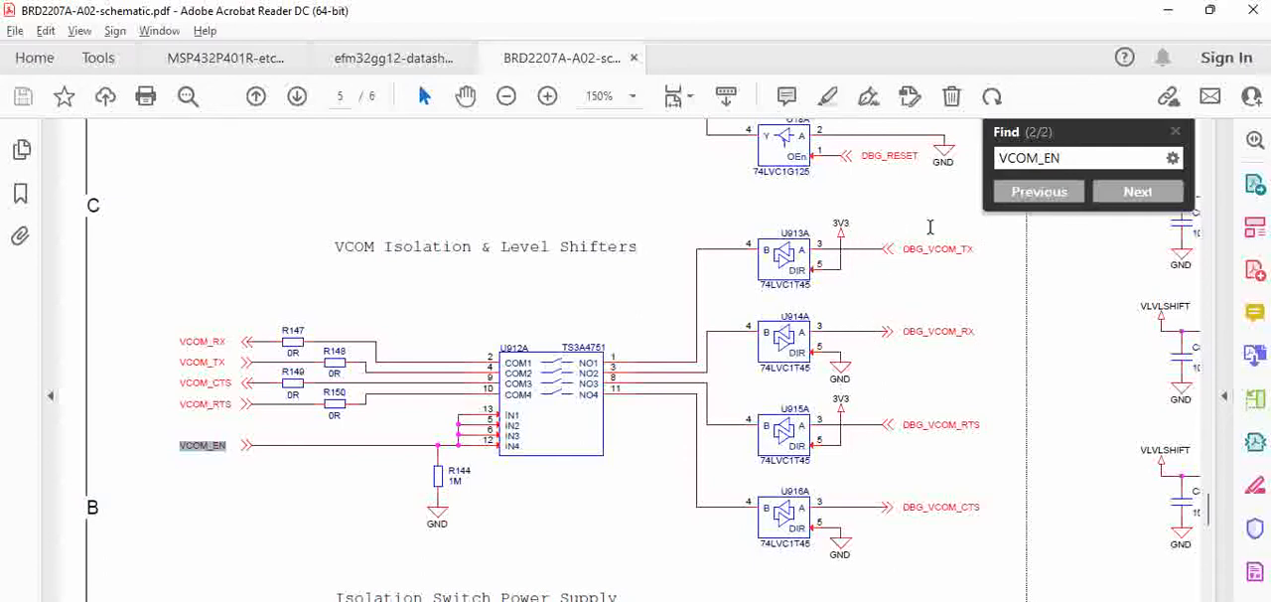
# - Search the schematic for DBG_VCOM_TX and step through its matches
pyautogui.click(1137, 191)
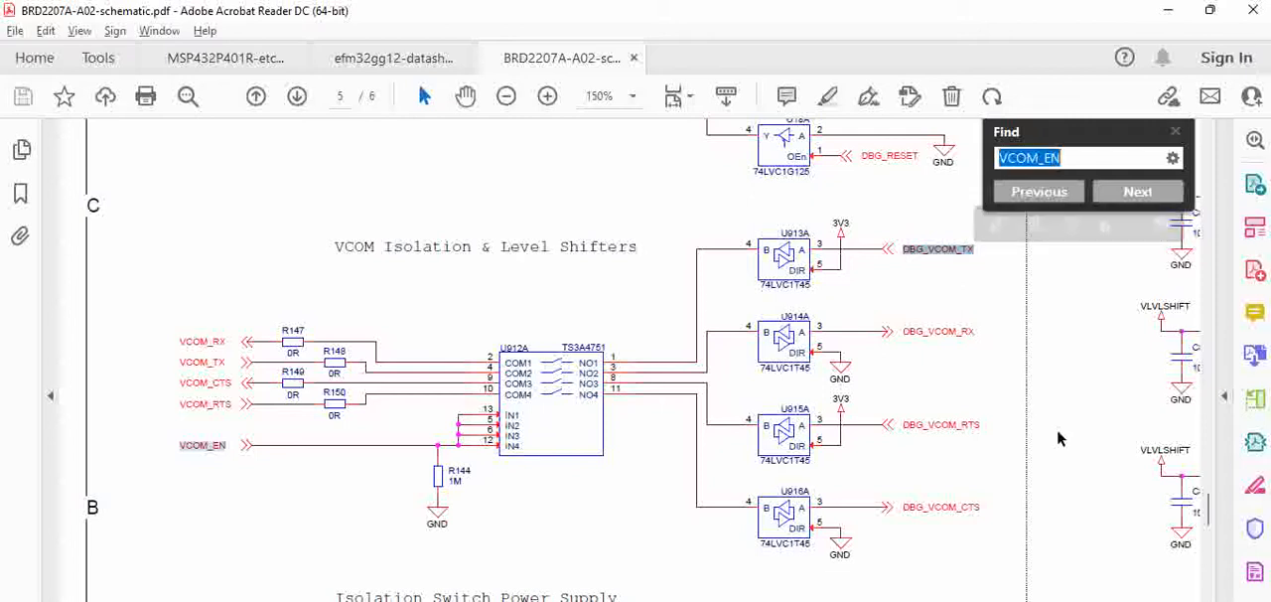
pyautogui.write('DBG_VCOM_TX')
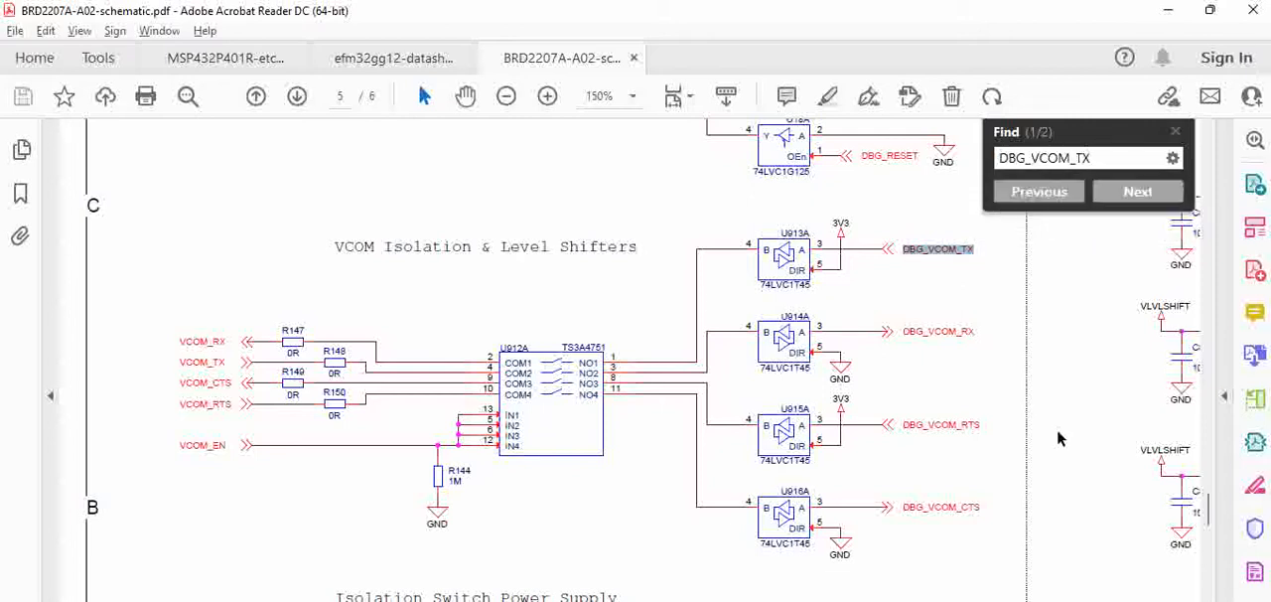
pyautogui.click(1138, 191)
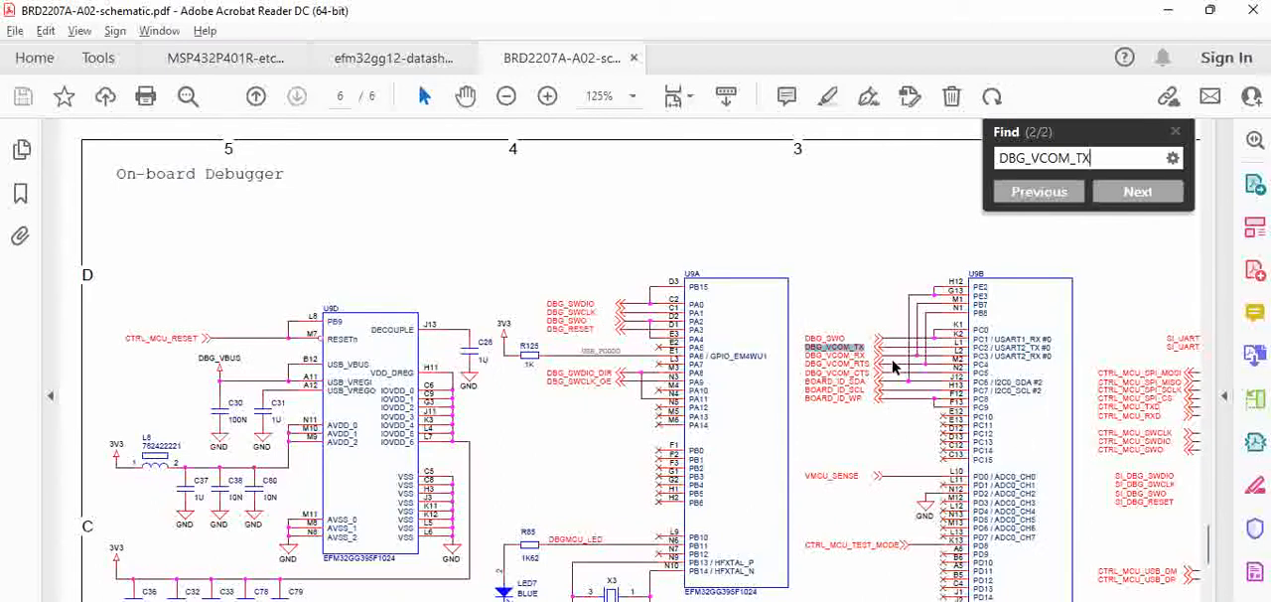
pyautogui.moveTo(847, 416)
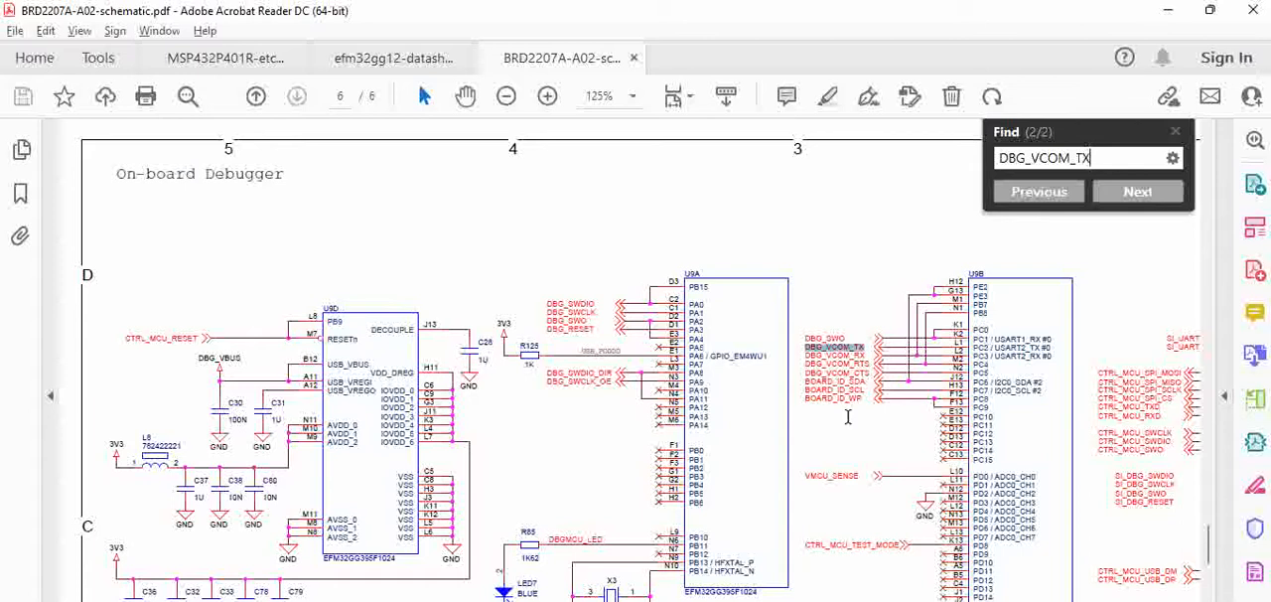
pyautogui.moveTo(1149, 585)
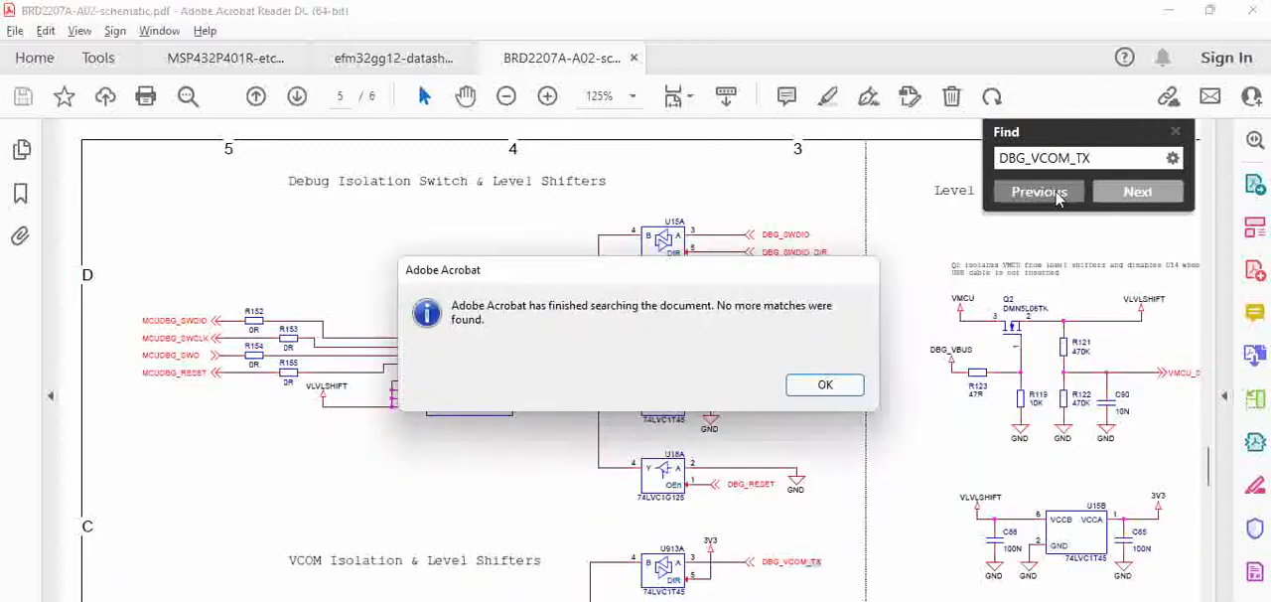
# - Dismiss the no-more-matches message and search the schematic for VCOM_RX
pyautogui.click(824, 384)
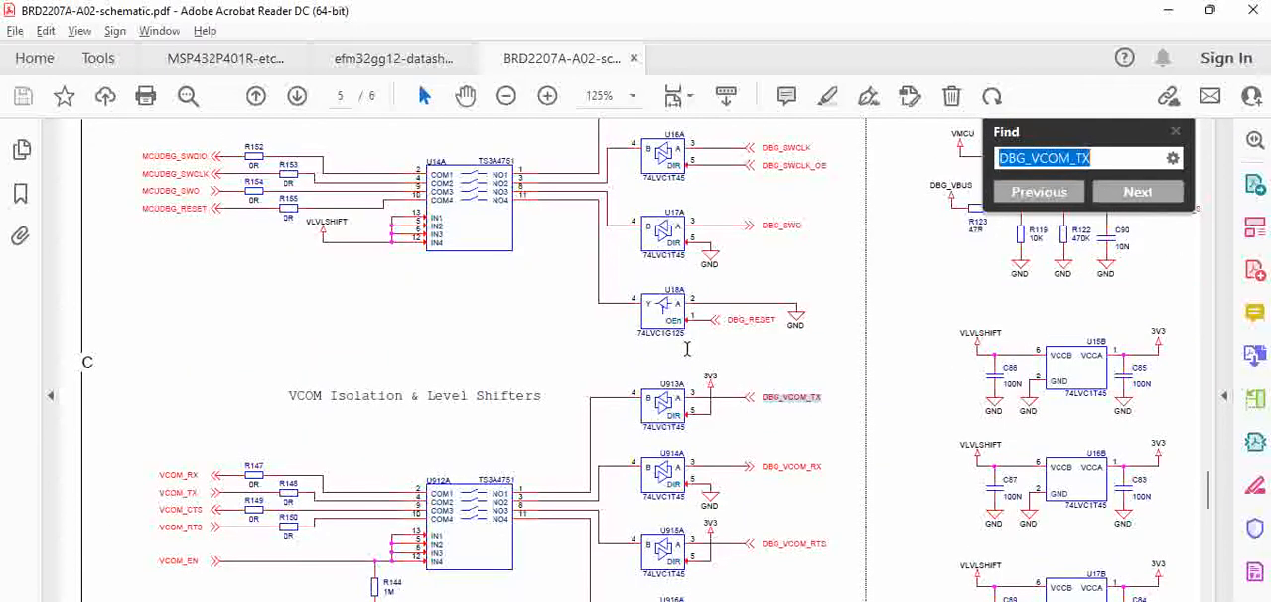
pyautogui.scroll(-3)
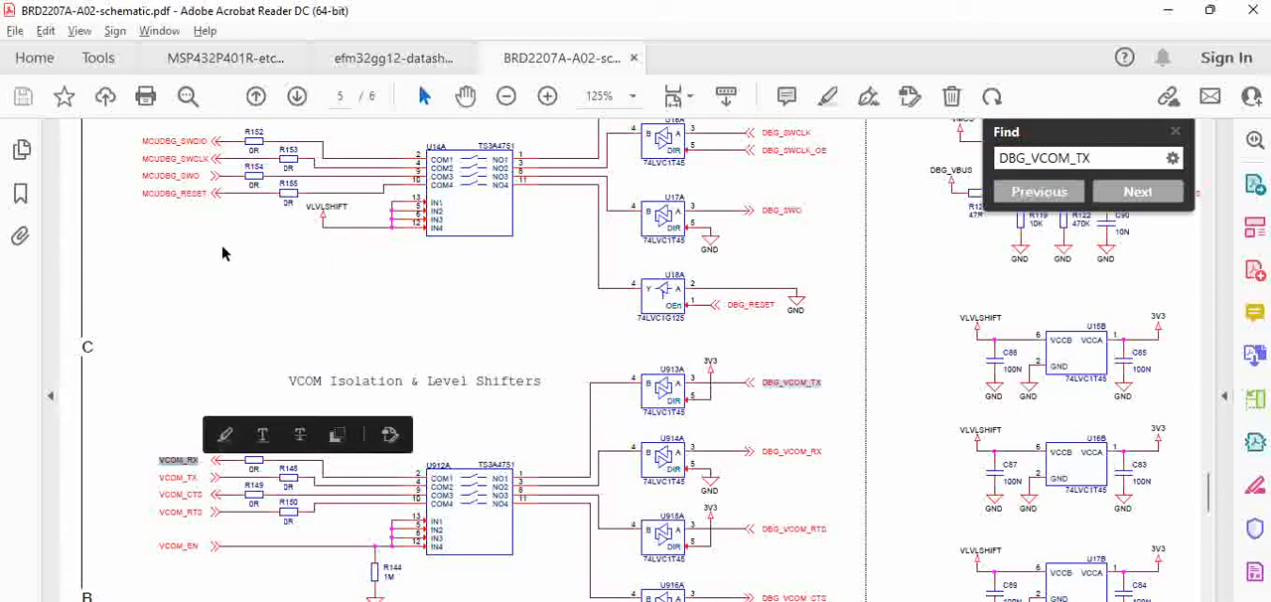
pyautogui.write('VCOM_RX')
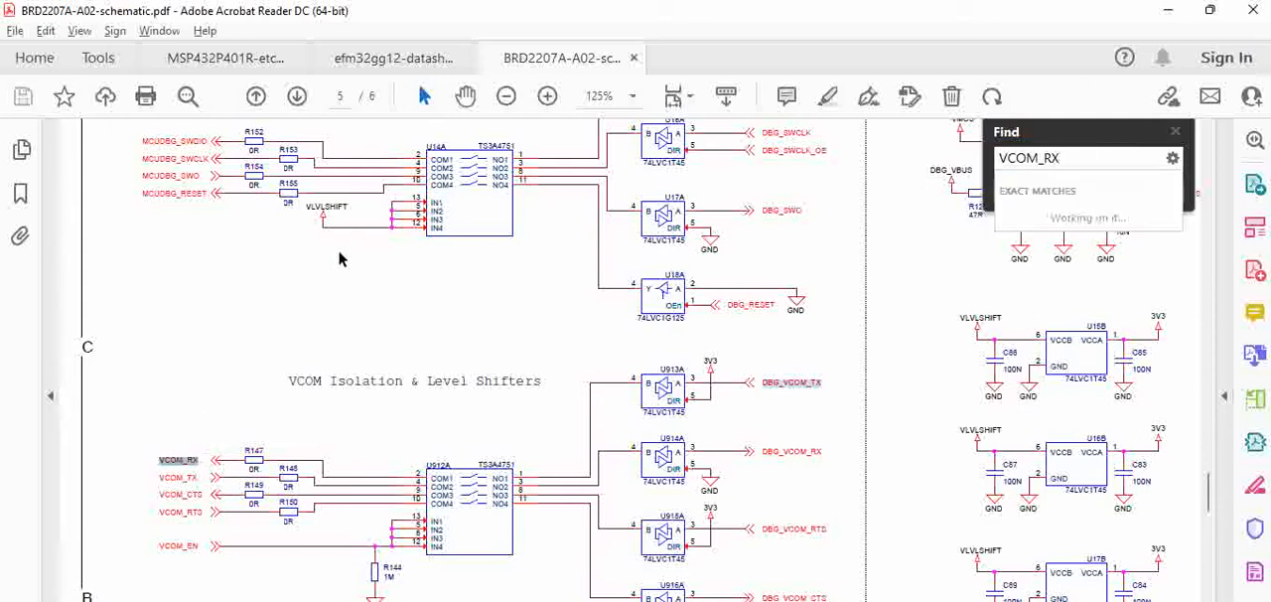
pyautogui.click(1138, 191)
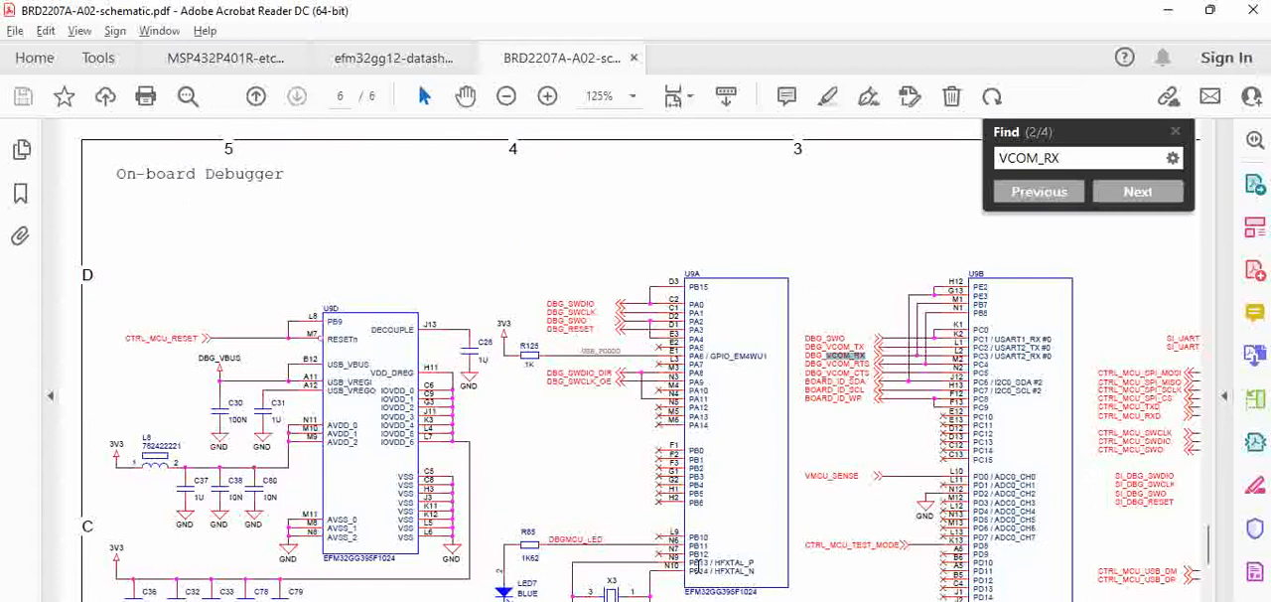
# - Step to the last VCOM_RX match, zoom into the PE connections, then zoom out
pyautogui.click(1137, 191)
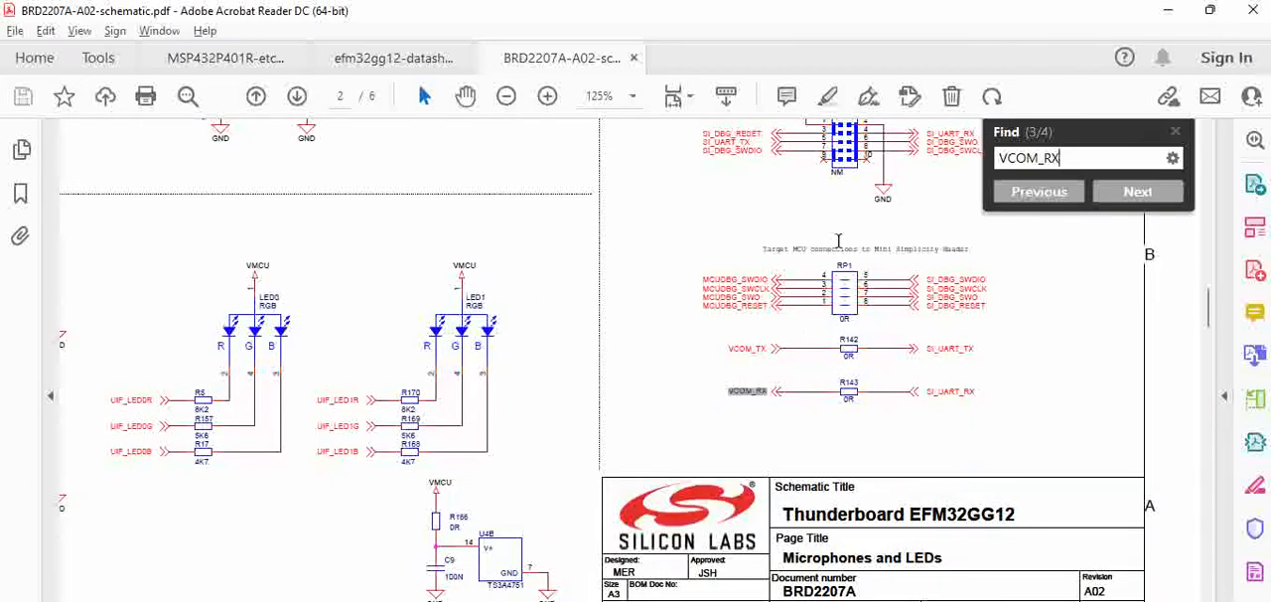
pyautogui.click(1136, 192)
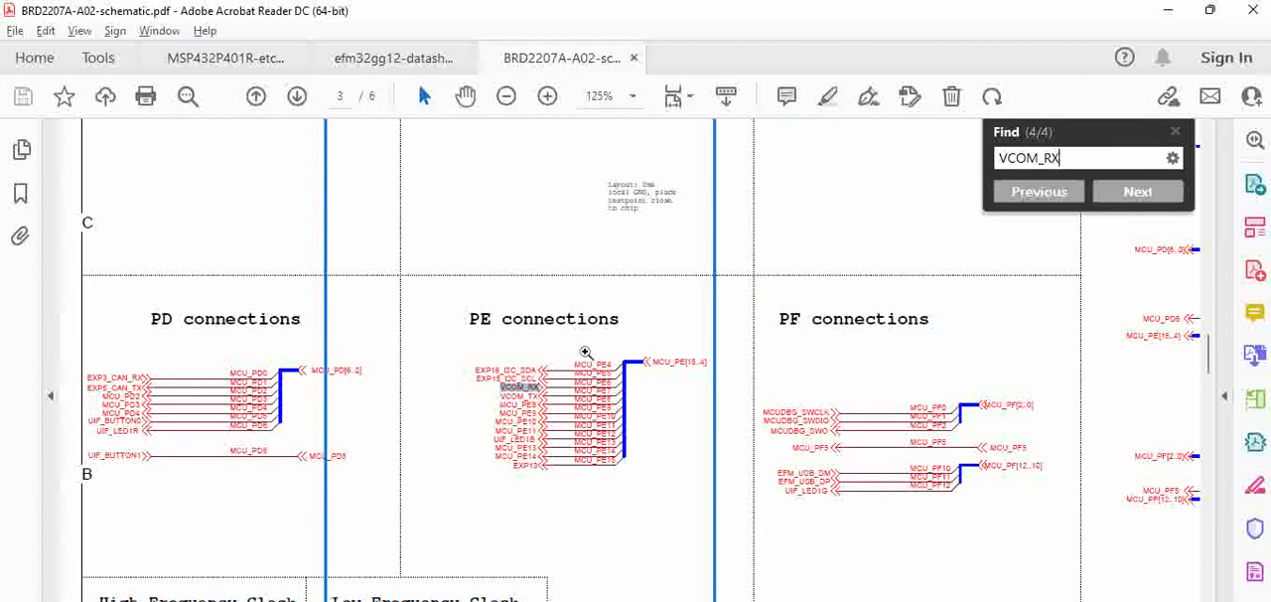
pyautogui.click(547, 95)
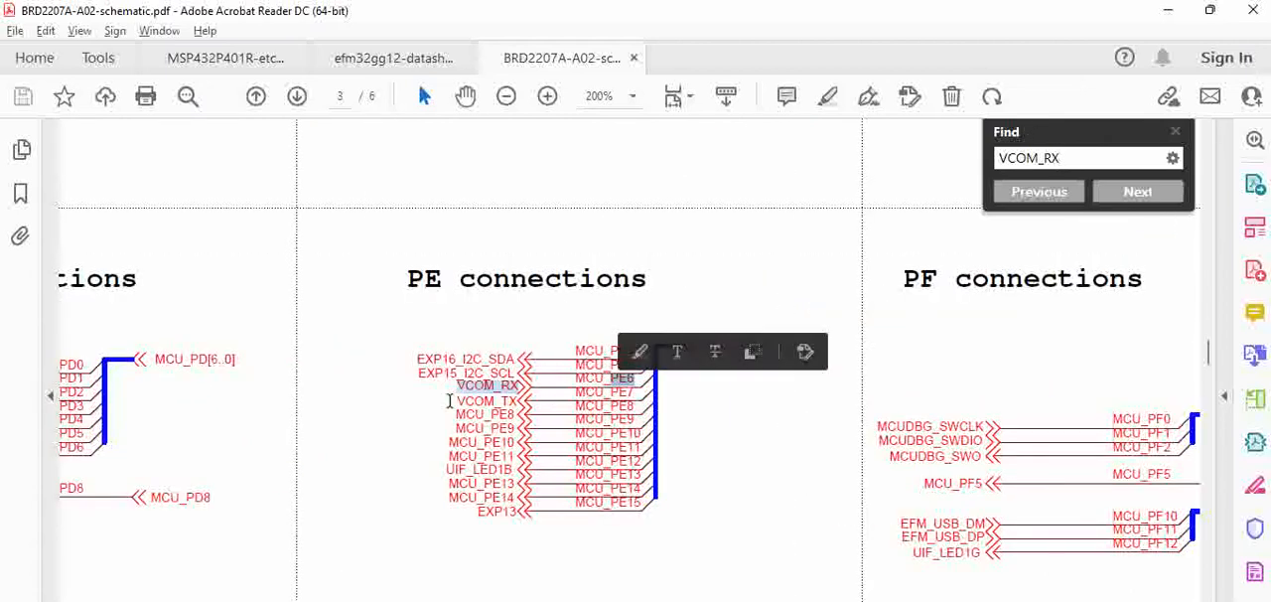
pyautogui.click(506, 97)
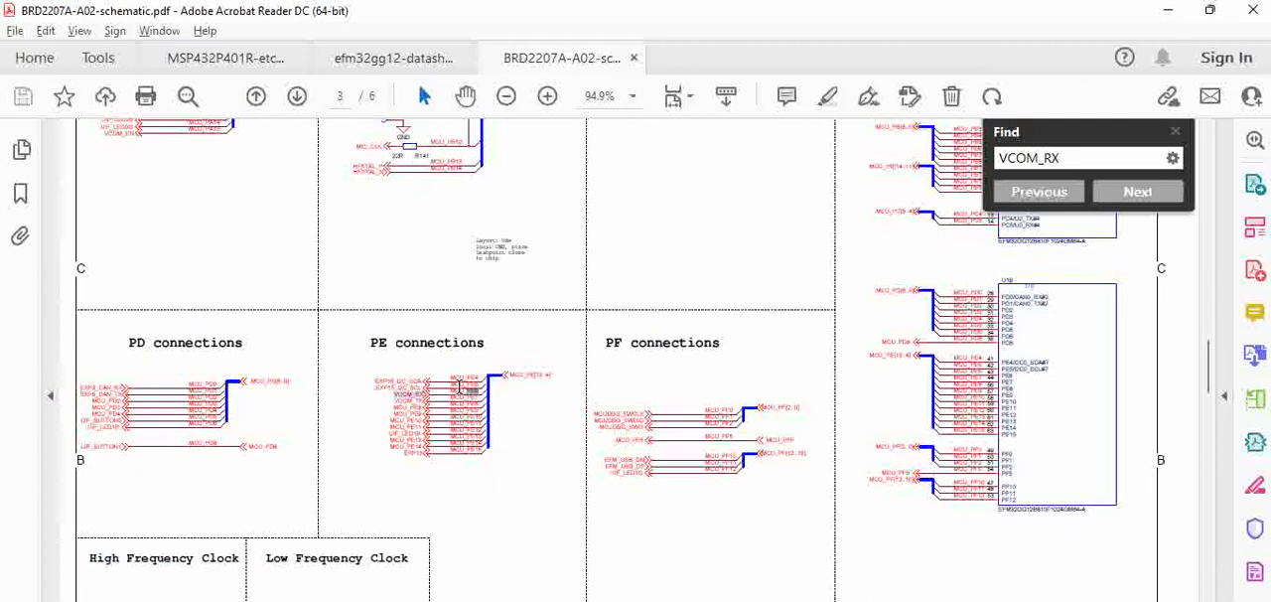
pyautogui.moveTo(509, 370)
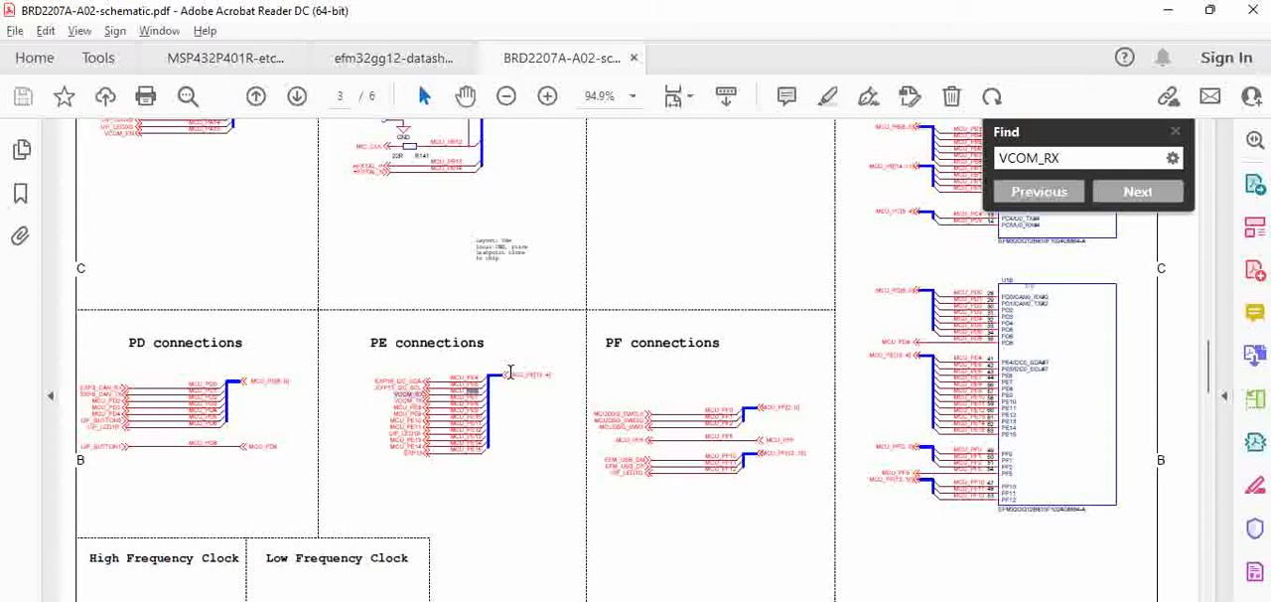
pyautogui.moveTo(501, 351)
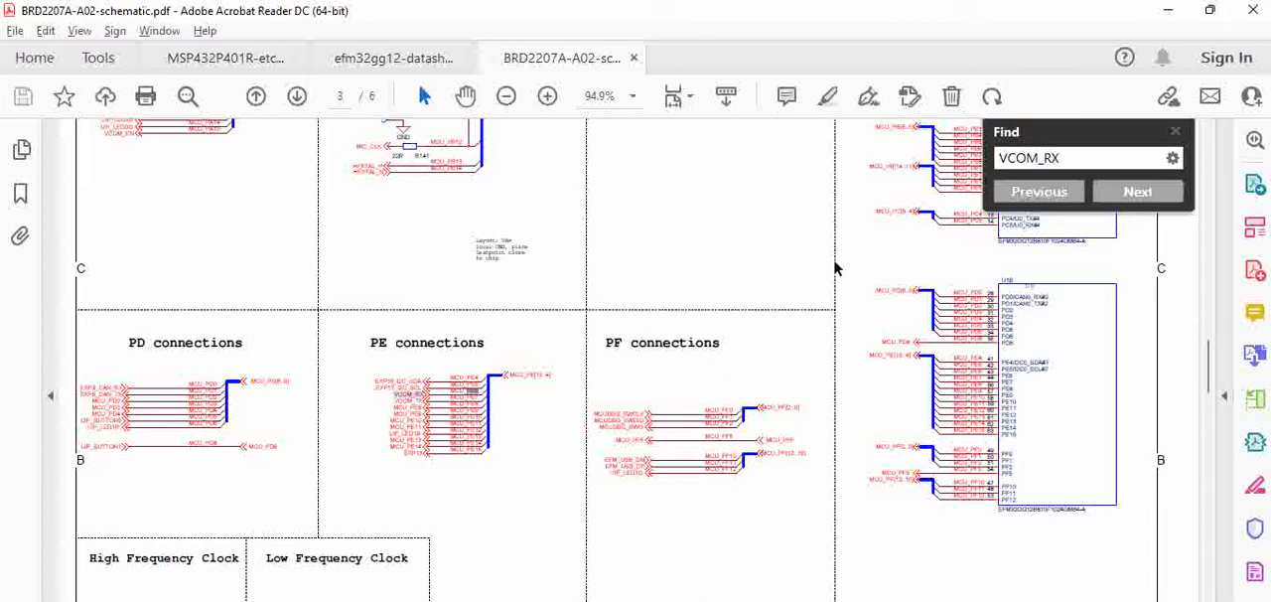
pyautogui.moveTo(699, 296)
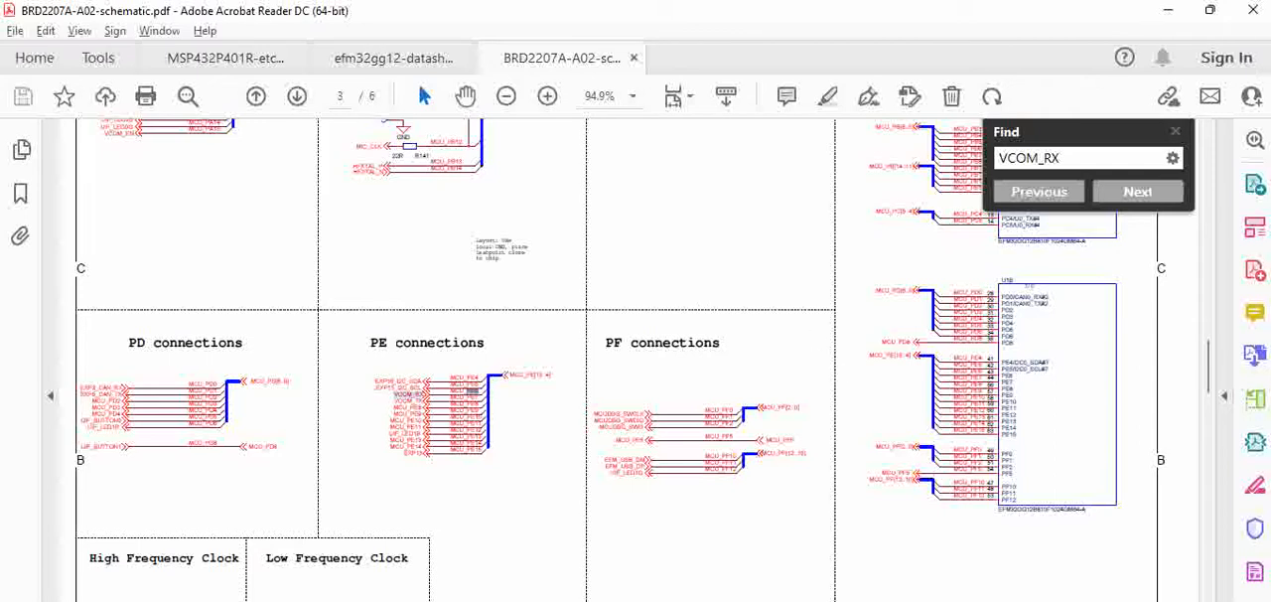
pyautogui.moveTo(767, 544)
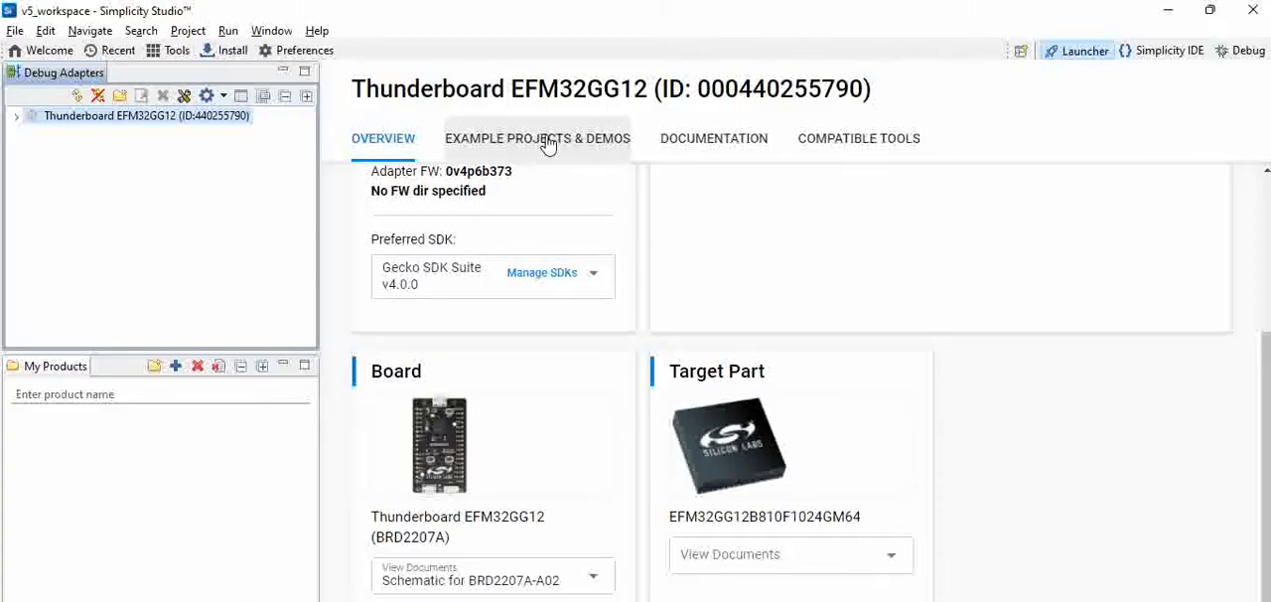
# - Show the board's example projects and scroll down to Platform - I/O Stream USART Bare-metal
pyautogui.click(537, 138)
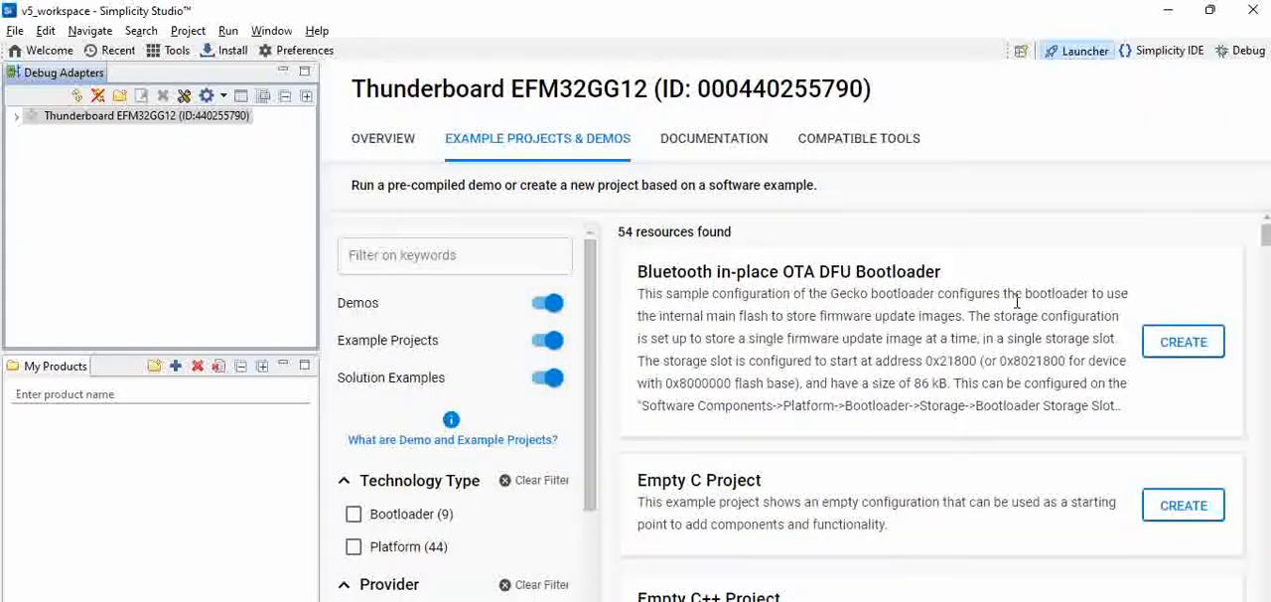
pyautogui.scroll(-3)
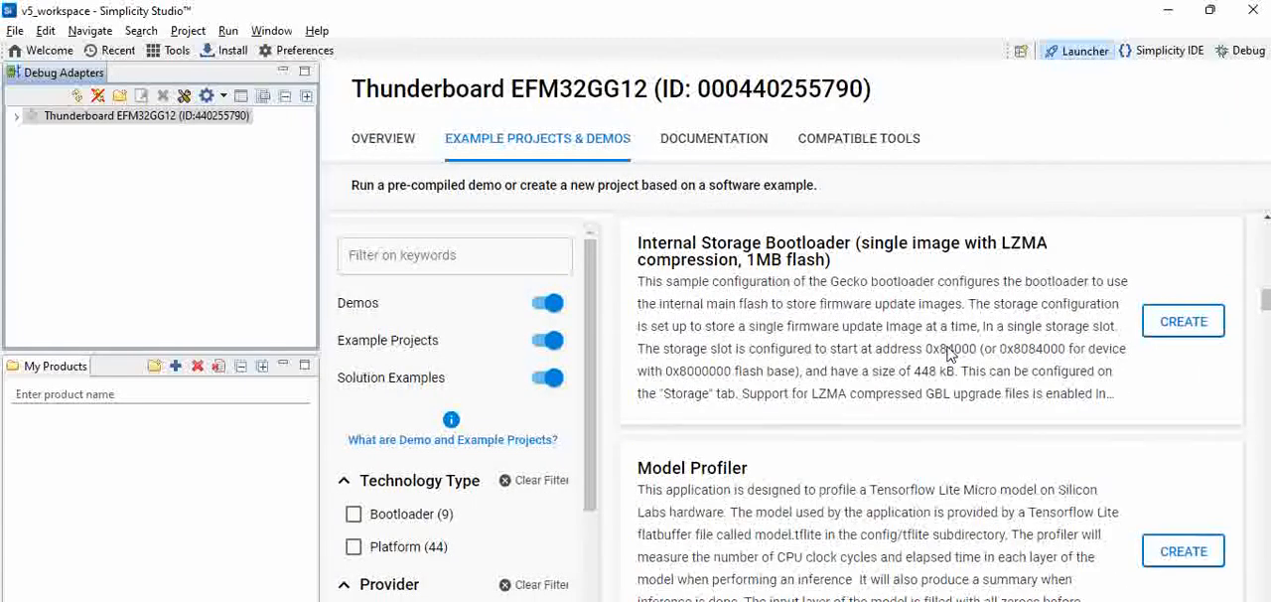
pyautogui.scroll(-3)
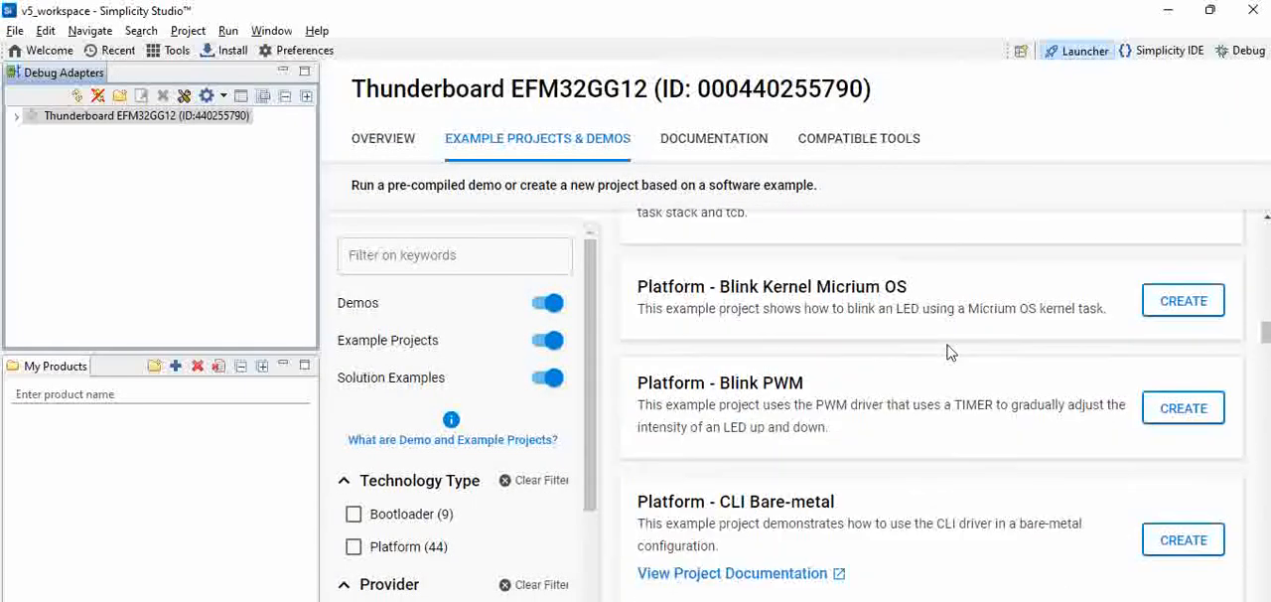
pyautogui.scroll(-3)
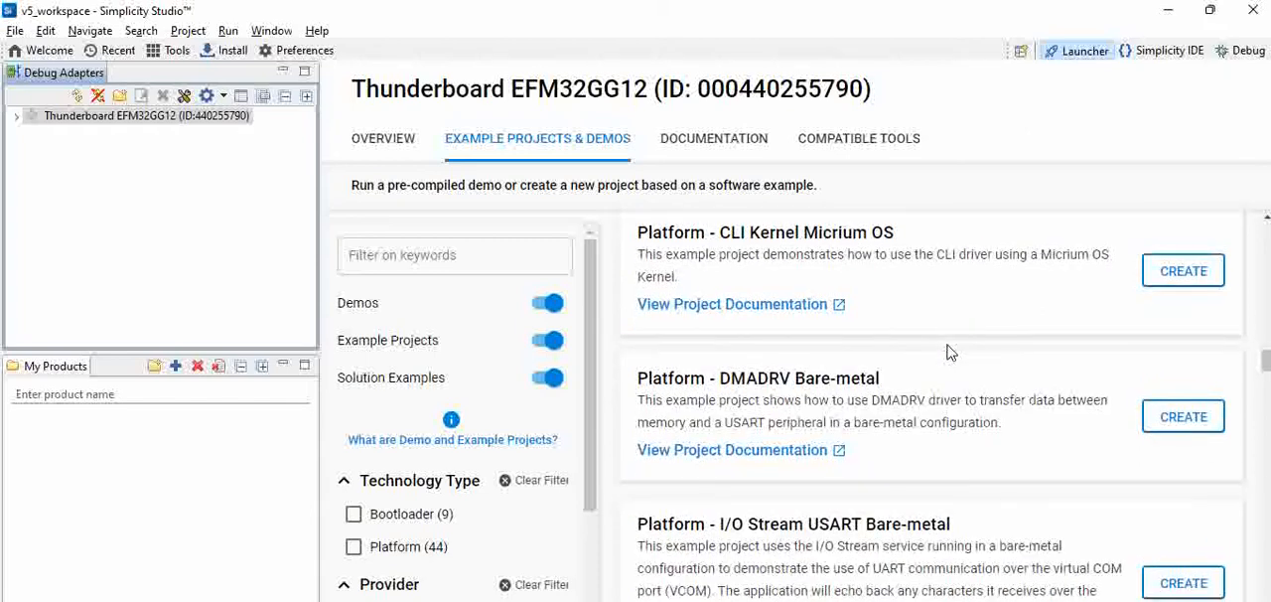
pyautogui.scroll(-3)
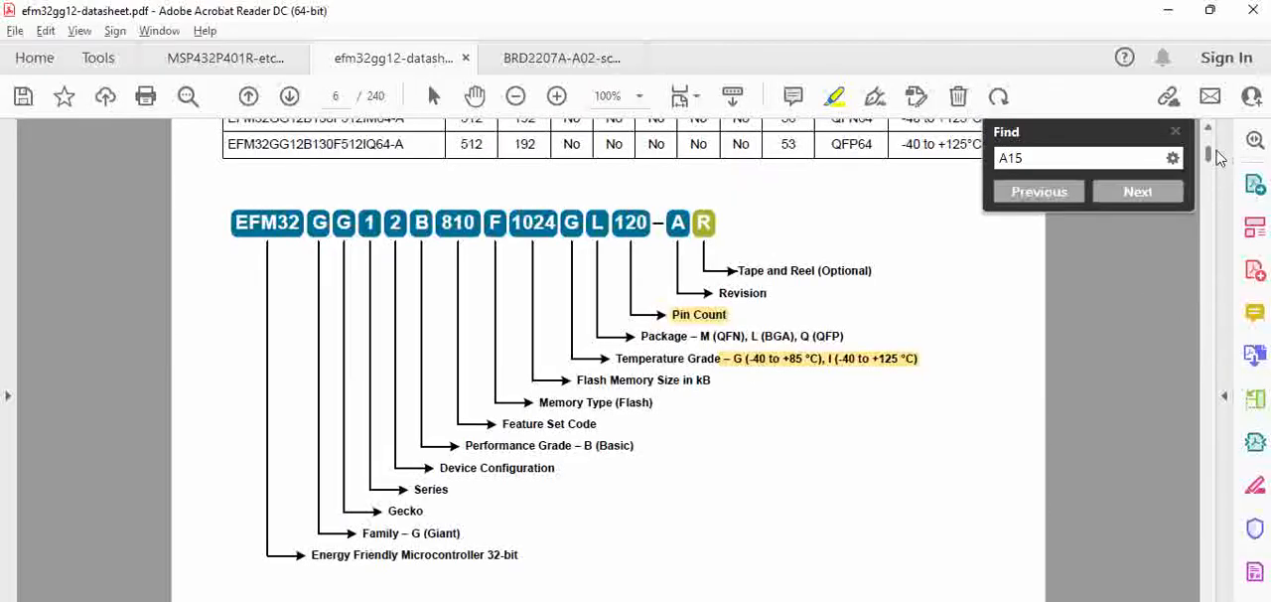
# - Return to the datasheet's first-page peripheral block diagram showing USART/UART
pyautogui.click(248, 96)
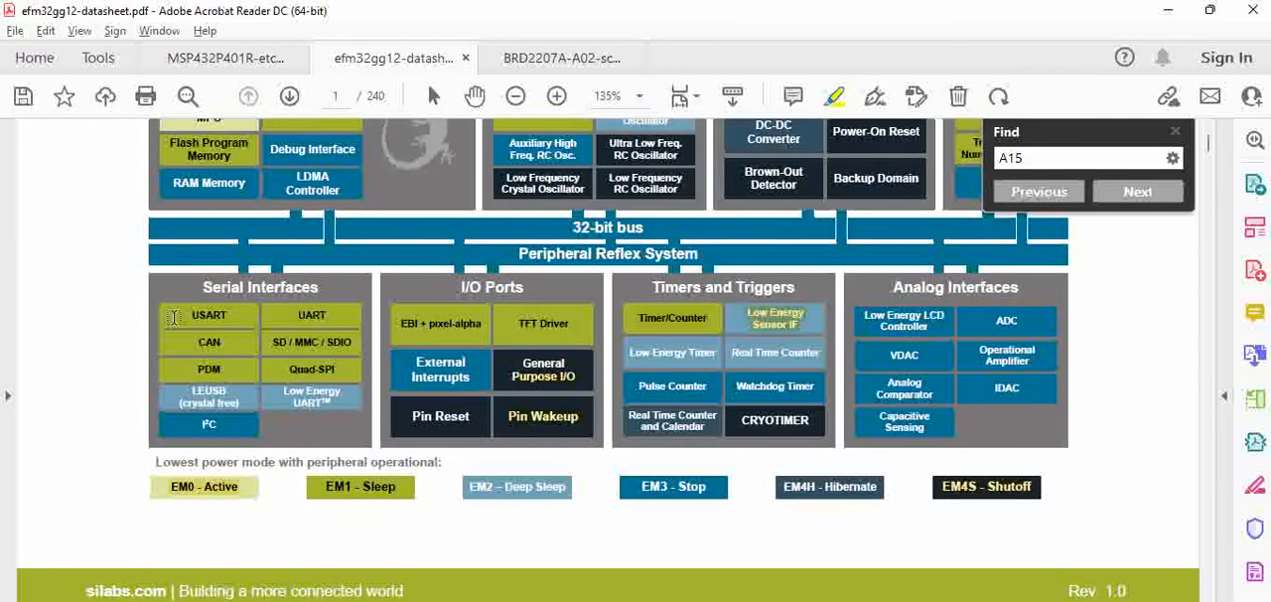
pyautogui.moveTo(209, 301)
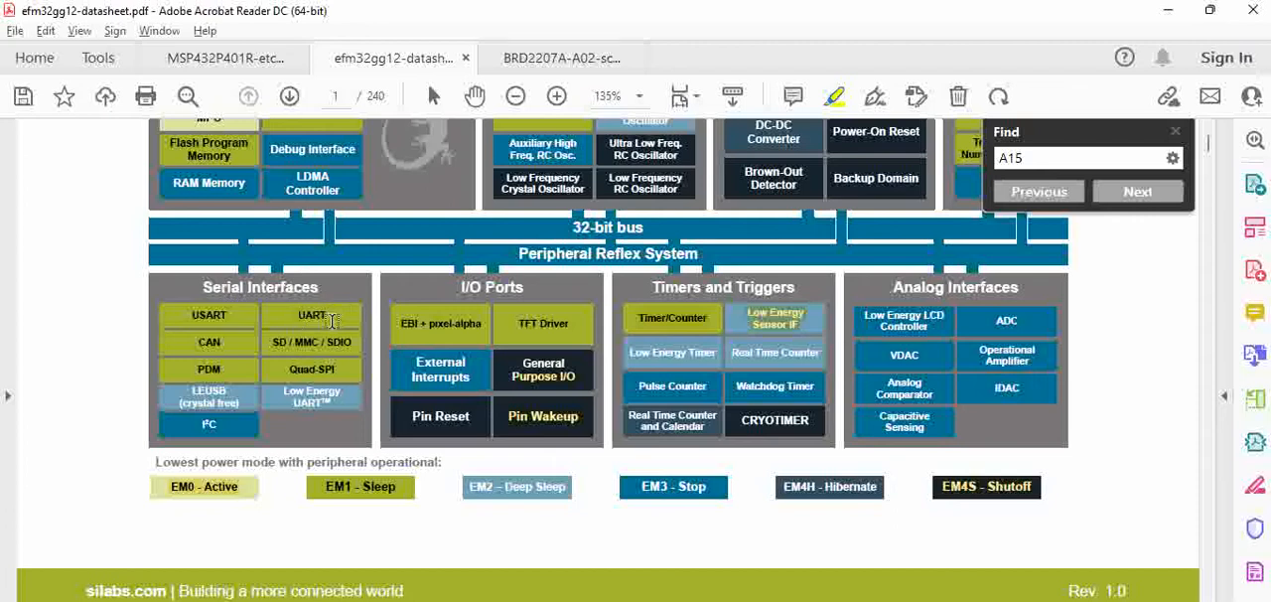
pyautogui.moveTo(827, 300)
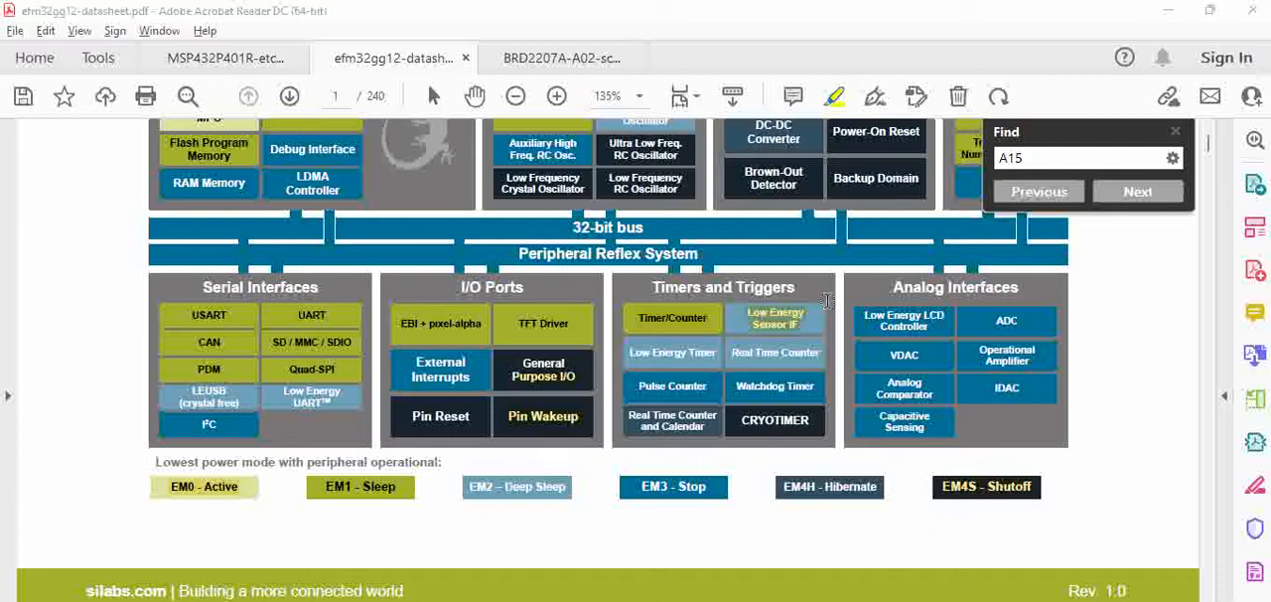
pyautogui.moveTo(1166, 8)
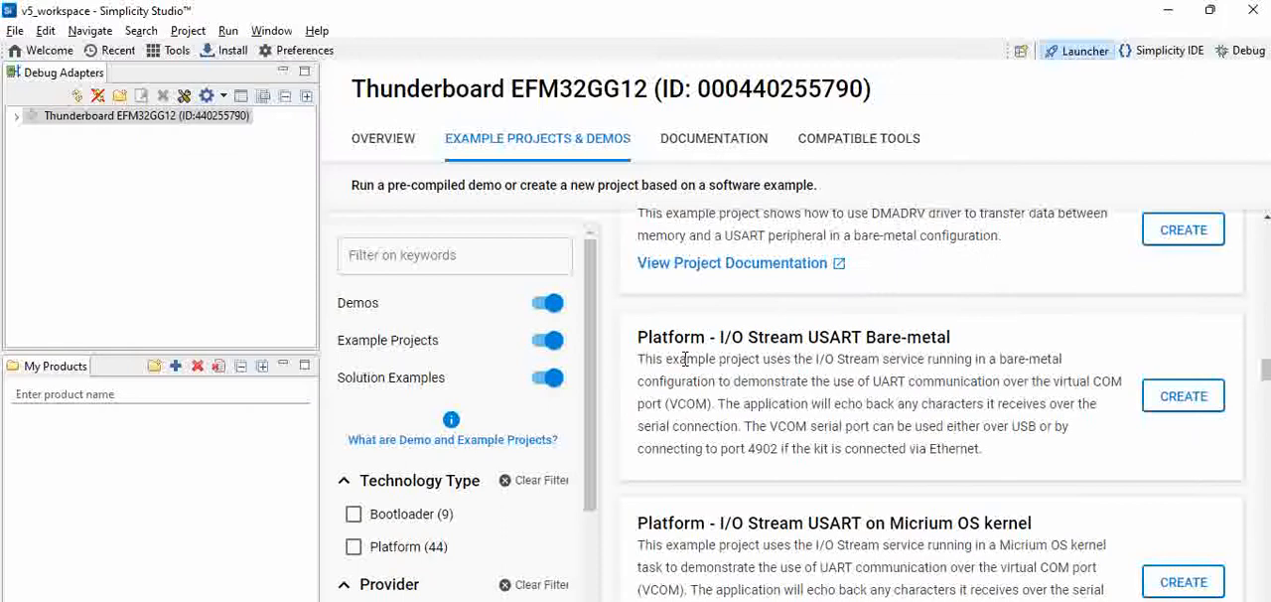
pyautogui.moveTo(799, 402)
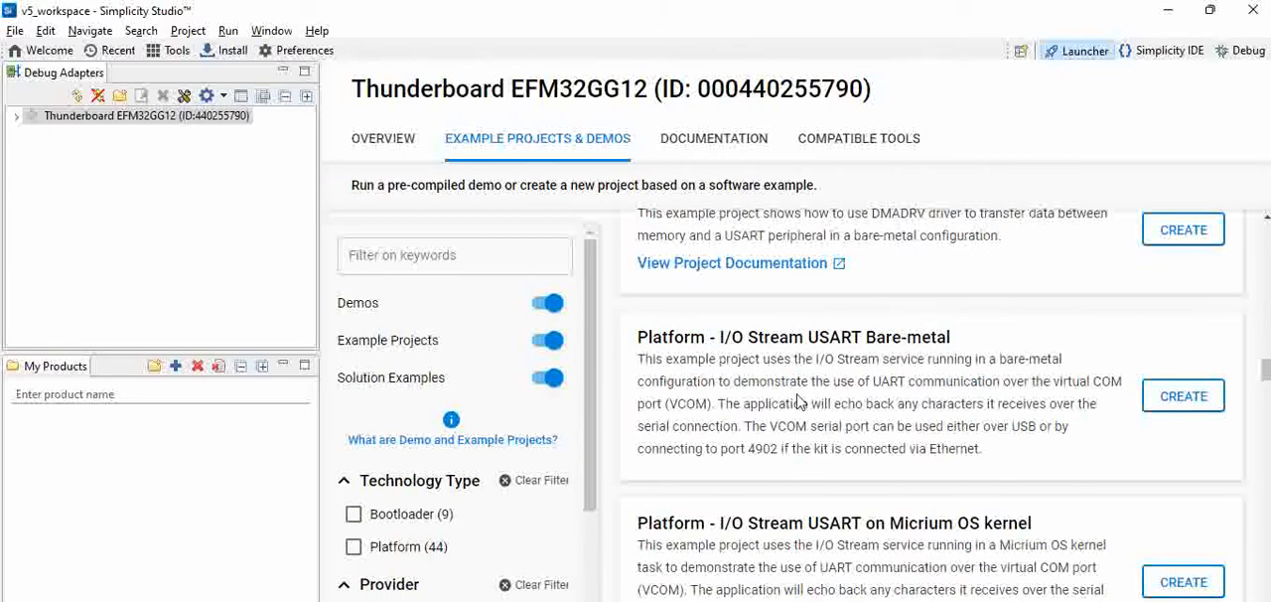
pyautogui.moveTo(928, 407)
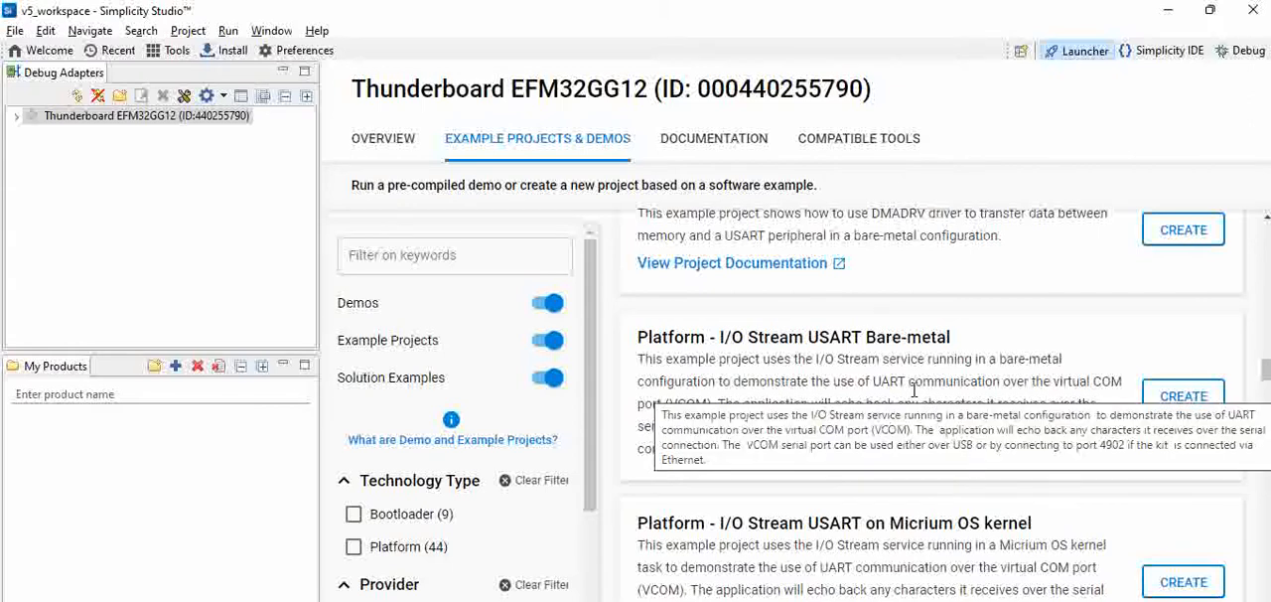
pyautogui.moveTo(785, 380); pyautogui.dragTo(953, 403)
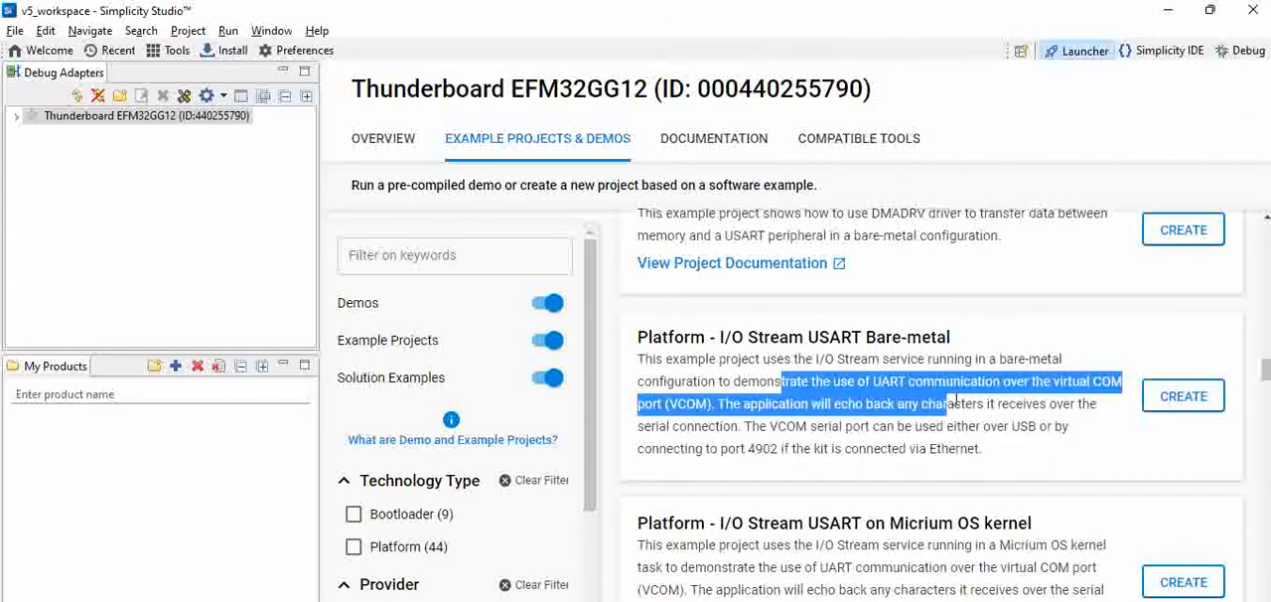
pyautogui.click(806, 403)
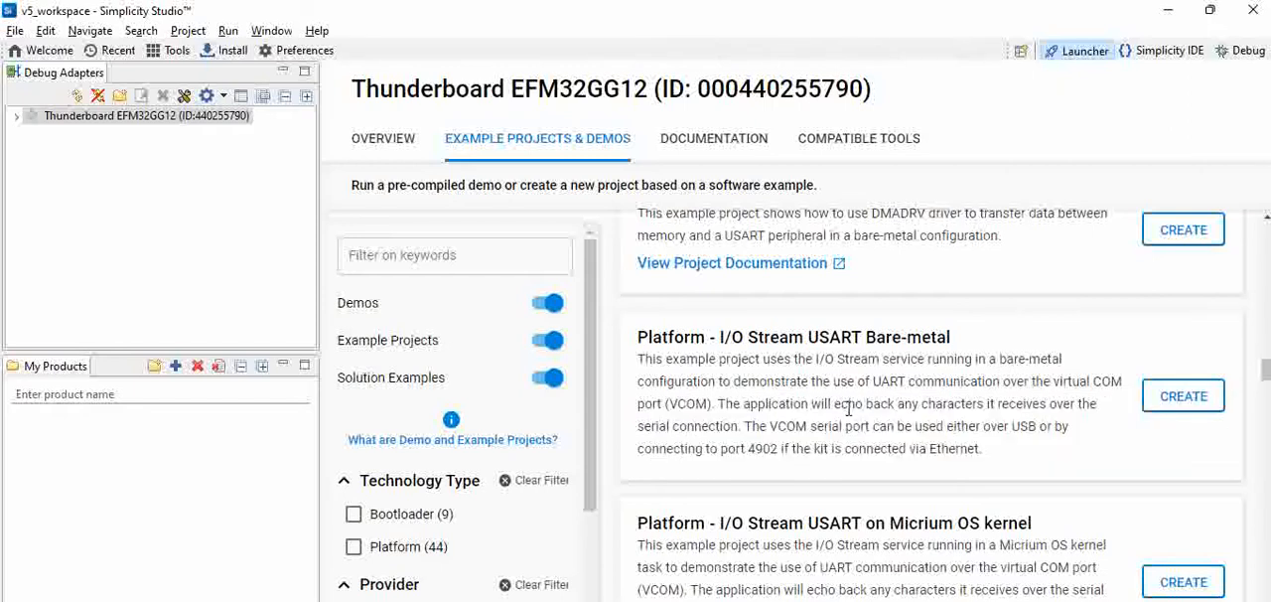
pyautogui.doubleClick(742, 403)
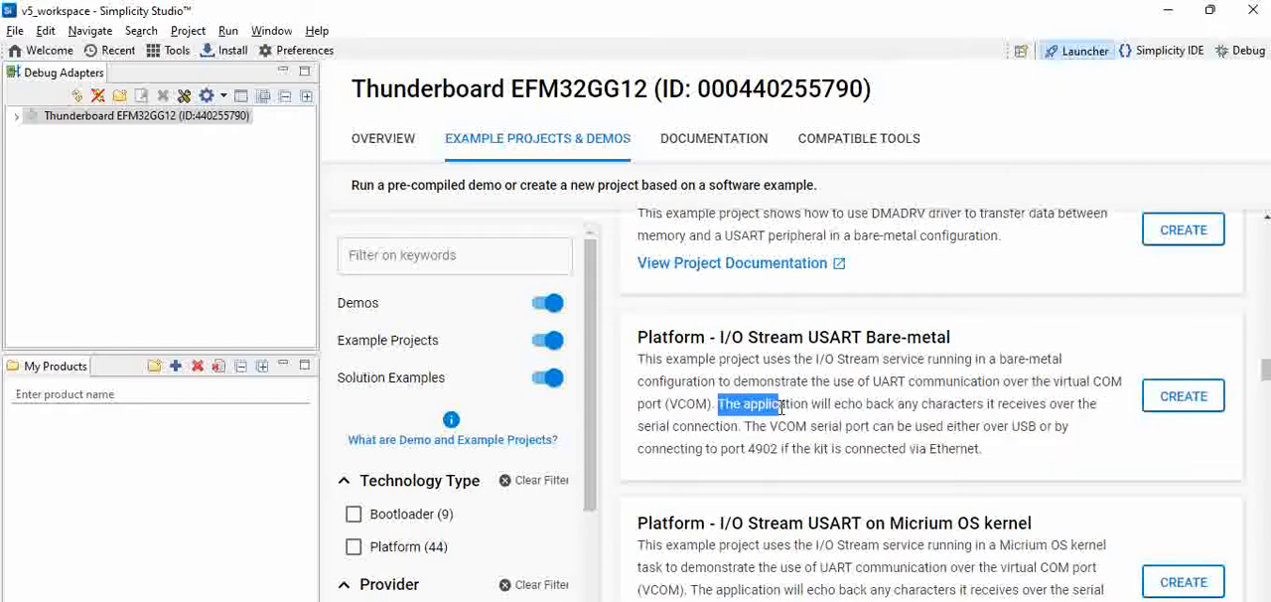
pyautogui.moveTo(882, 421)
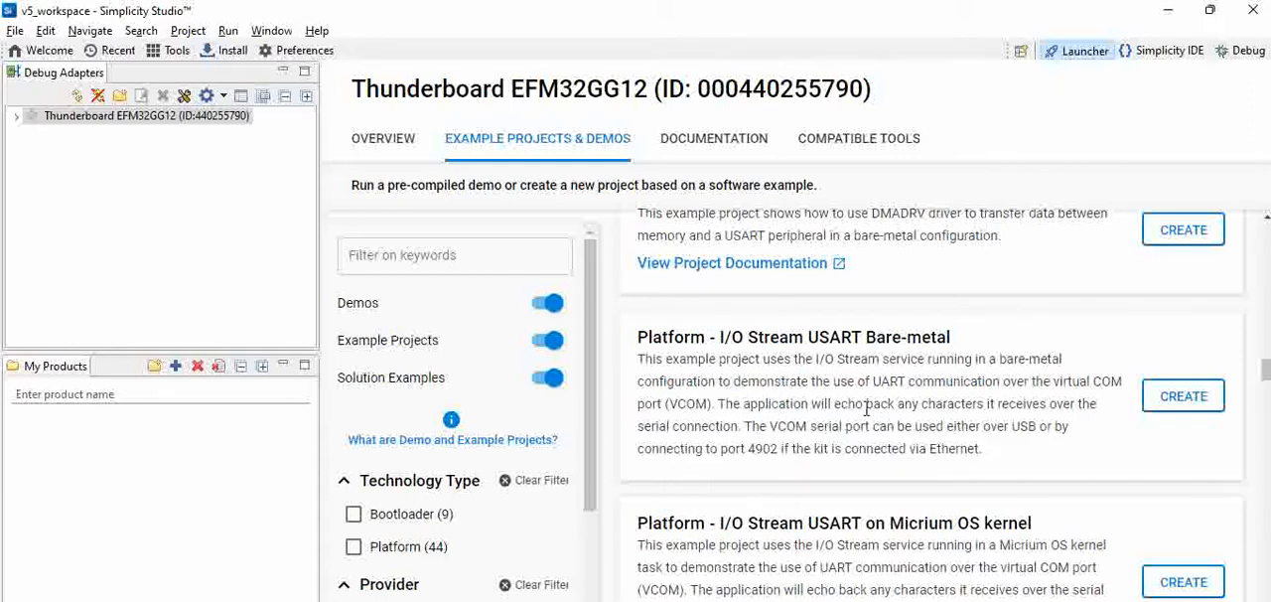
pyautogui.moveTo(811, 403); pyautogui.dragTo(968, 403)
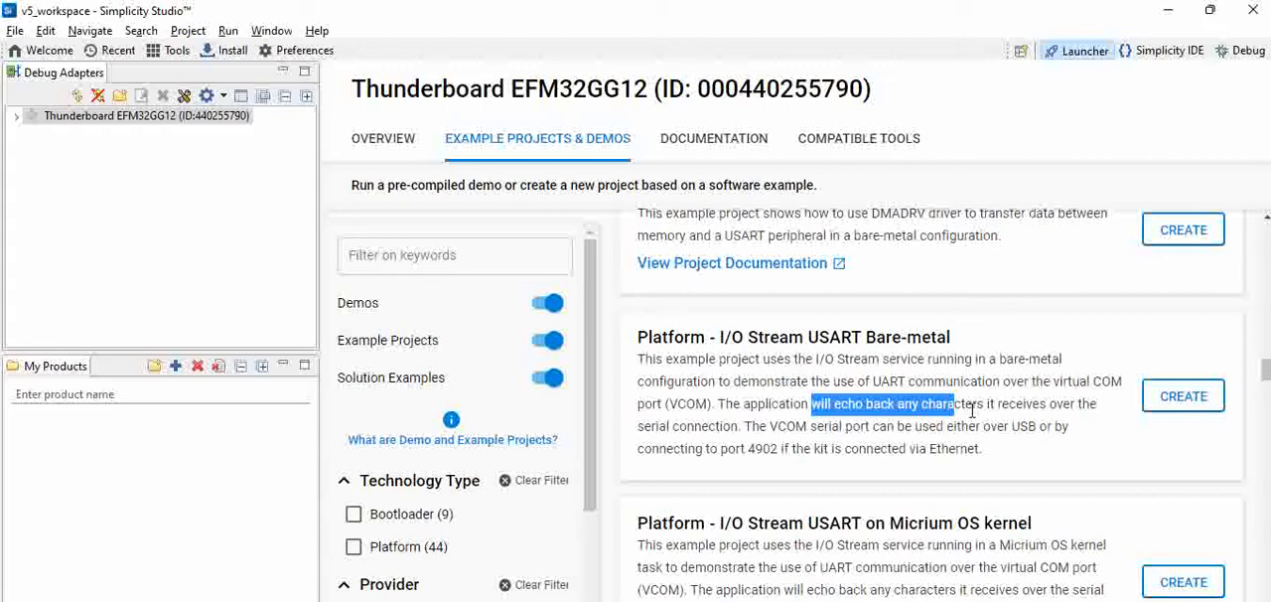
pyautogui.moveTo(820, 493)
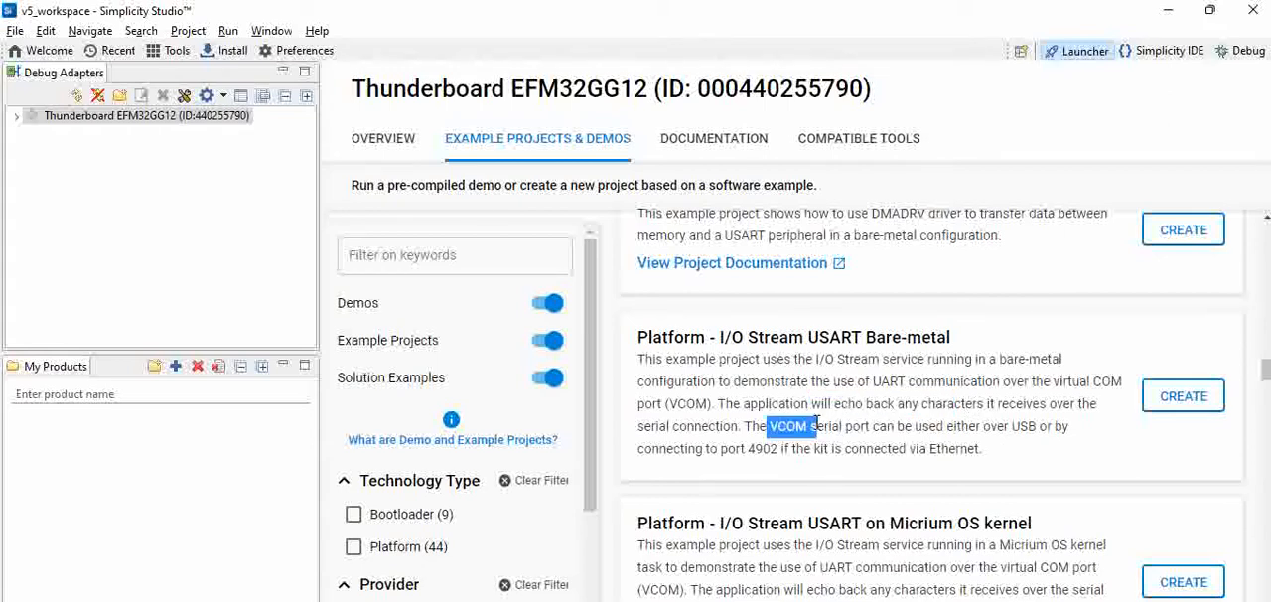
pyautogui.moveTo(770, 425); pyautogui.dragTo(1070, 426)
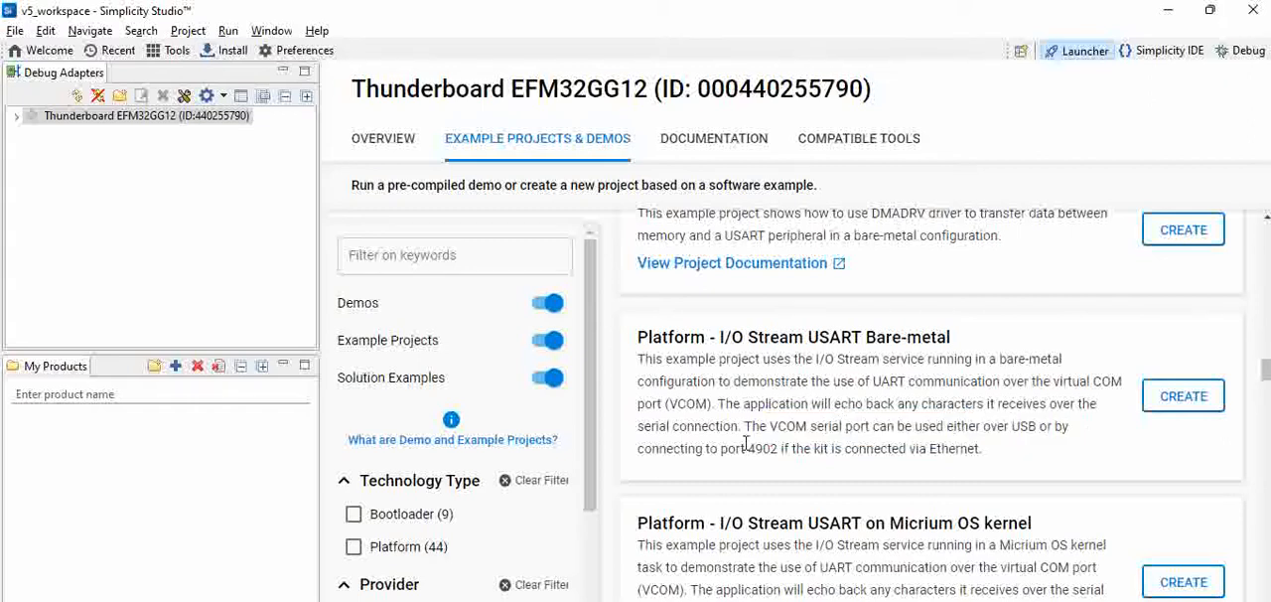
pyautogui.moveTo(672, 447); pyautogui.dragTo(899, 448)
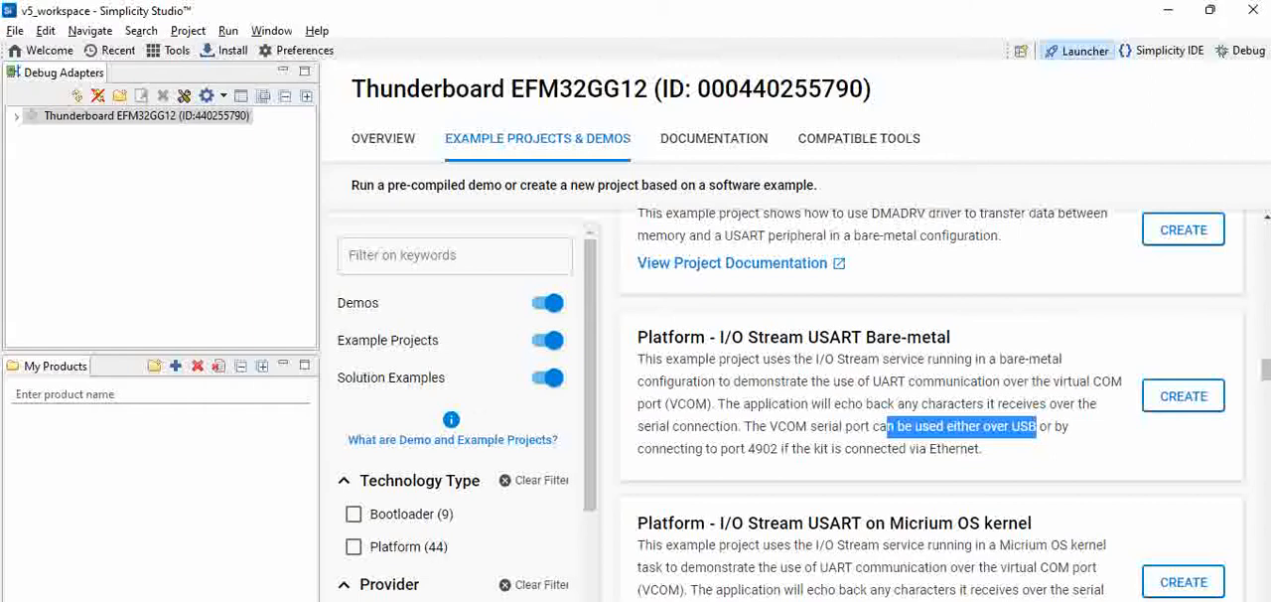
# - Create a project from Platform - I/O Stream USART Bare-metal, opening the New Project Wizard
pyautogui.click(1183, 395)
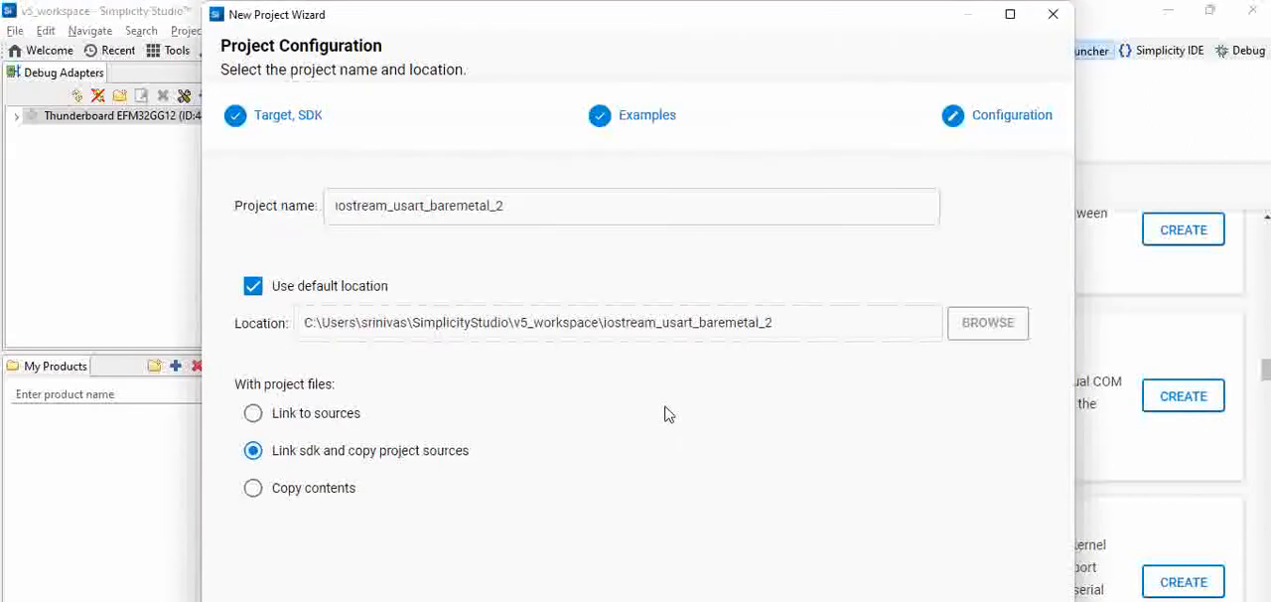
pyautogui.moveTo(747, 374)
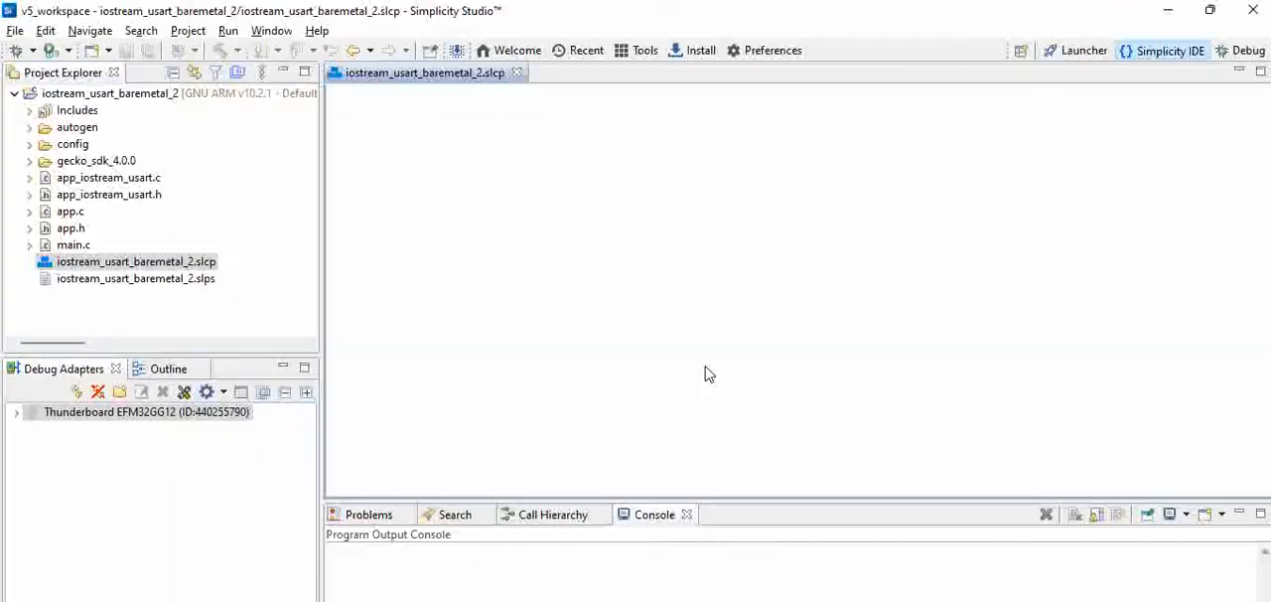
# - Open the .slcp overview, then main.c, and scroll to the main() loop
pyautogui.doubleClick(136, 261)
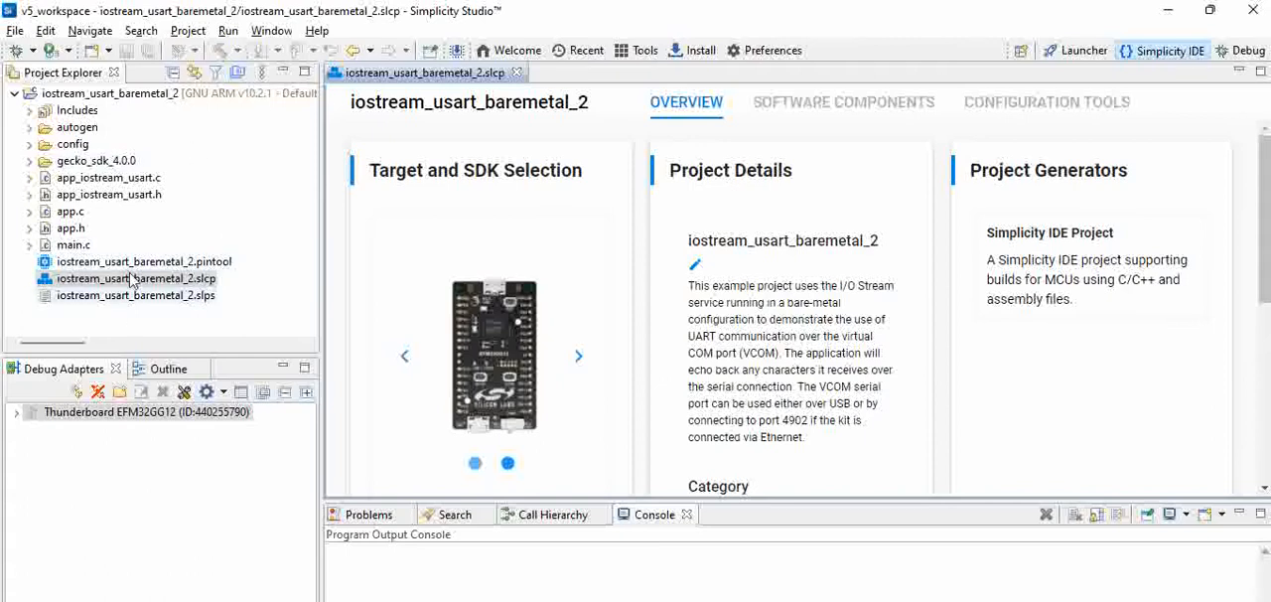
pyautogui.doubleClick(71, 244)
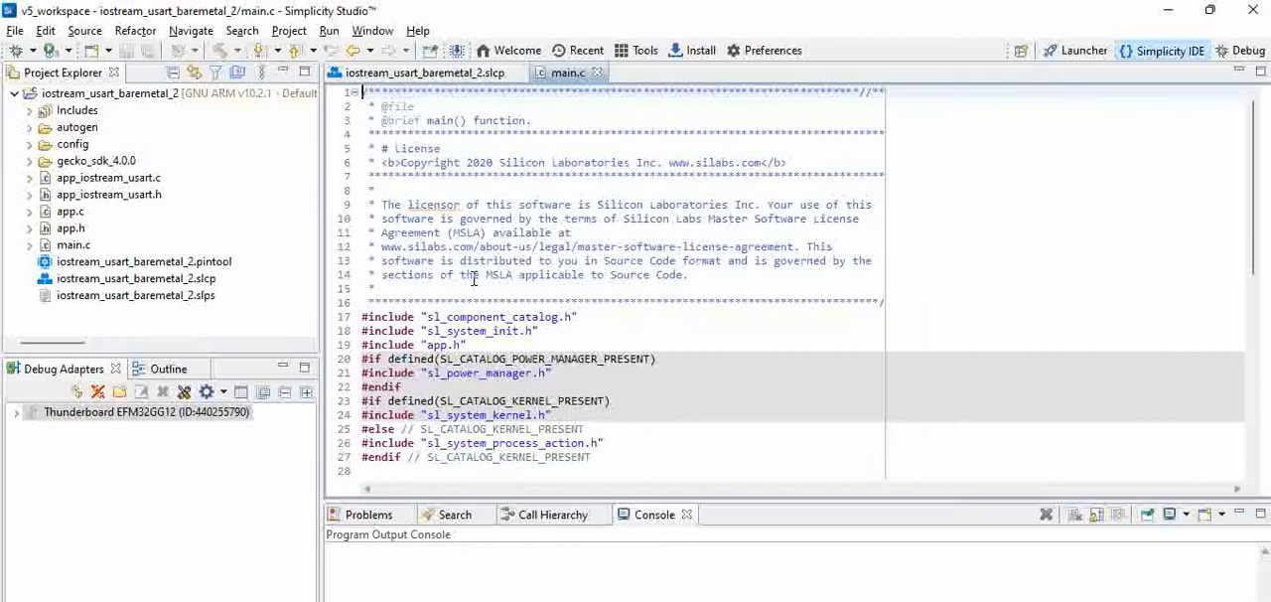
pyautogui.scroll(-3)
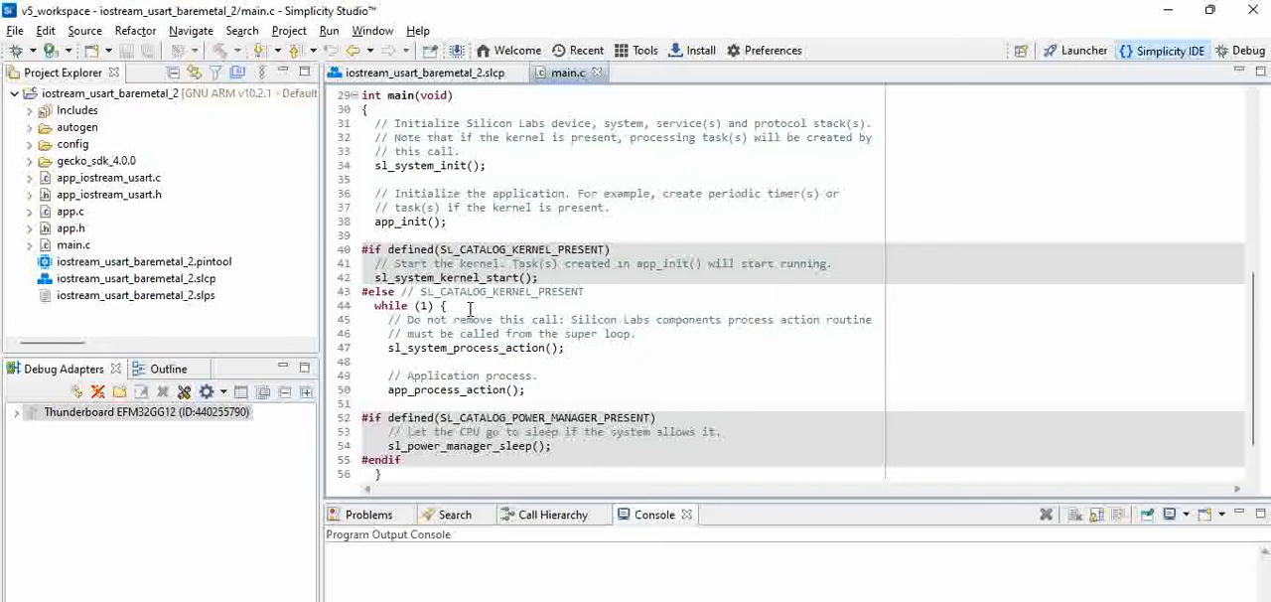
# - Open the declarations of sl_system_init and then sl_service_init
pyautogui.rightClick(403, 165)
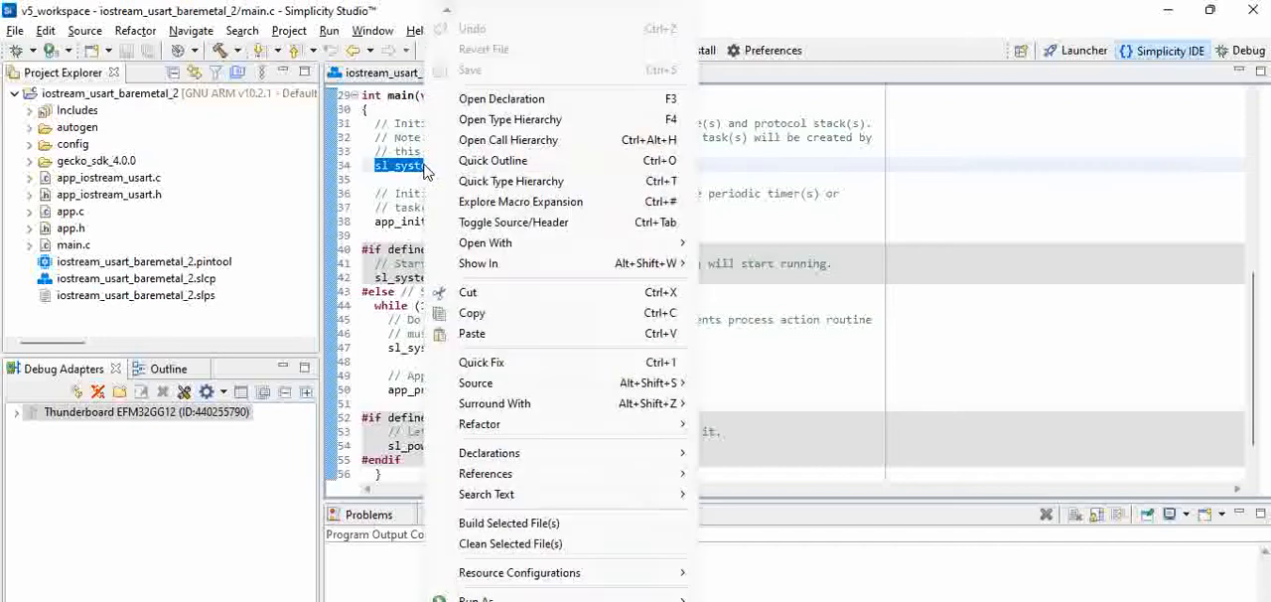
pyautogui.click(501, 97)
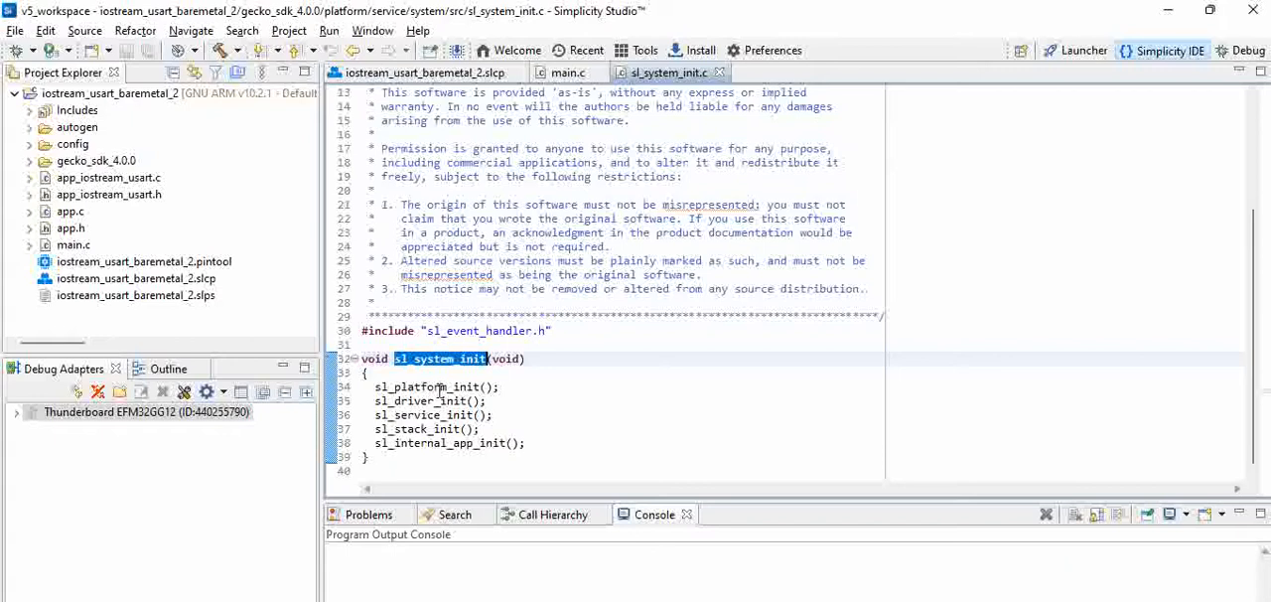
pyautogui.rightClick(427, 414)
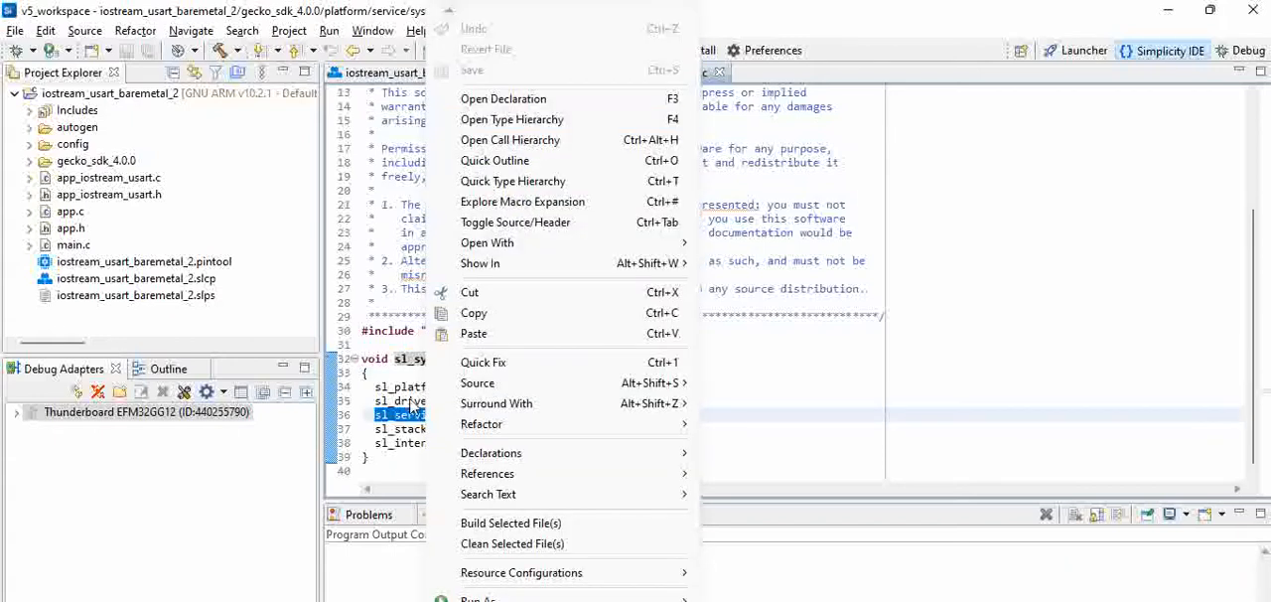
pyautogui.click(503, 97)
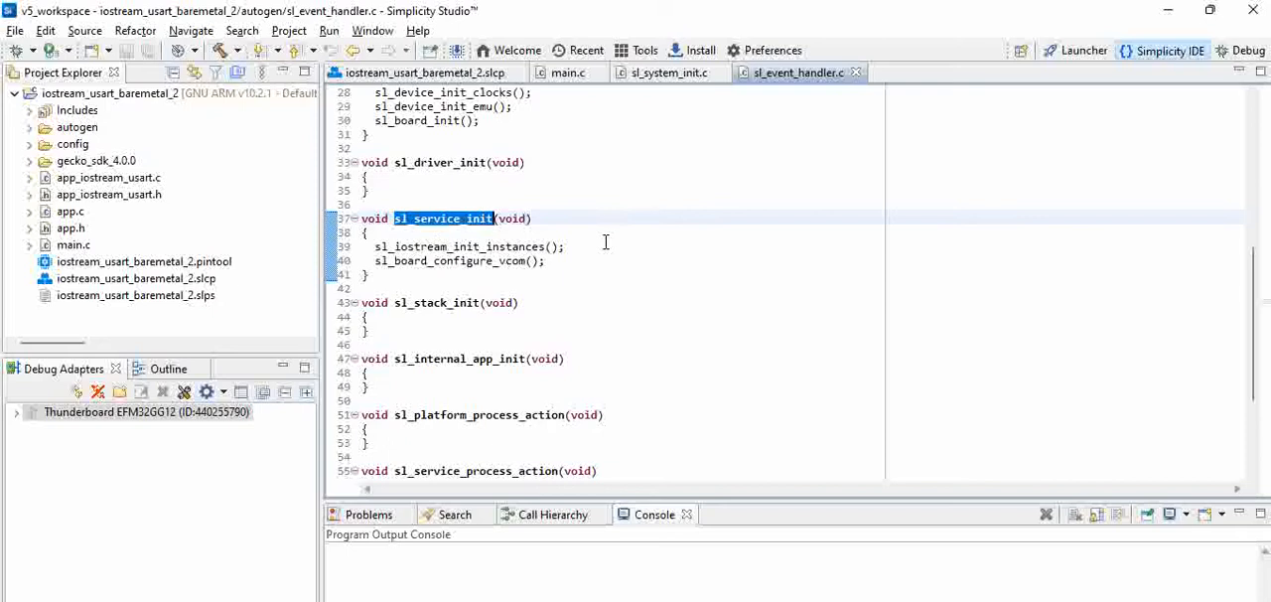
pyautogui.moveTo(460, 249)
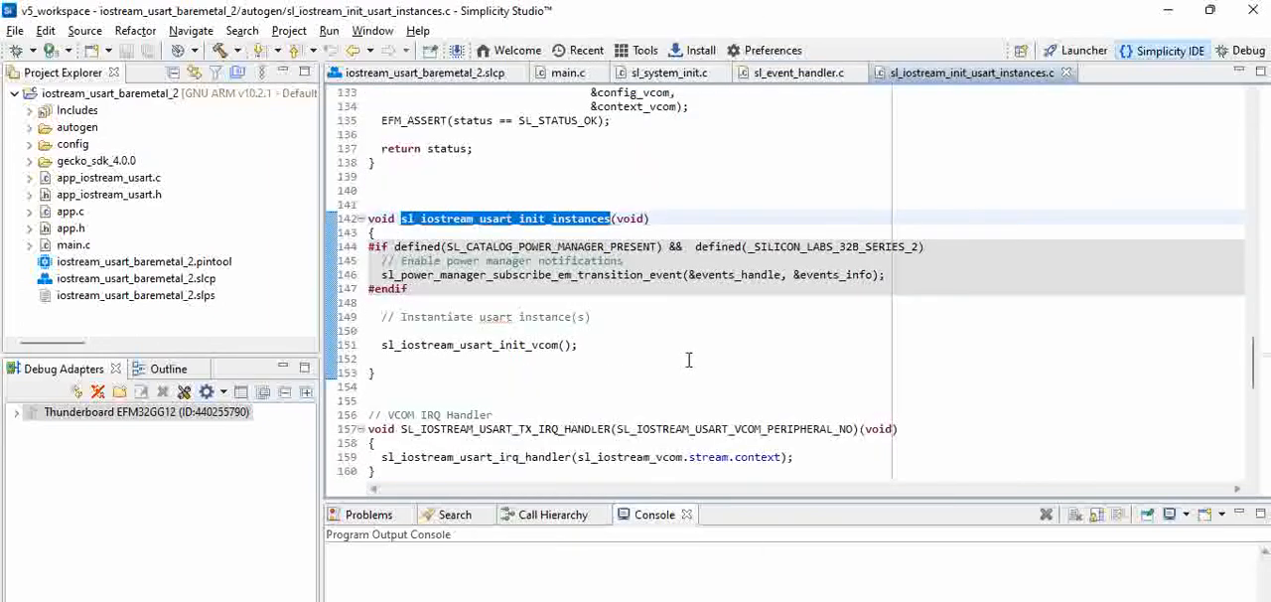
pyautogui.moveTo(502, 334)
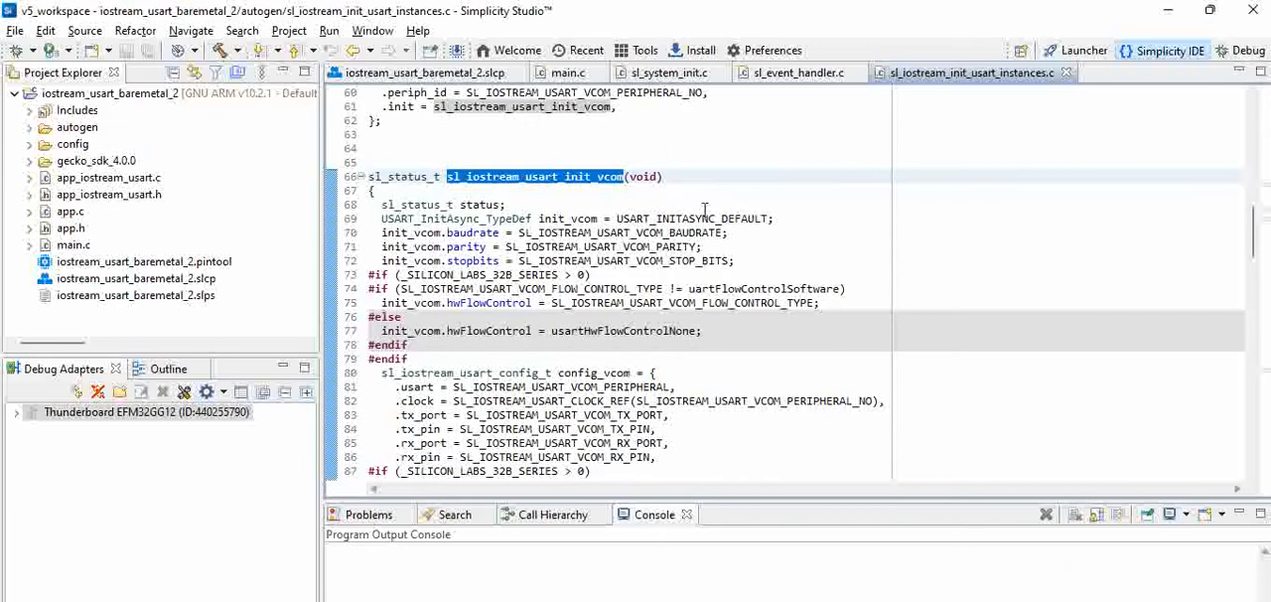
pyautogui.moveTo(452, 236)
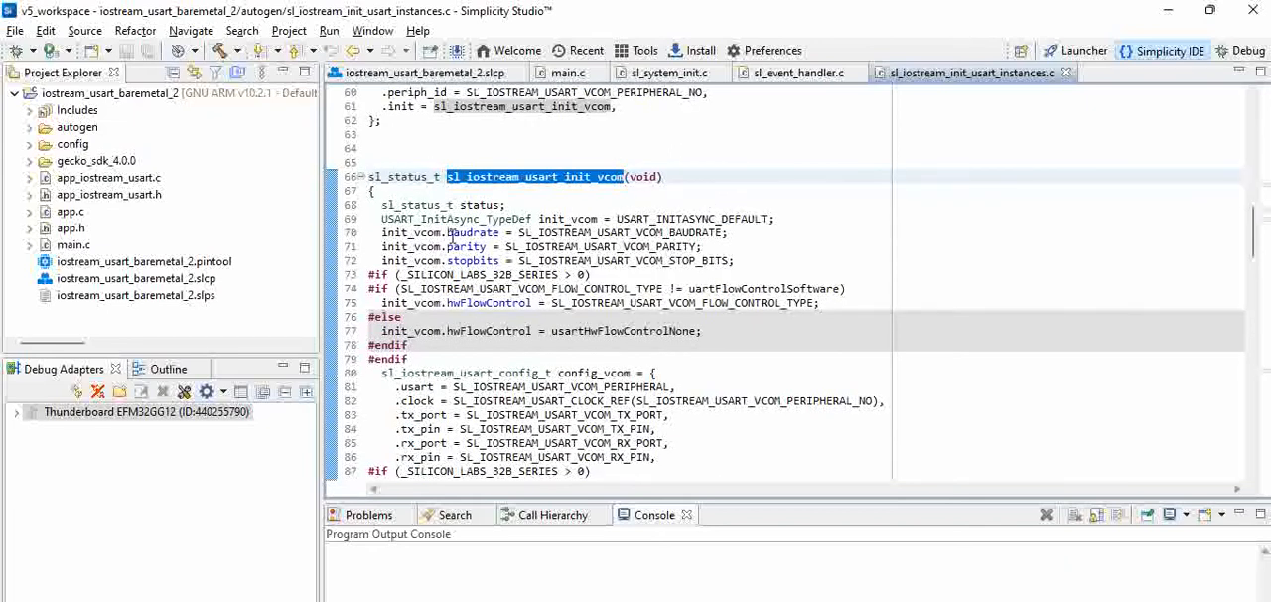
pyautogui.moveTo(577, 241)
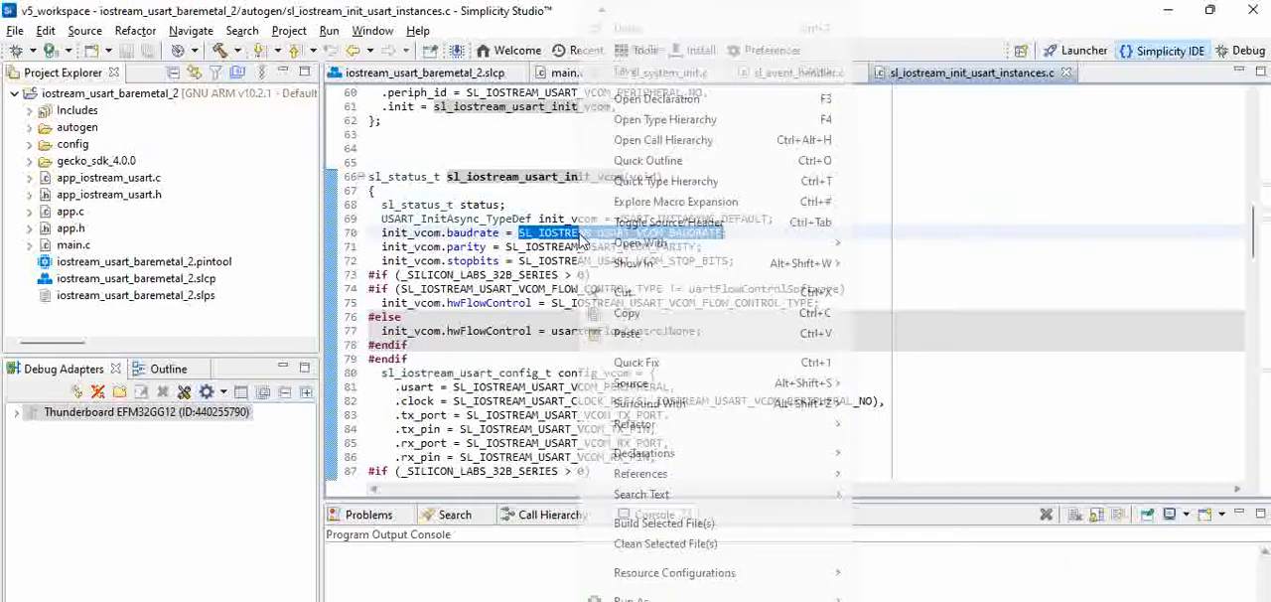
# - Open the SL_IOSTREAM_USART_VCOM_BAUDRATE declaration, then navigate back
pyautogui.click(657, 97)
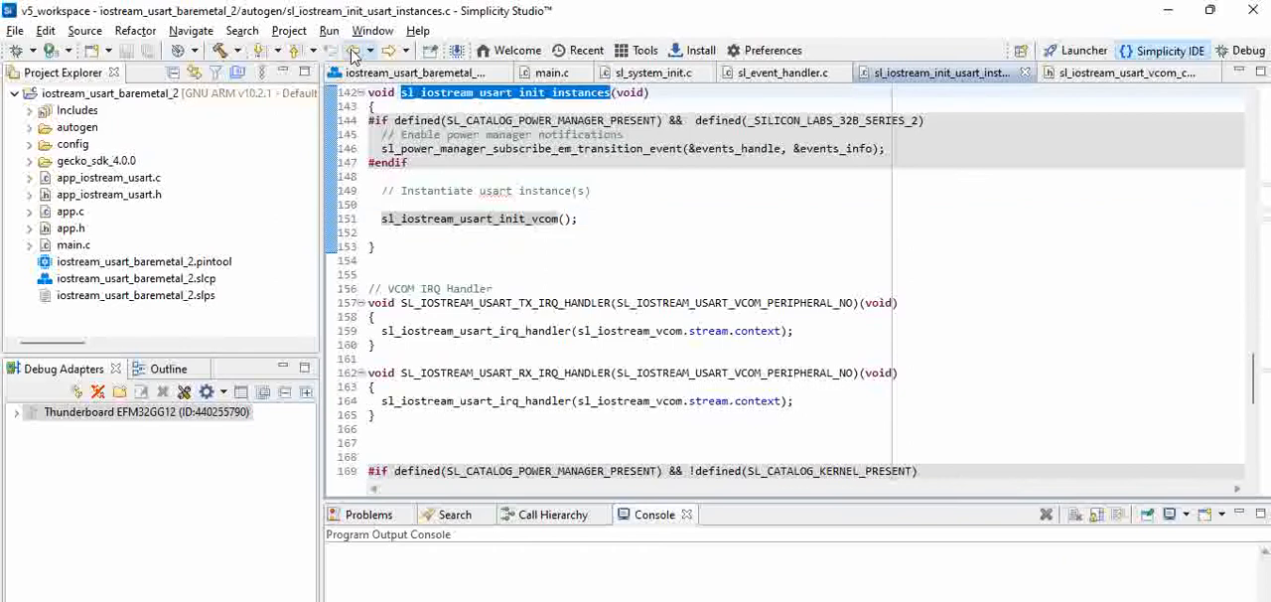
pyautogui.click(784, 73)
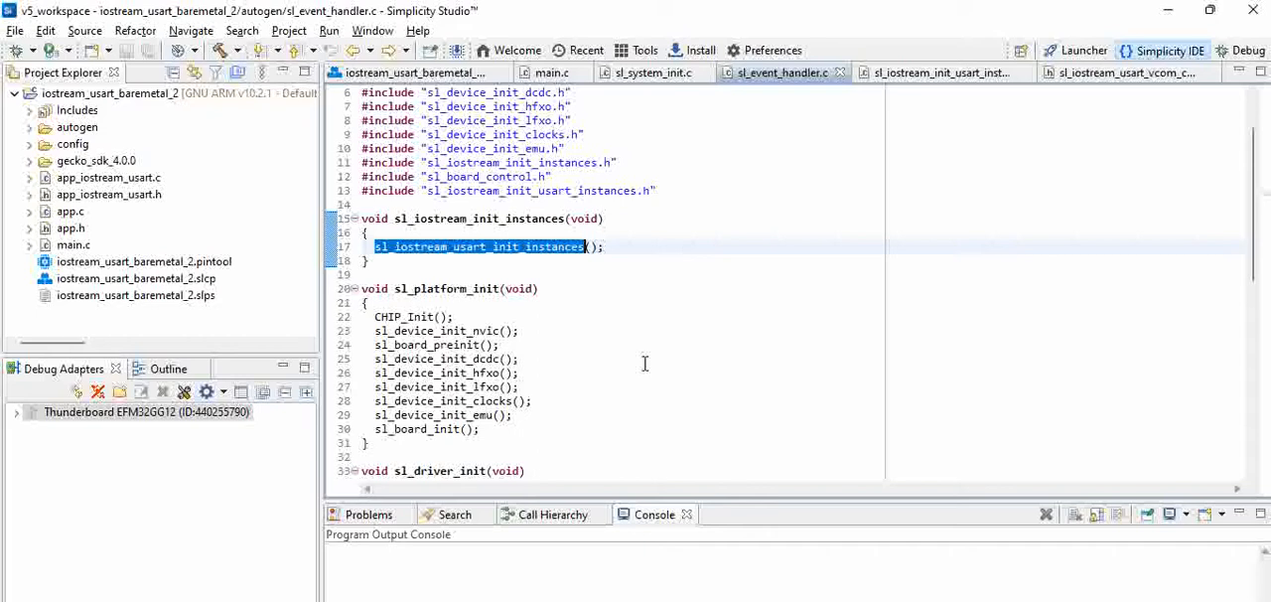
pyautogui.moveTo(727, 417)
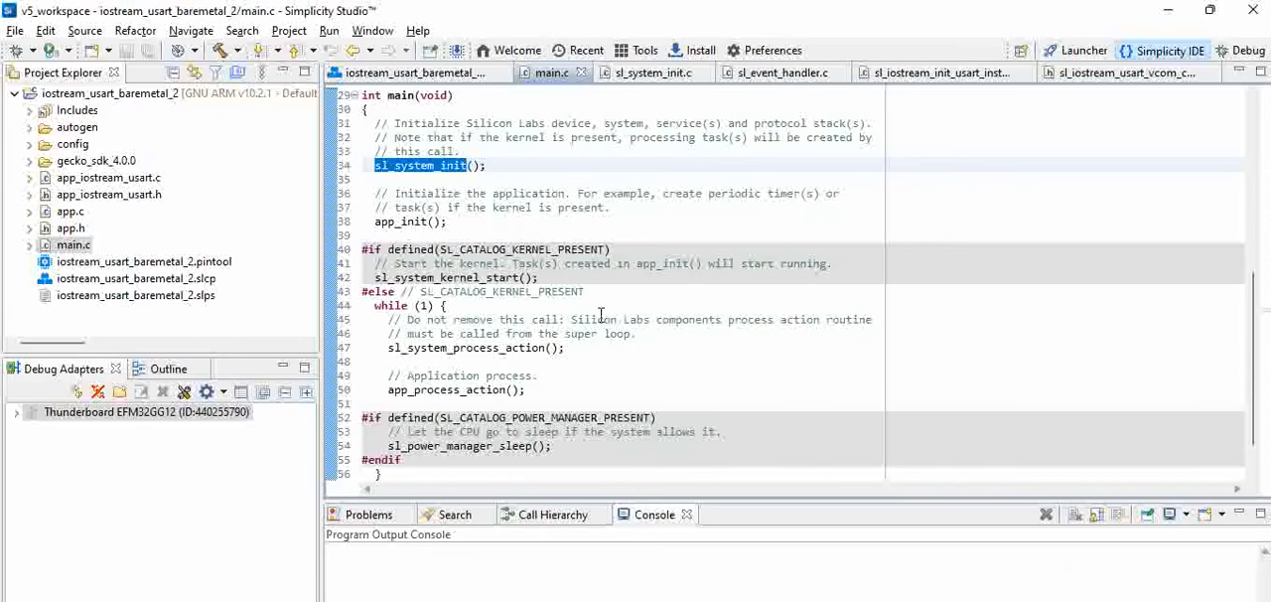
pyautogui.moveTo(758, 412)
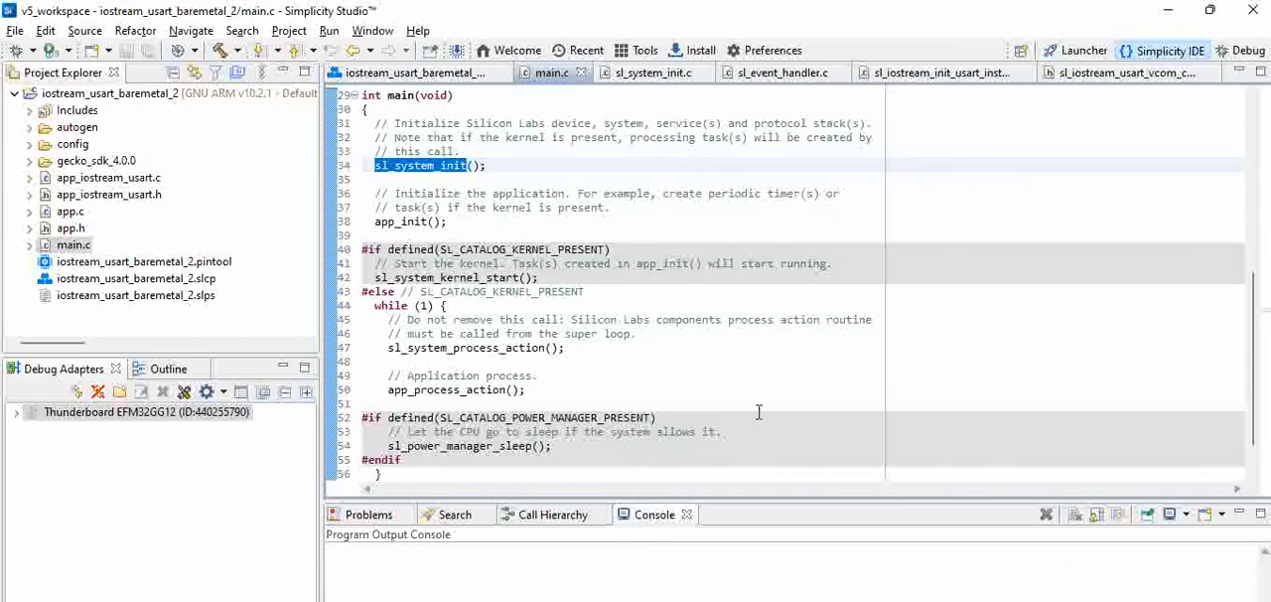
pyautogui.moveTo(198, 248)
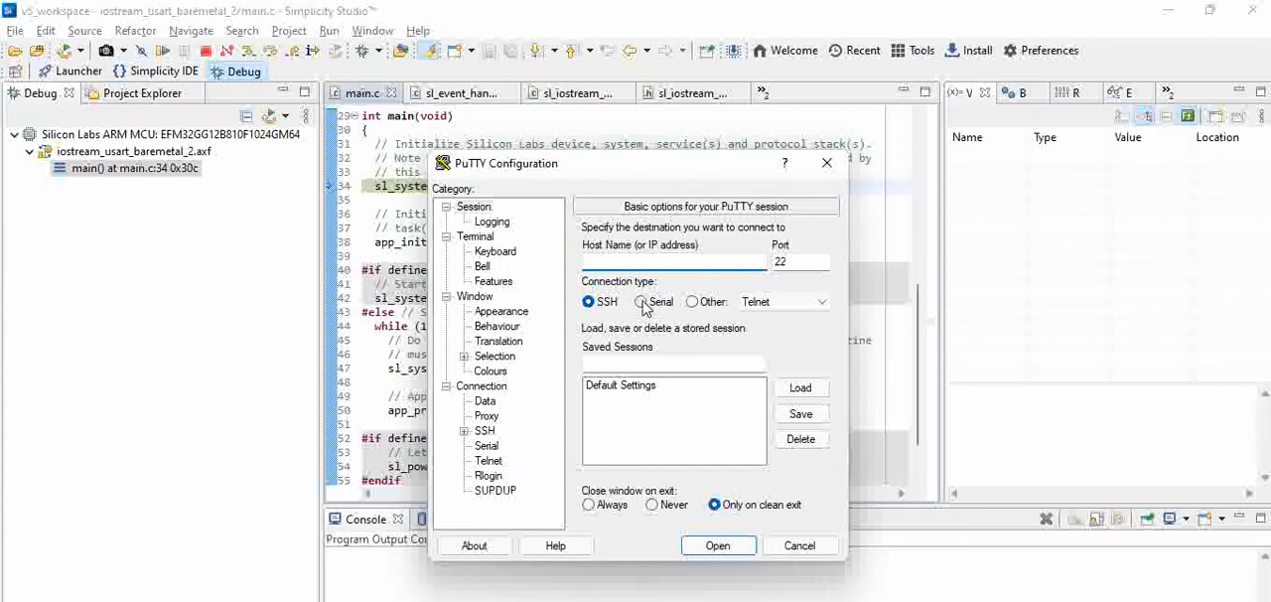
# - Open a PuTTY serial session at 115200 baud
pyautogui.click(641, 300)
pyautogui.write('COM3')
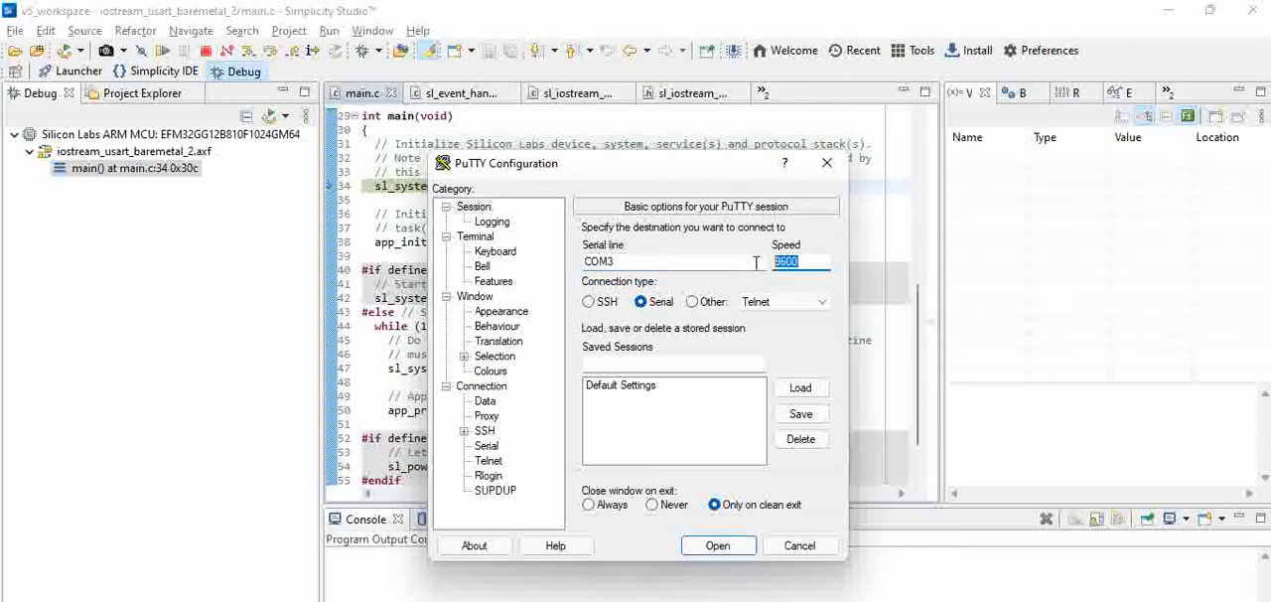
pyautogui.write('115200')
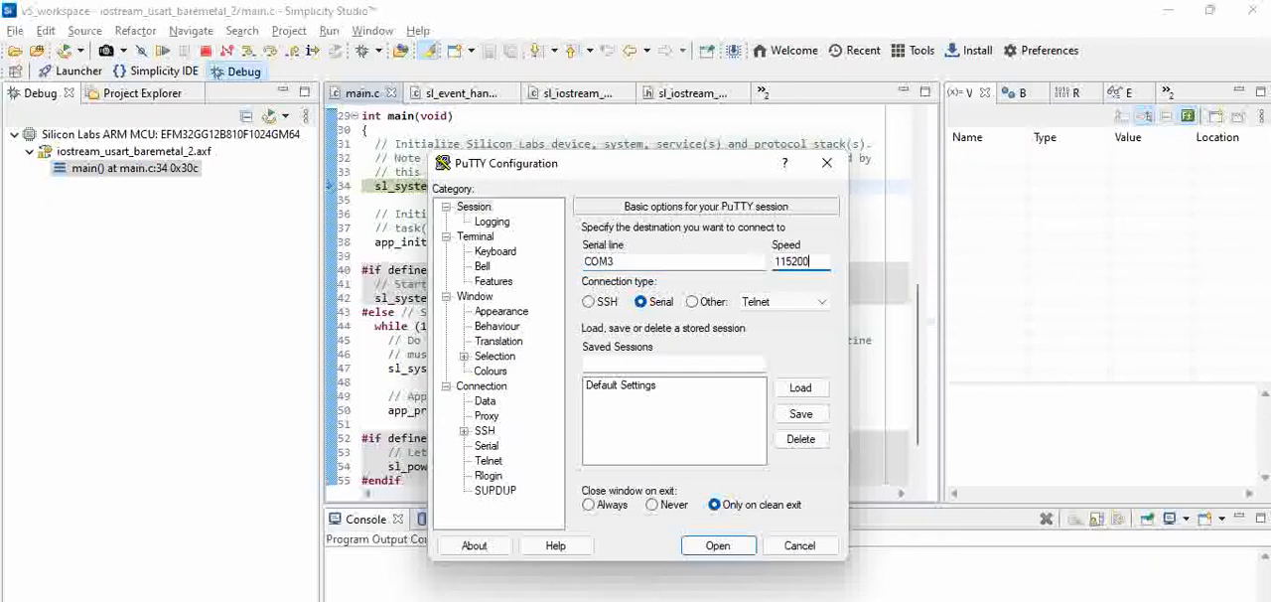
pyautogui.click(717, 545)
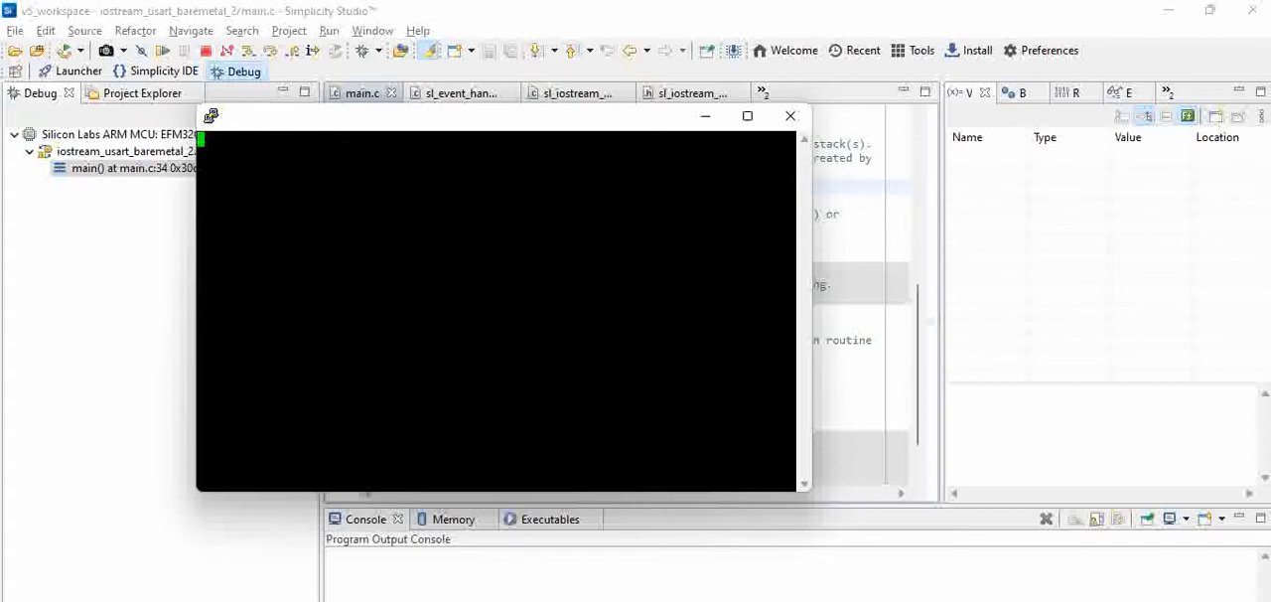
pyautogui.moveTo(460, 22)
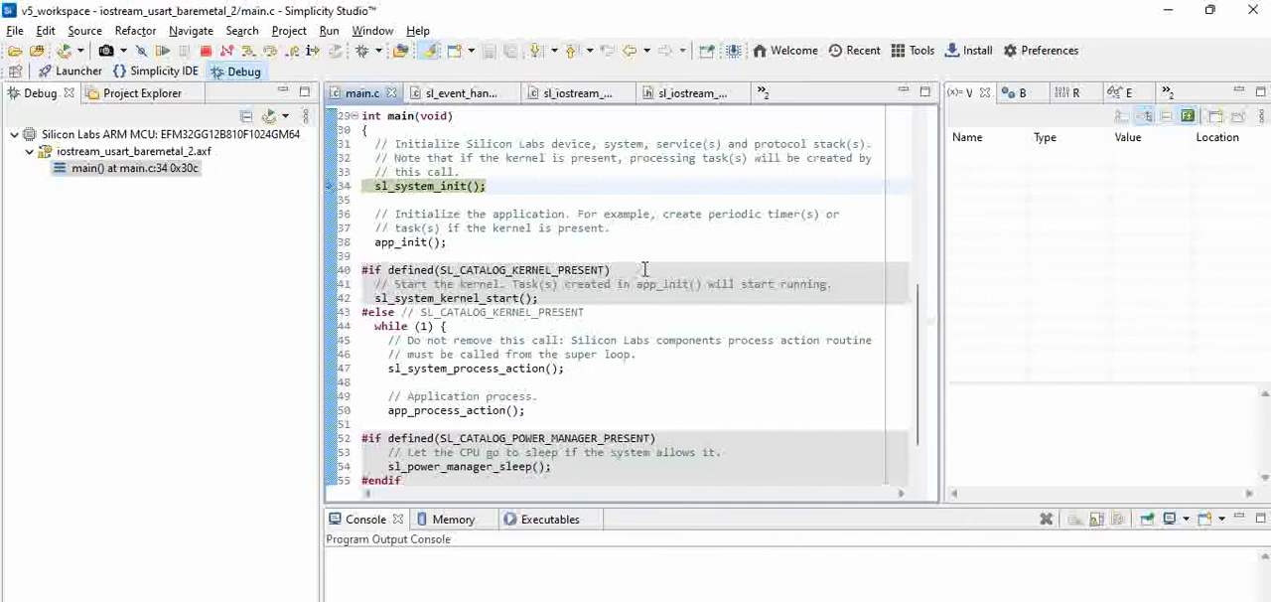
pyautogui.moveTo(253, 201)
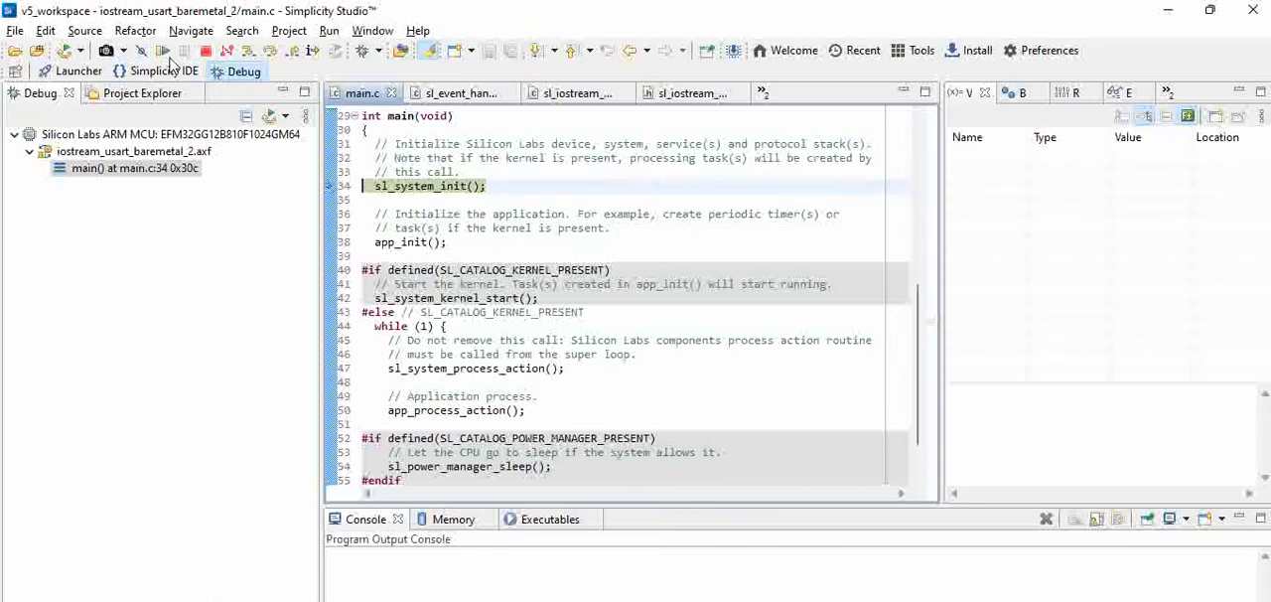
pyautogui.moveTo(162, 51)
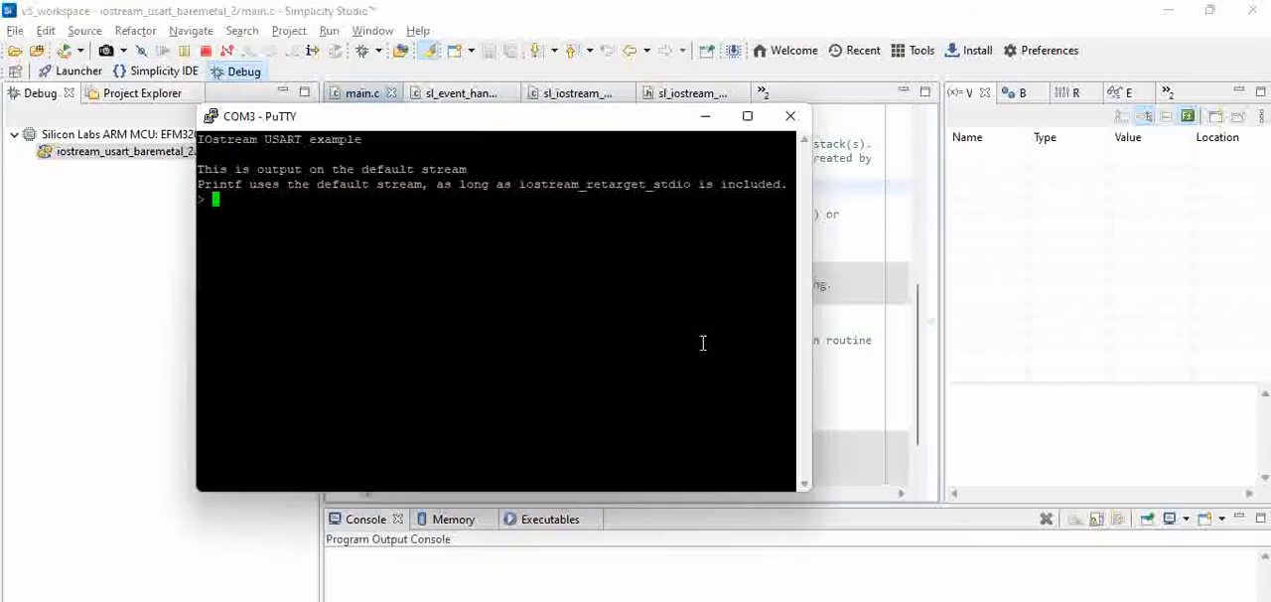
pyautogui.moveTo(233, 146)
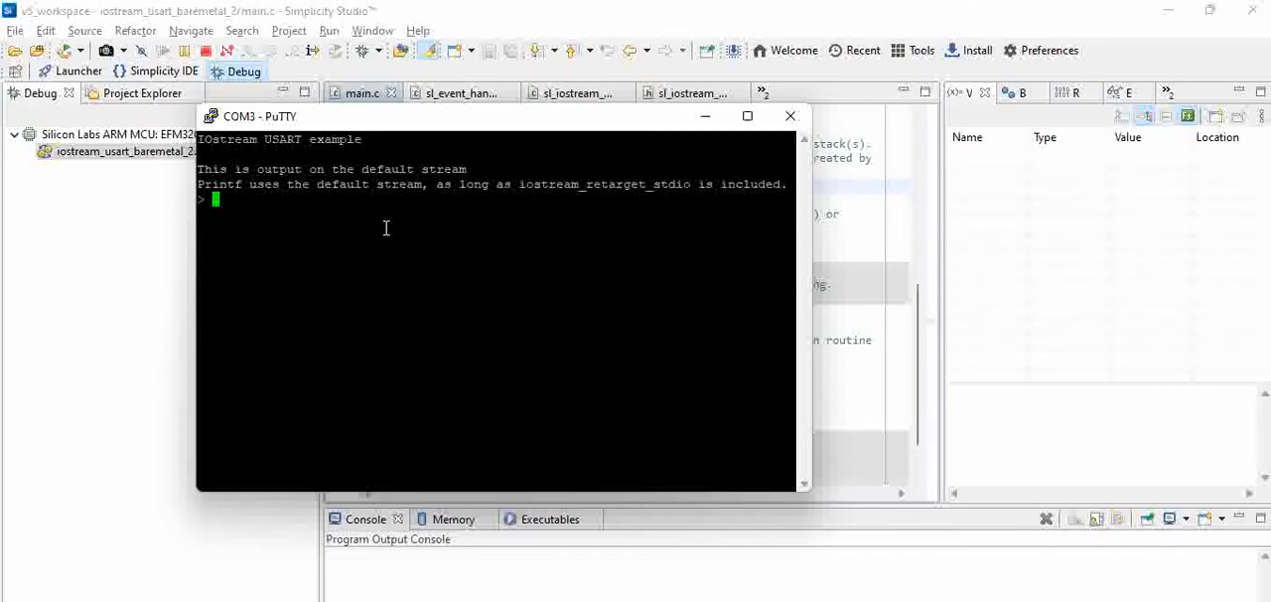
pyautogui.moveTo(312, 166)
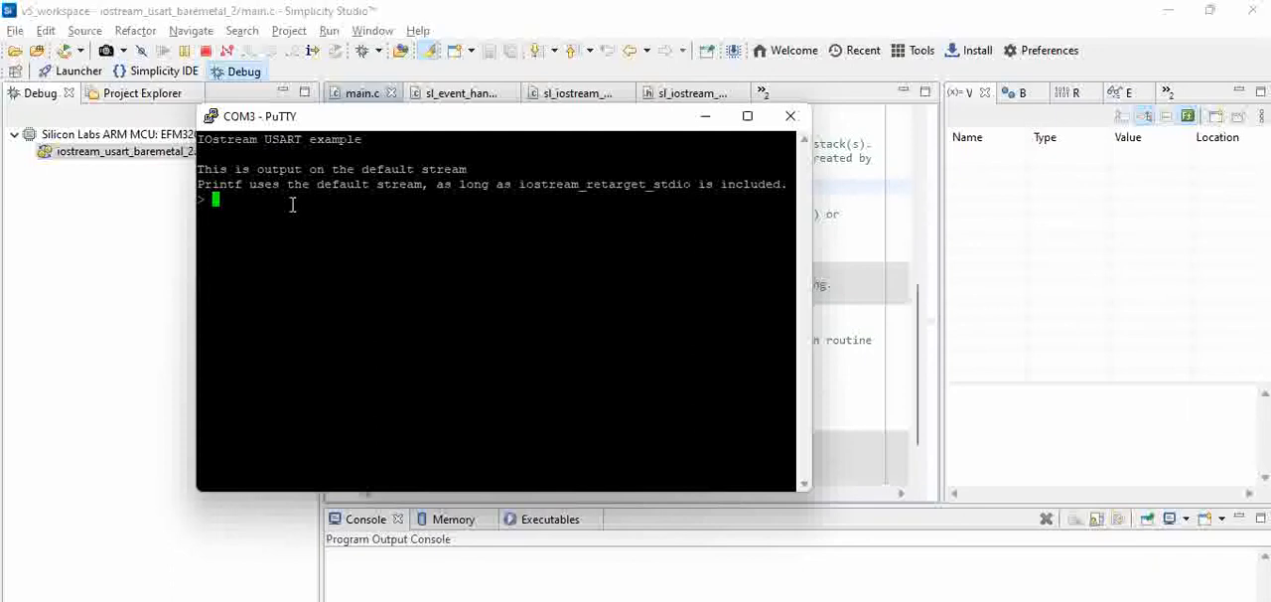
# - Send the lines way2know and EFM32GG12 to the board in PuTTY, then return to the editor
pyautogui.write('way2kno')
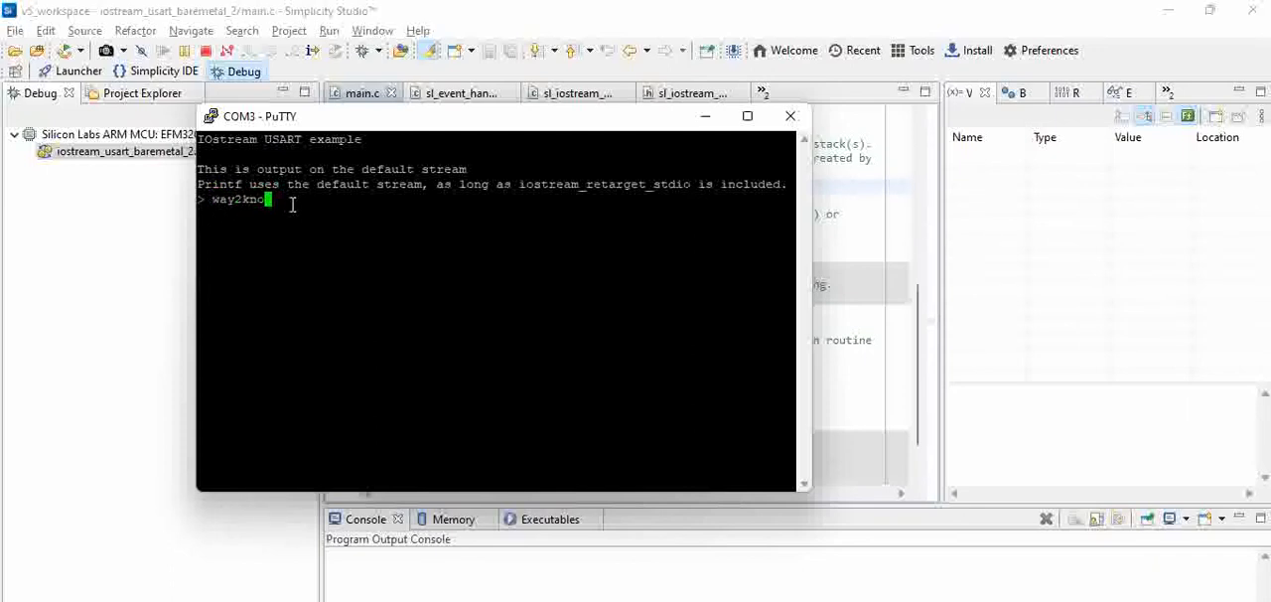
pyautogui.press('enter')
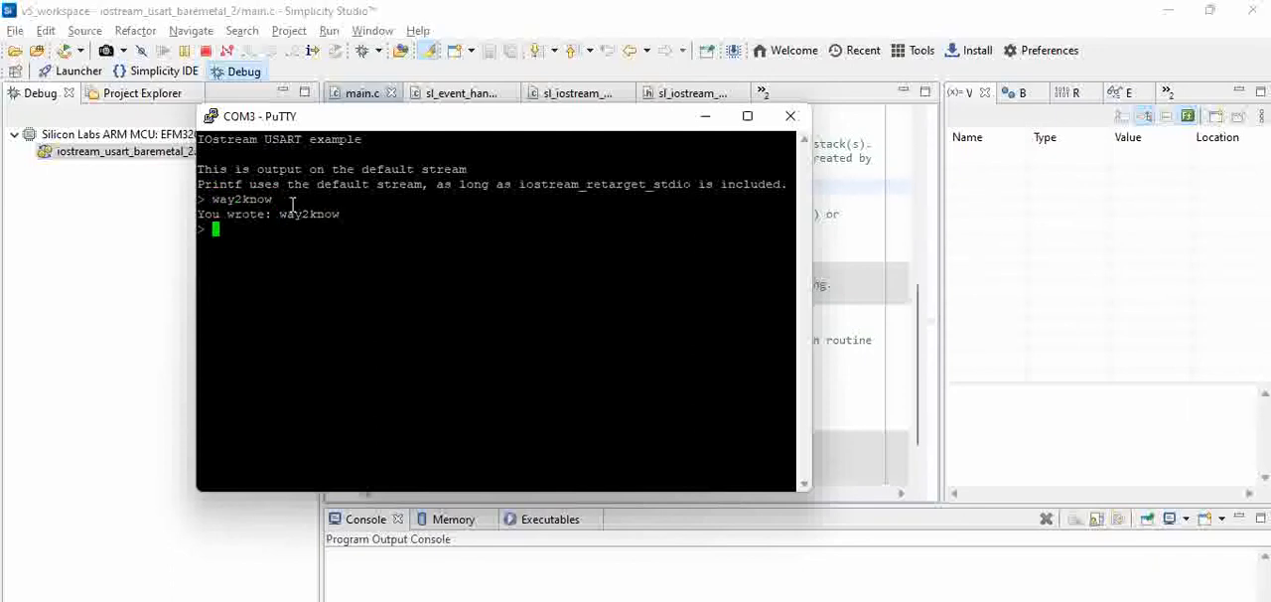
pyautogui.write('EFM3')
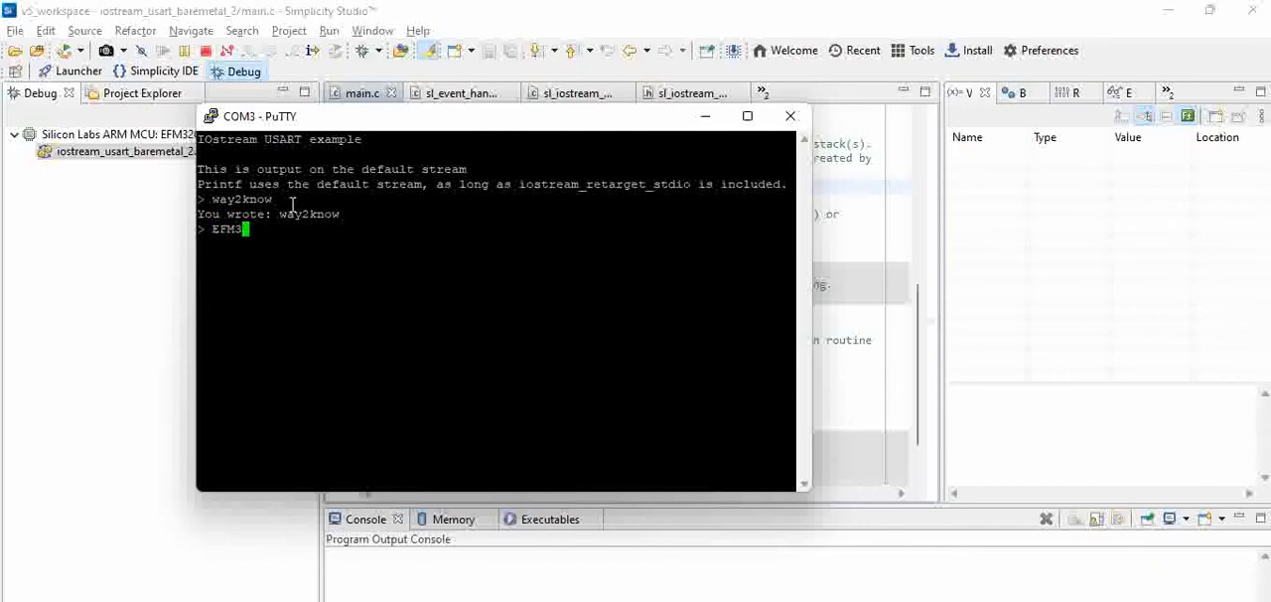
pyautogui.write('GG12')
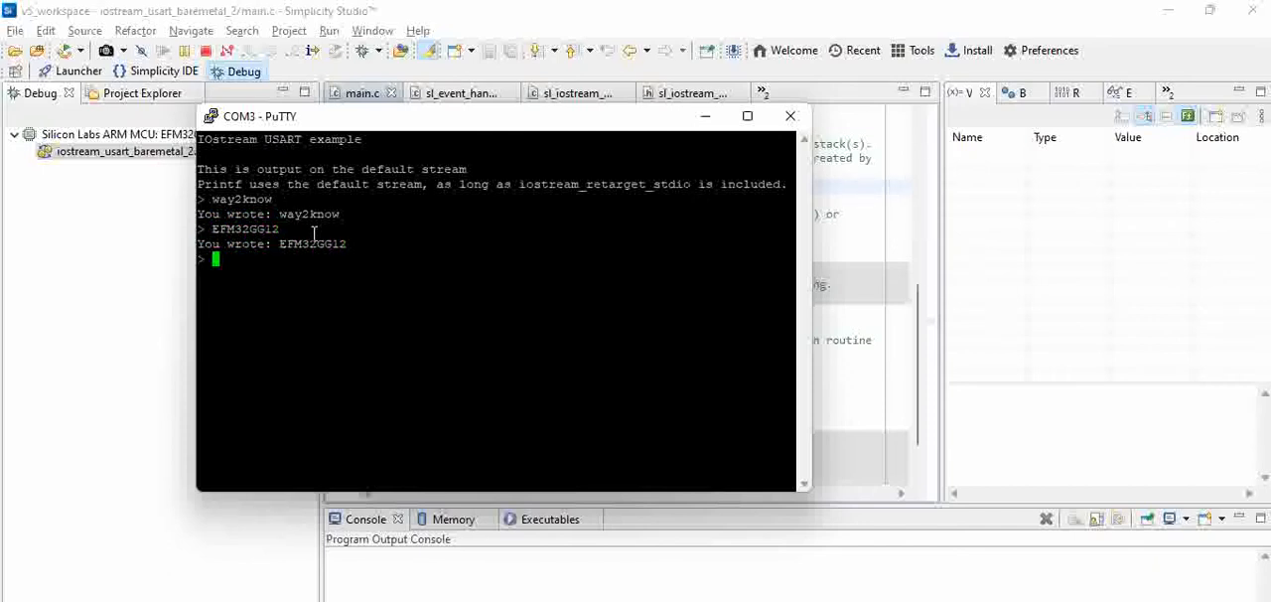
pyautogui.moveTo(381, 311)
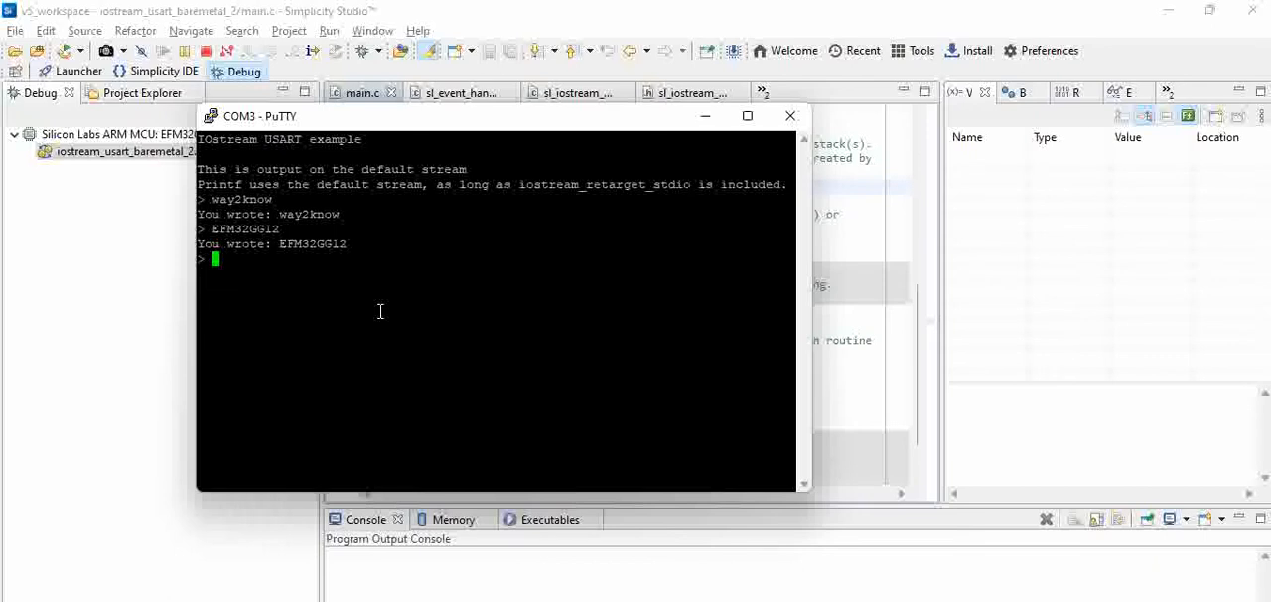
pyautogui.moveTo(851, 308)
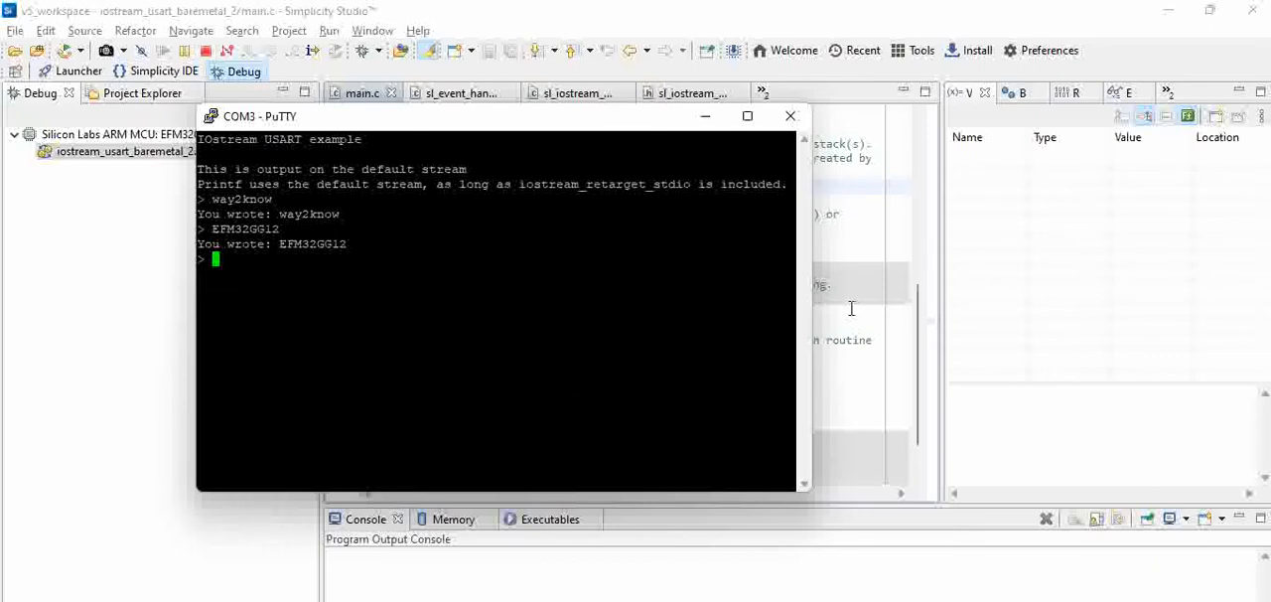
pyautogui.click(790, 116)
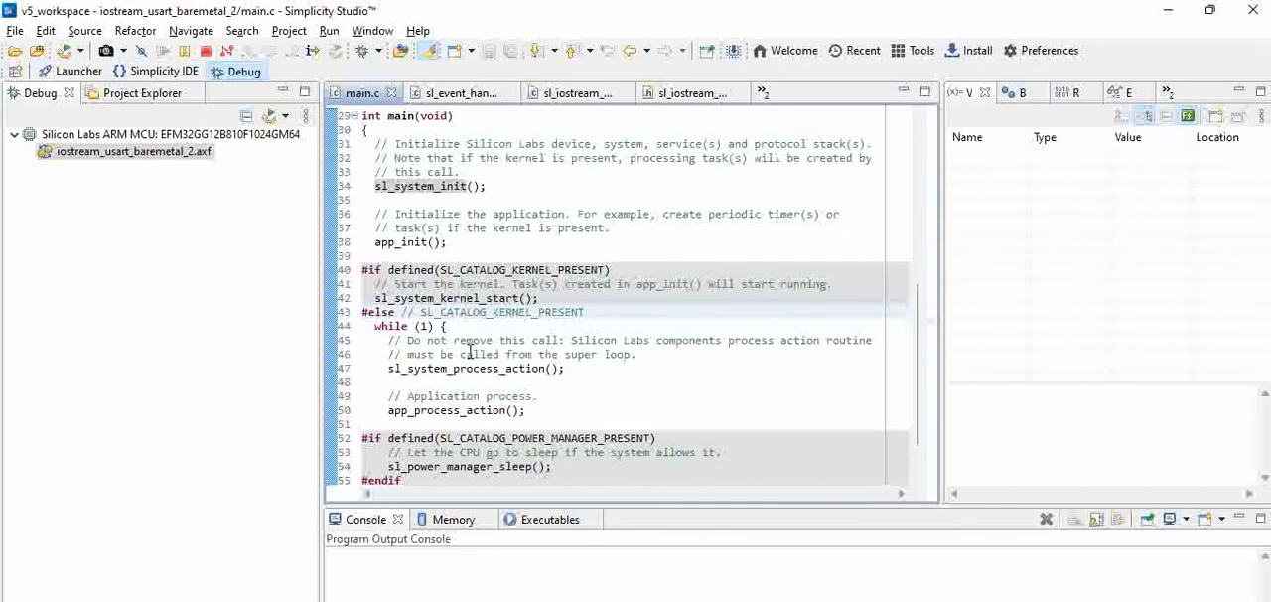
# - Open the app_iostream_usart_process_action declaration in app_iostream_usart.c and scroll to its echo code
pyautogui.rightClick(417, 352)
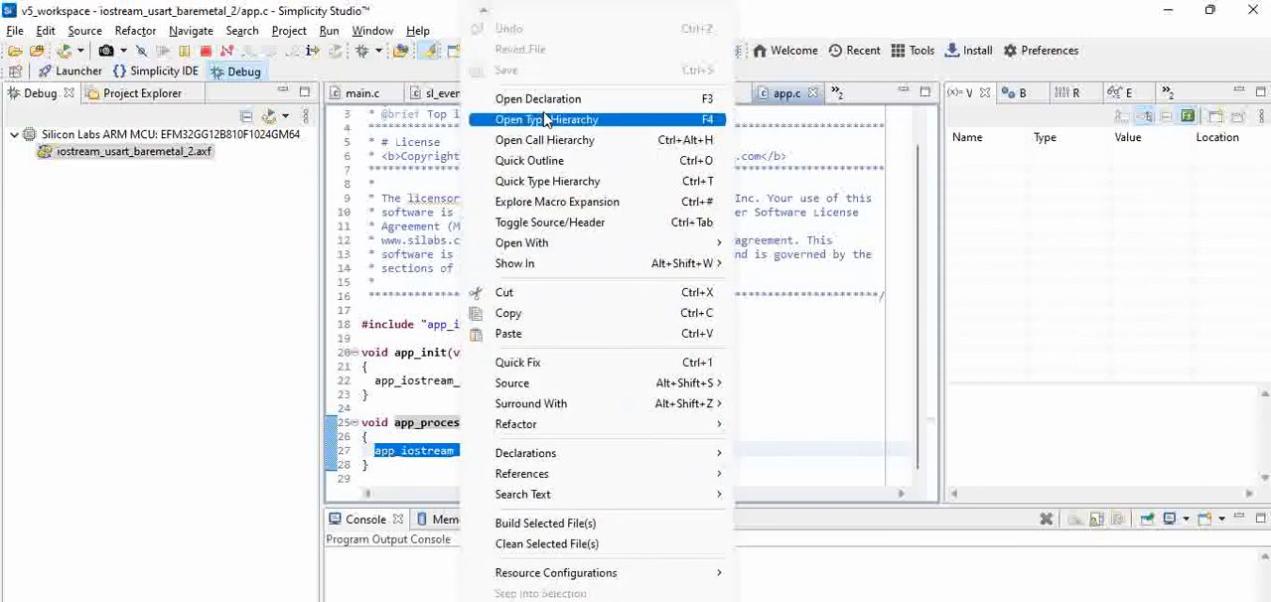
pyautogui.click(537, 97)
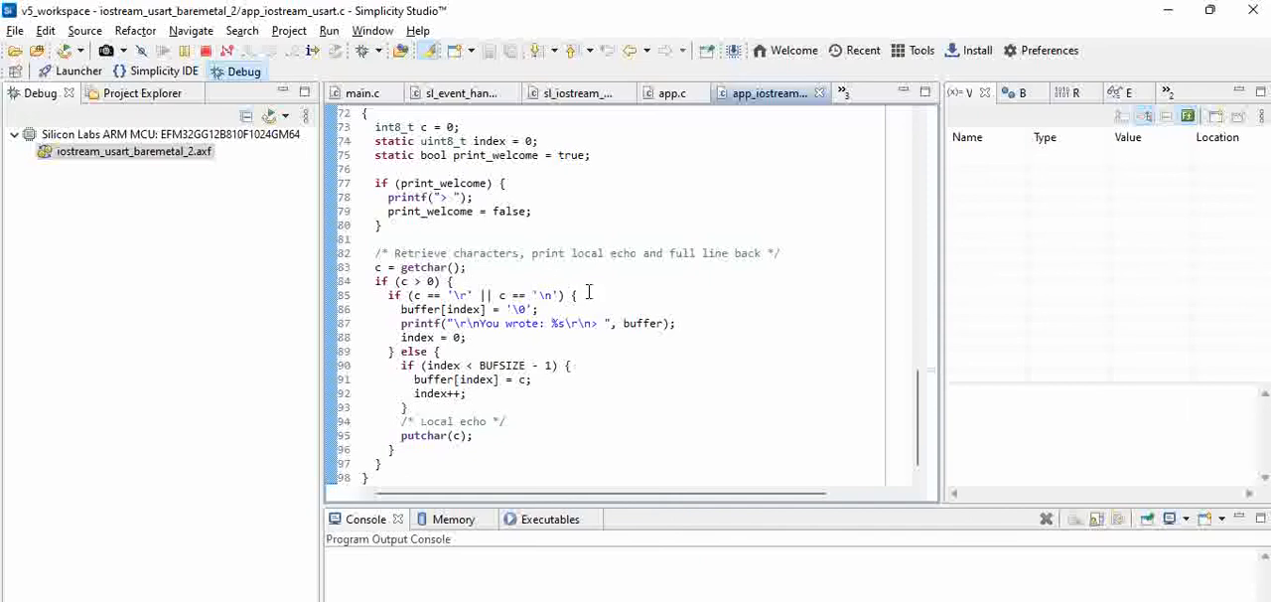
pyautogui.scroll(-3)
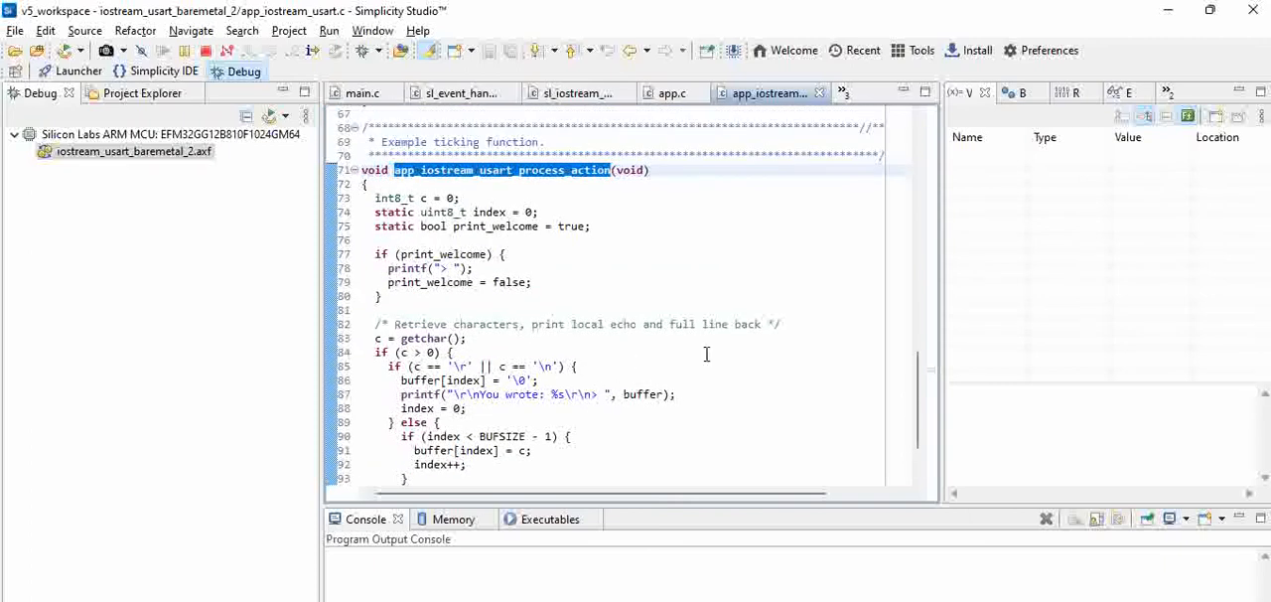
pyautogui.scroll(-3)
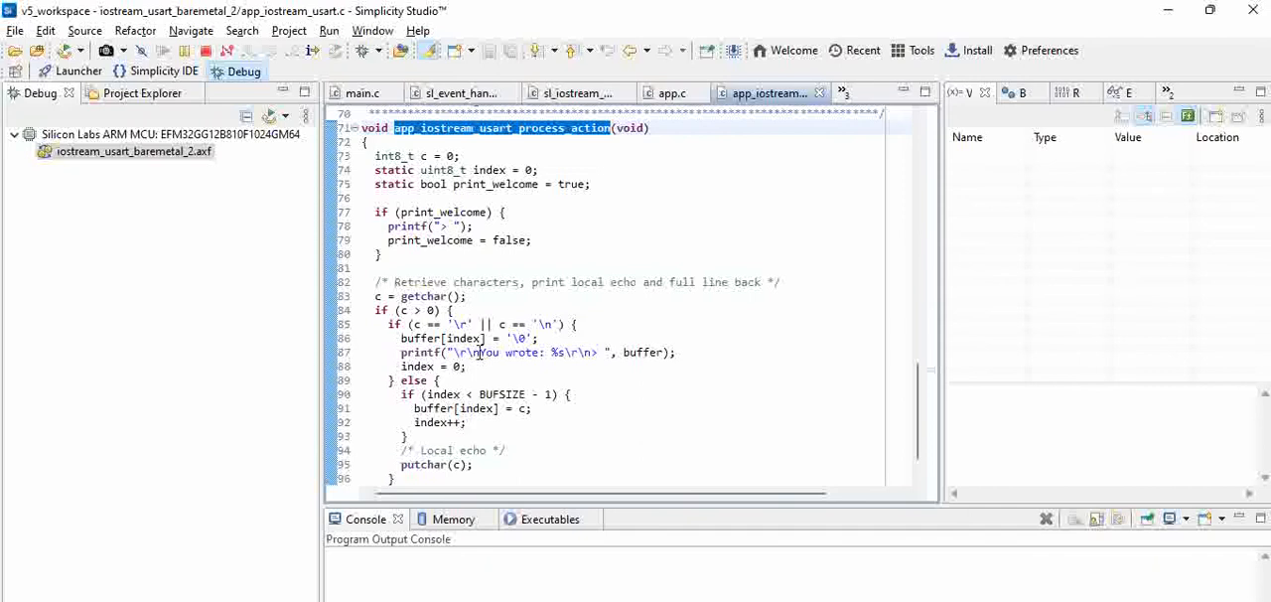
# - Highlight the 'You wrote' text in the echo printf and click the lines below it
pyautogui.doubleClick(494, 352)
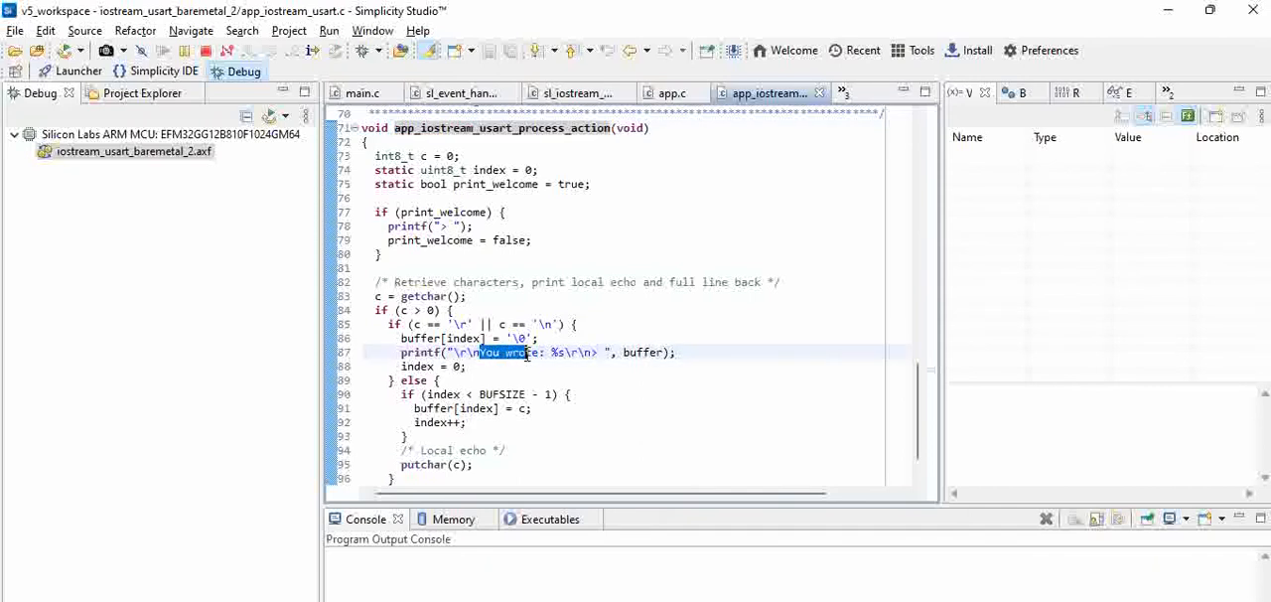
pyautogui.click(570, 394)
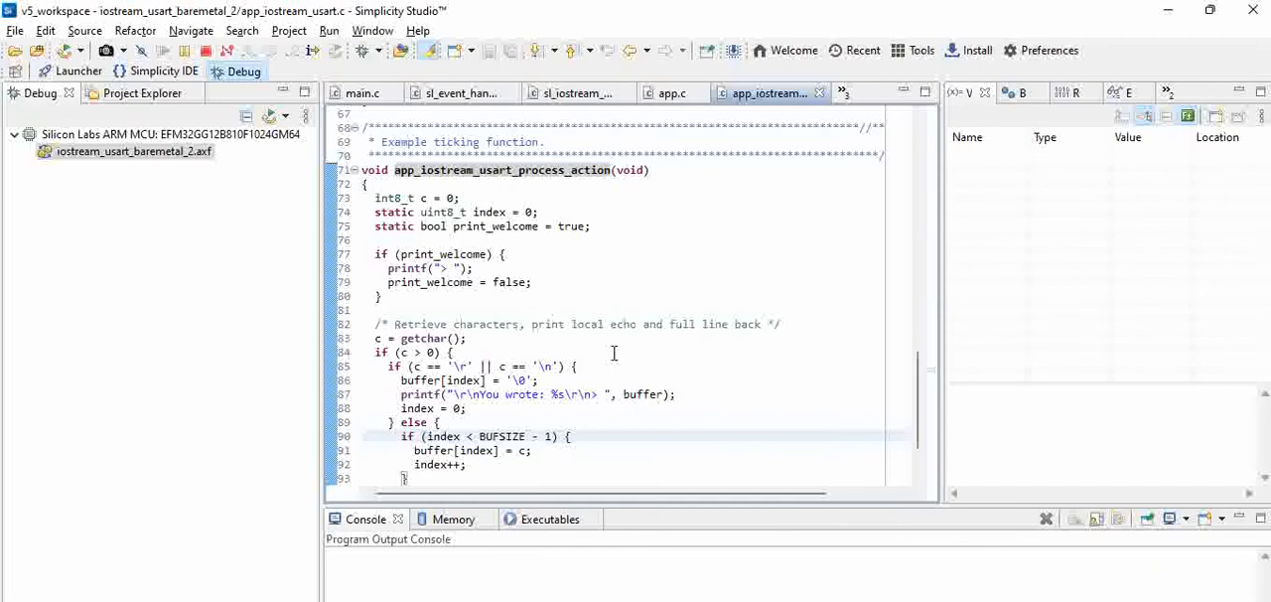
pyautogui.click(568, 436)
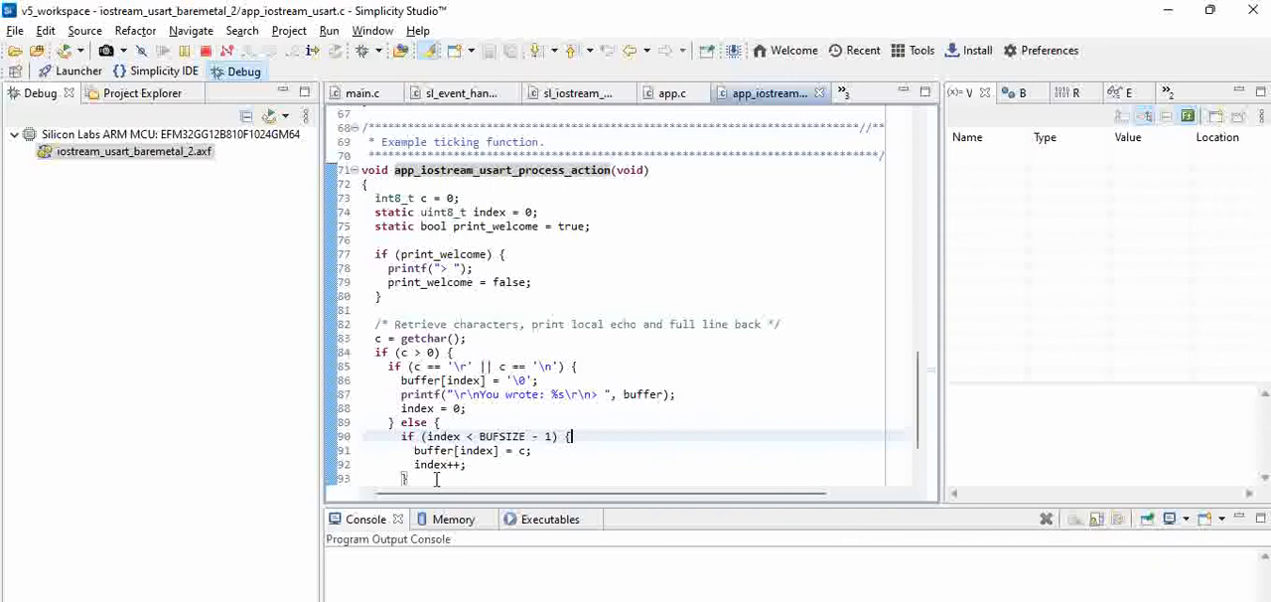
pyautogui.moveTo(514, 324)
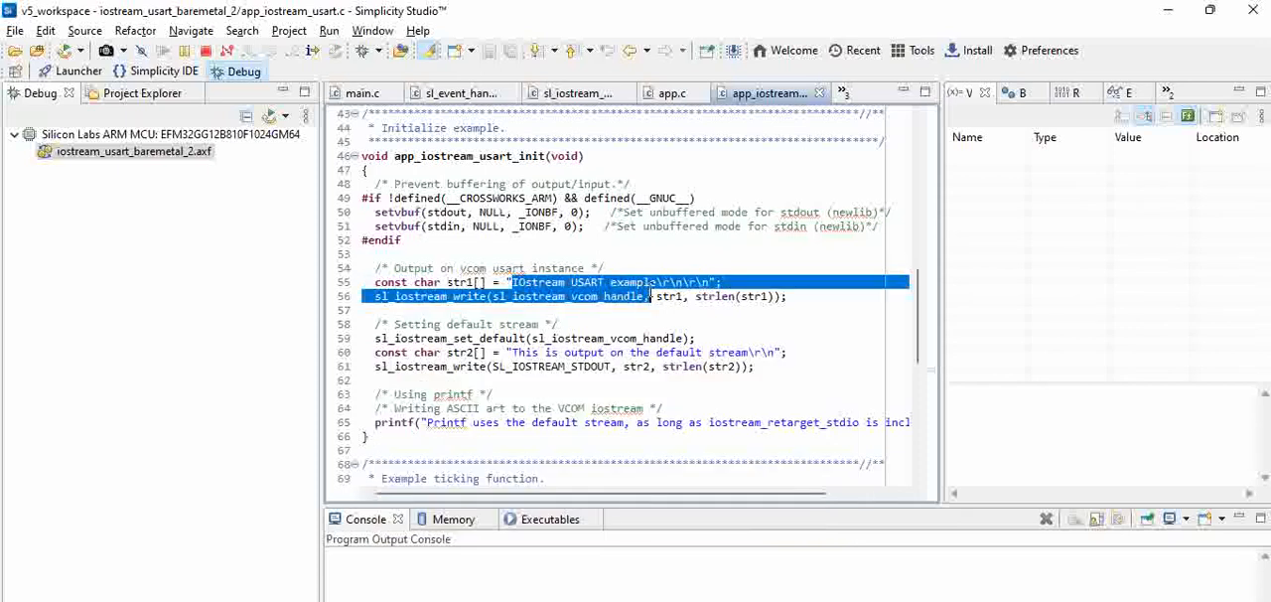
# - Jump to the sl_iostream_write definition in the SDK's sl_iostream.c
pyautogui.click(801, 295)
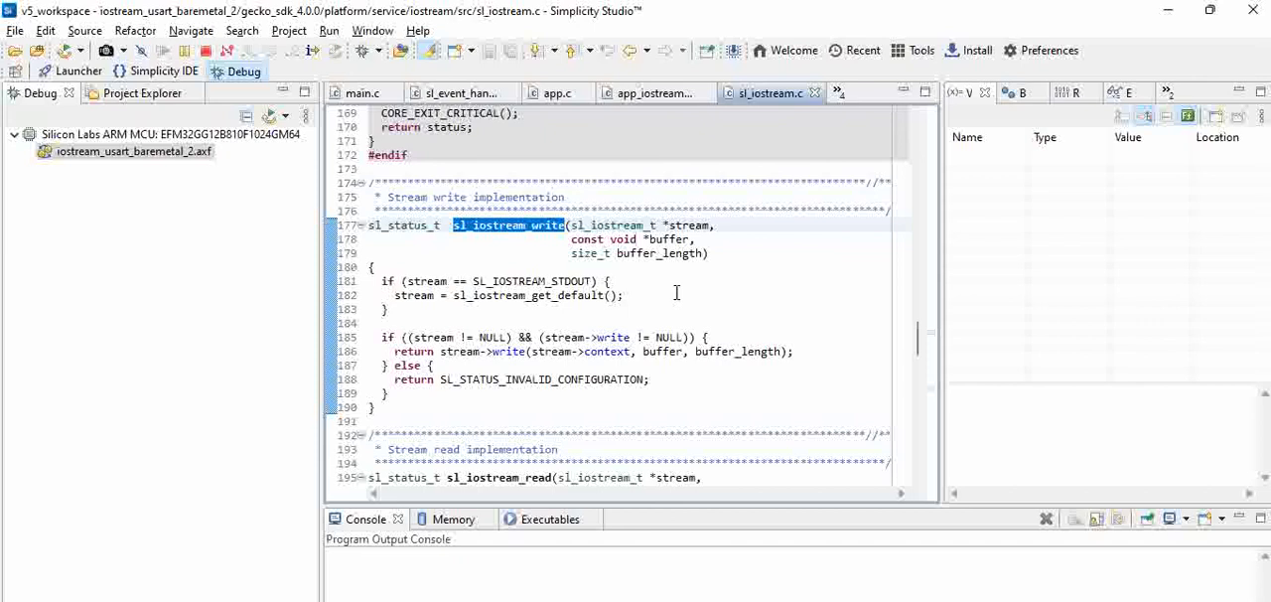
pyautogui.moveTo(665, 478)
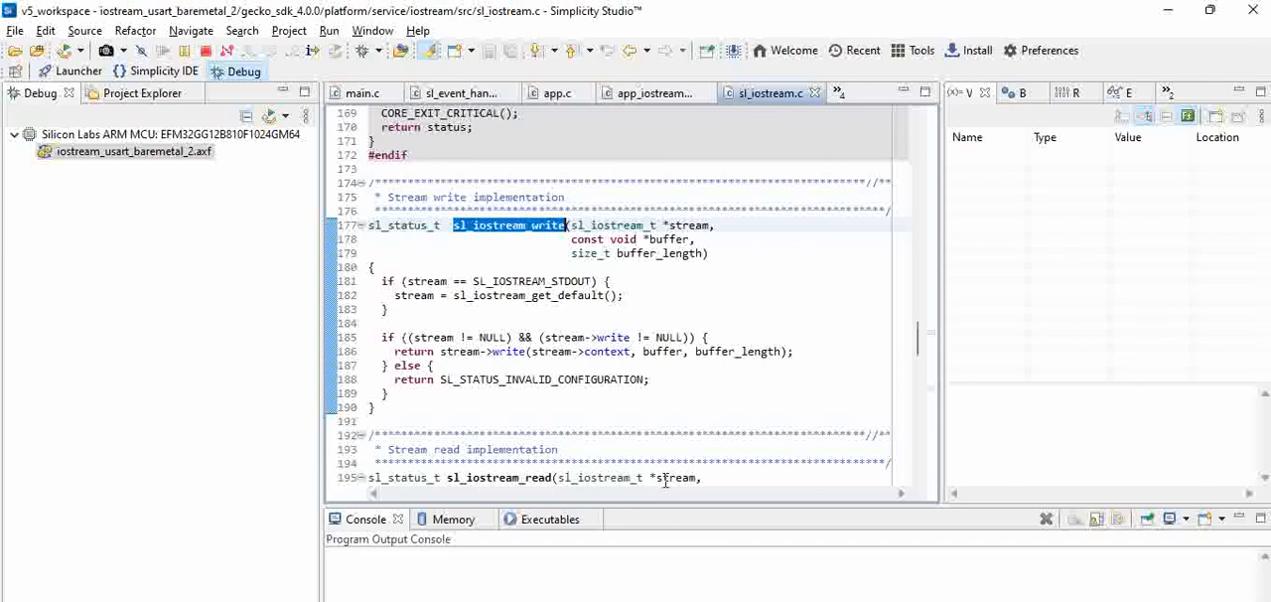
pyautogui.moveTo(268, 332)
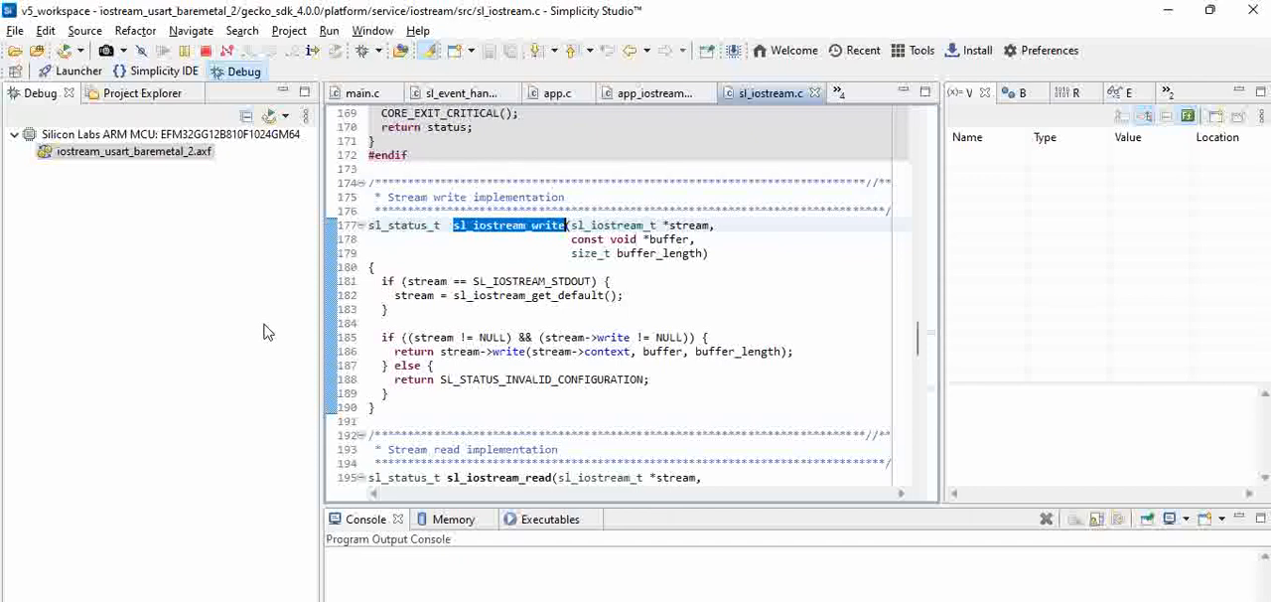
pyautogui.moveTo(270, 325)
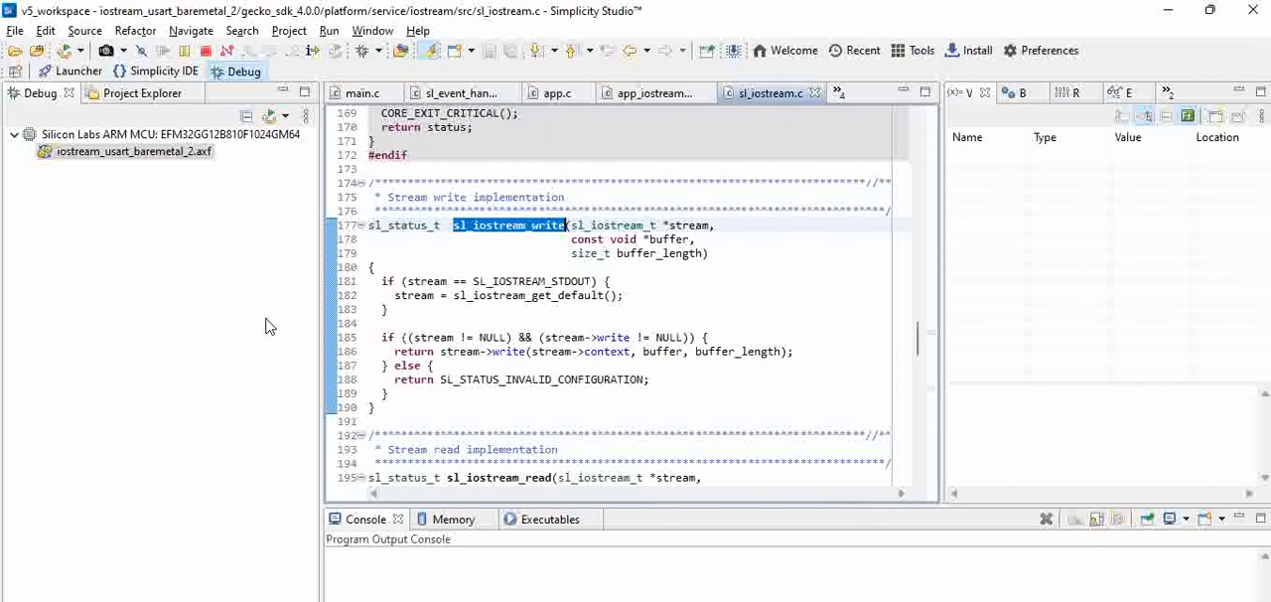
pyautogui.moveTo(5, 491)
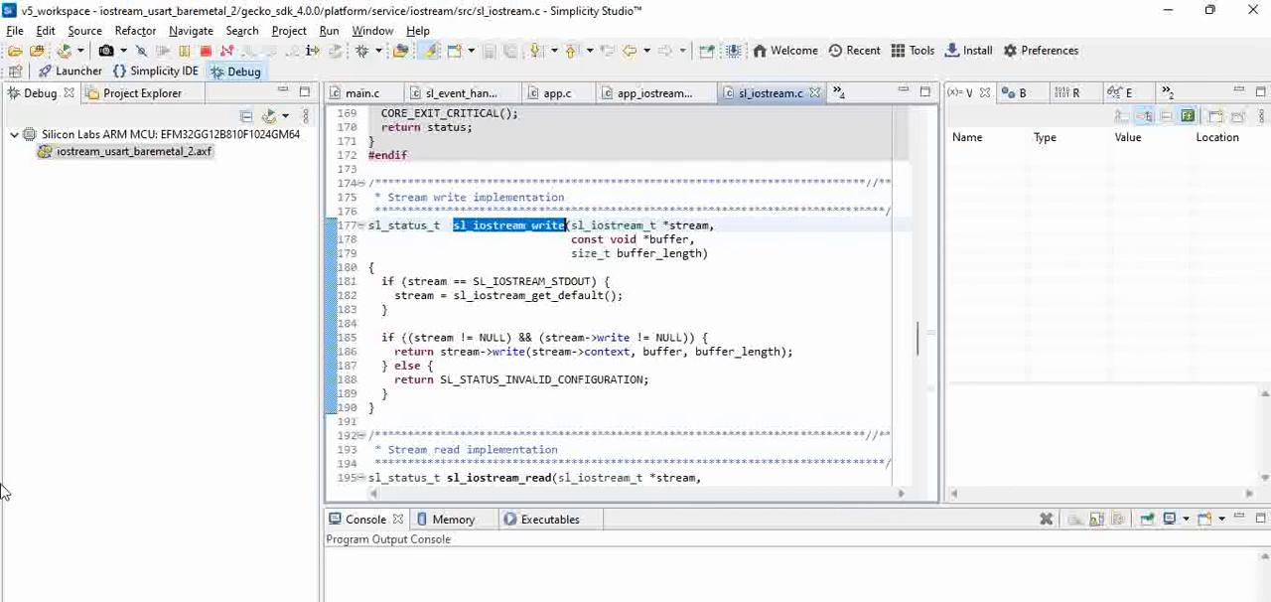